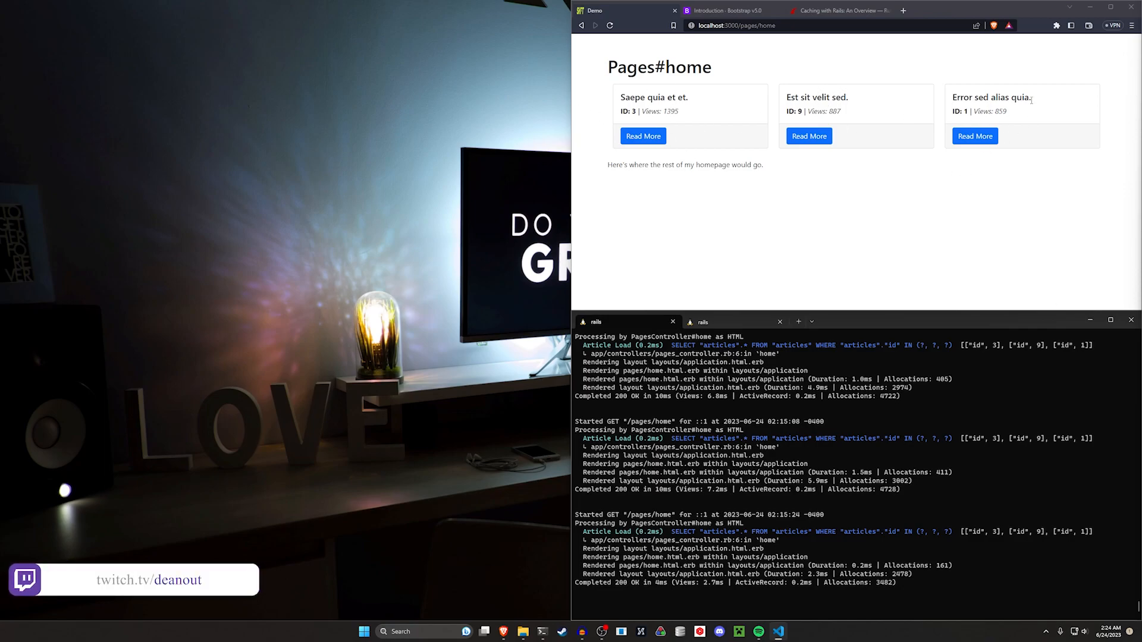
Step: Highlight the first article card's view count on the demo homepage
double_click(832, 112)
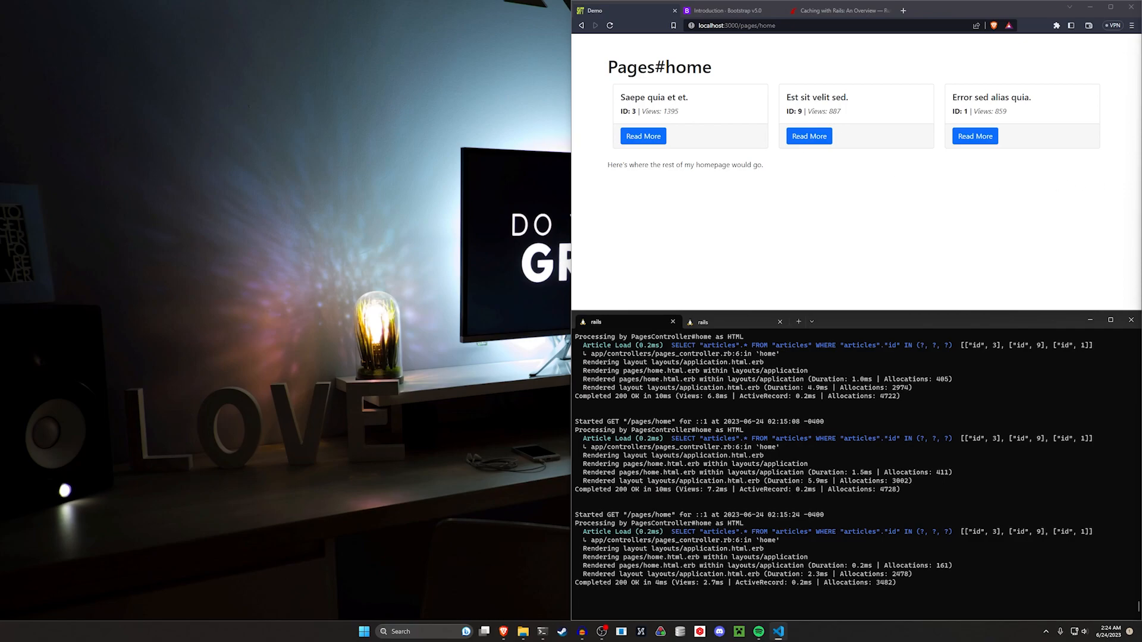
double_click(654, 97)
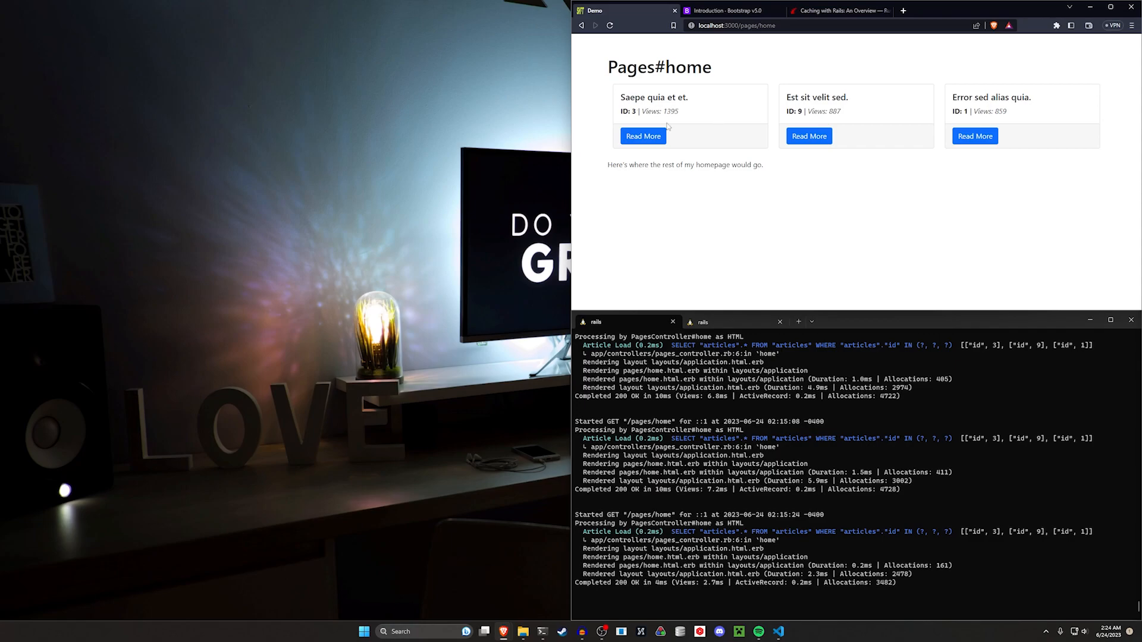
double_click(669, 112)
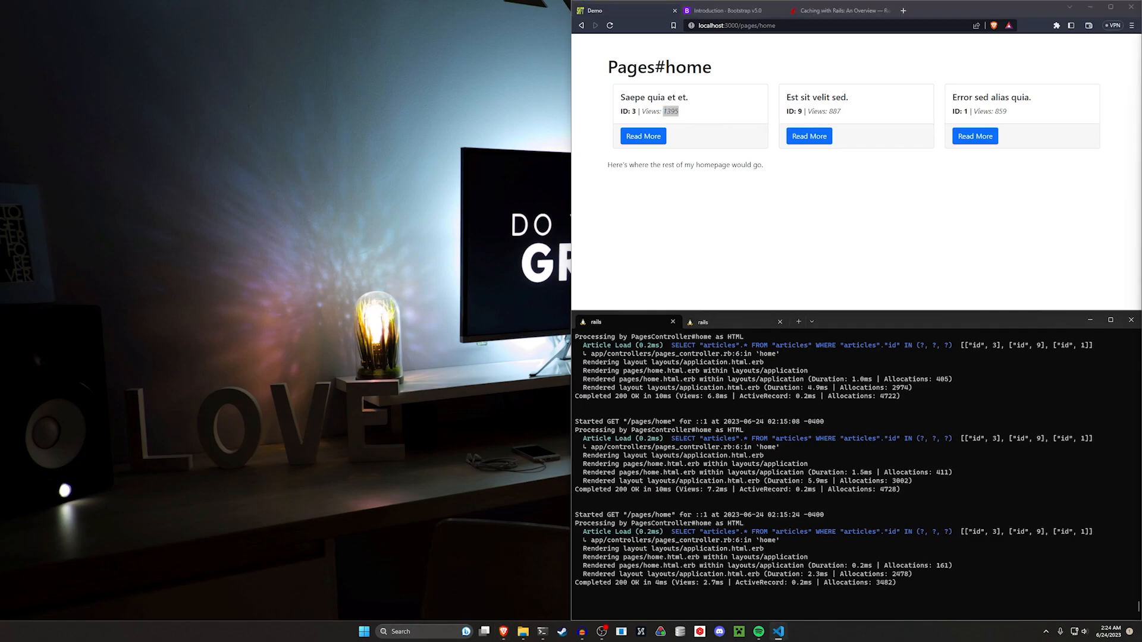
double_click(671, 111)
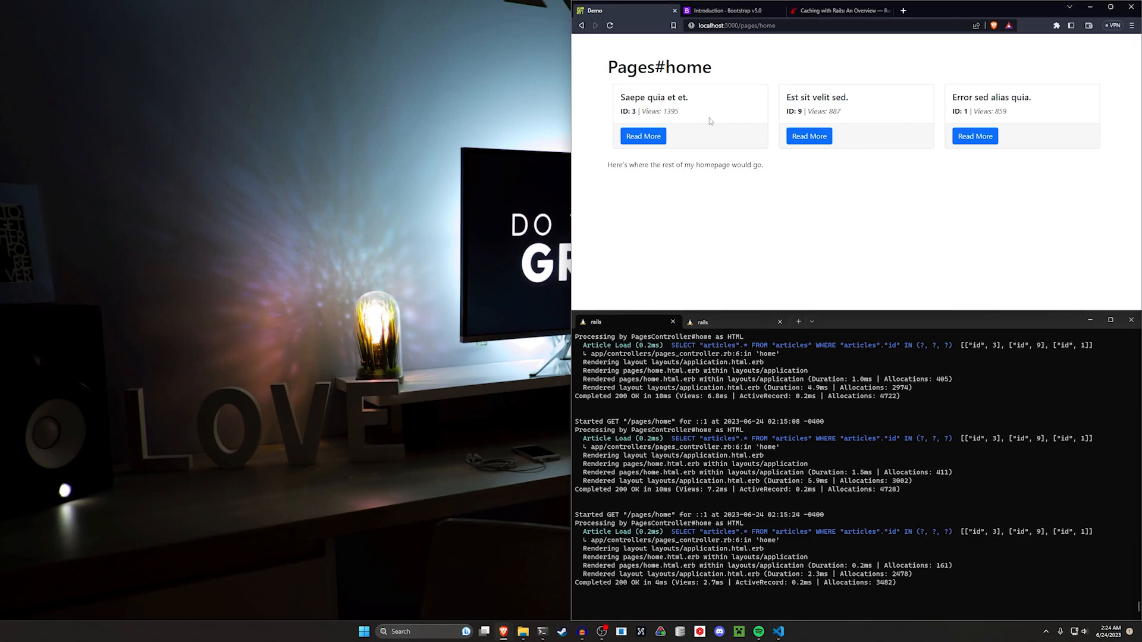
mouse_move(694, 116)
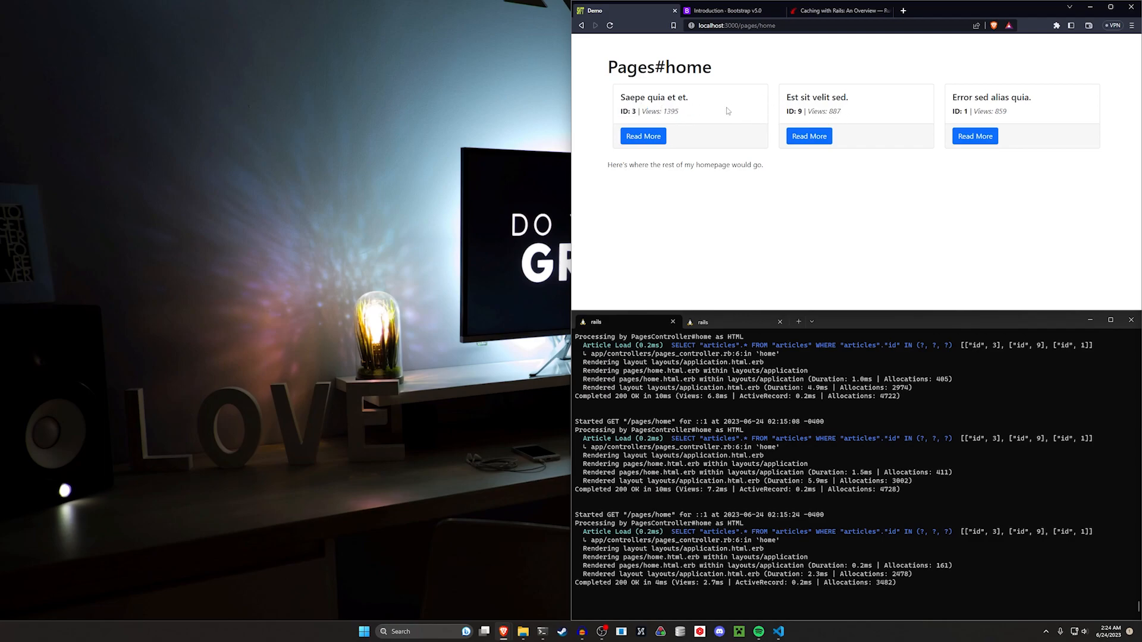
double_click(670, 112)
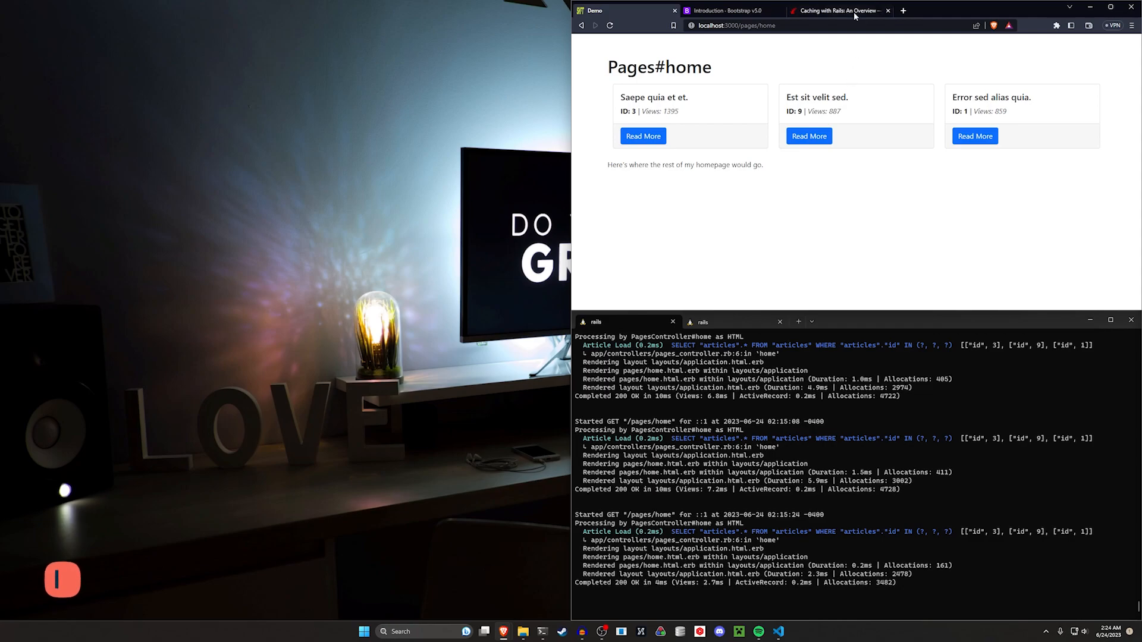
Step: Switch to the Rails caching guide and scroll to the advice on caching record IDs
left_click(838, 10)
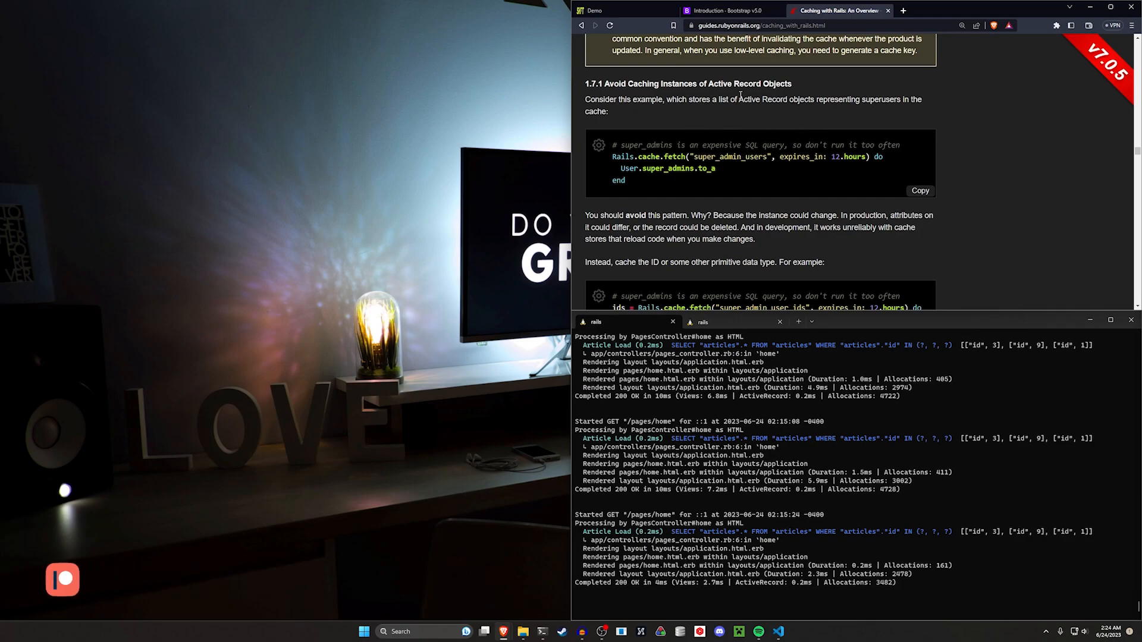
mouse_move(832, 94)
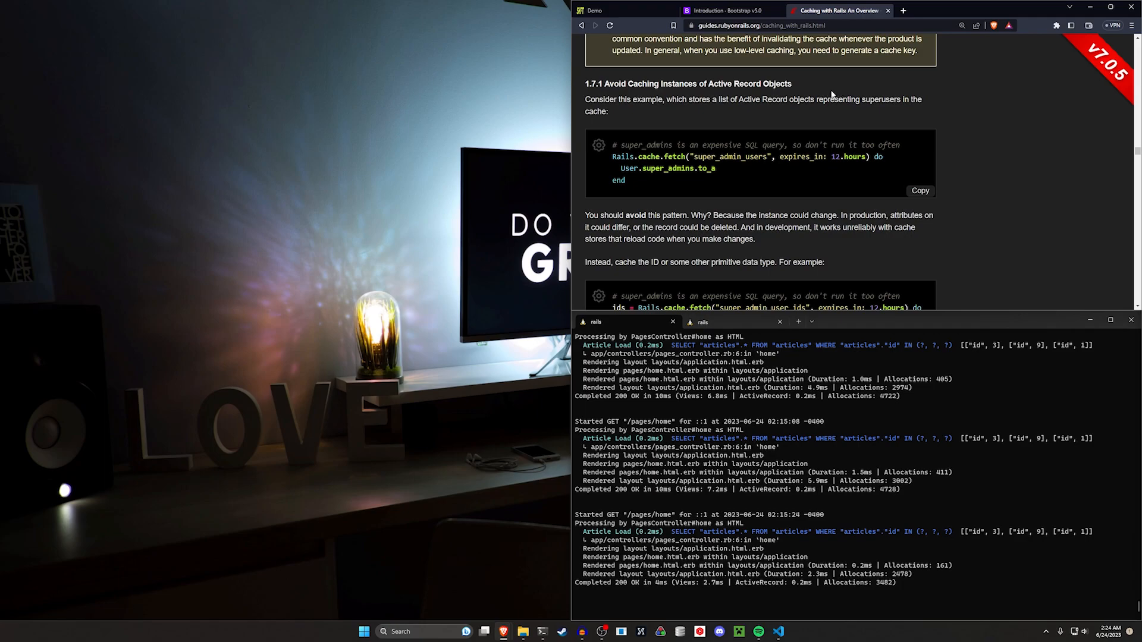
scroll("down", 3)
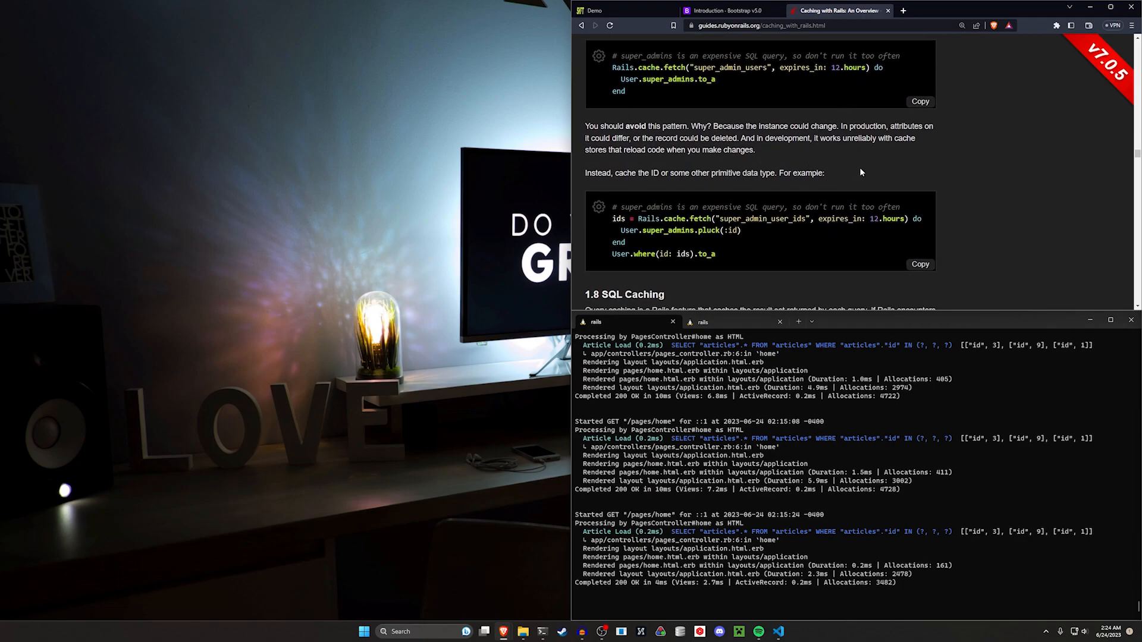
mouse_move(794, 147)
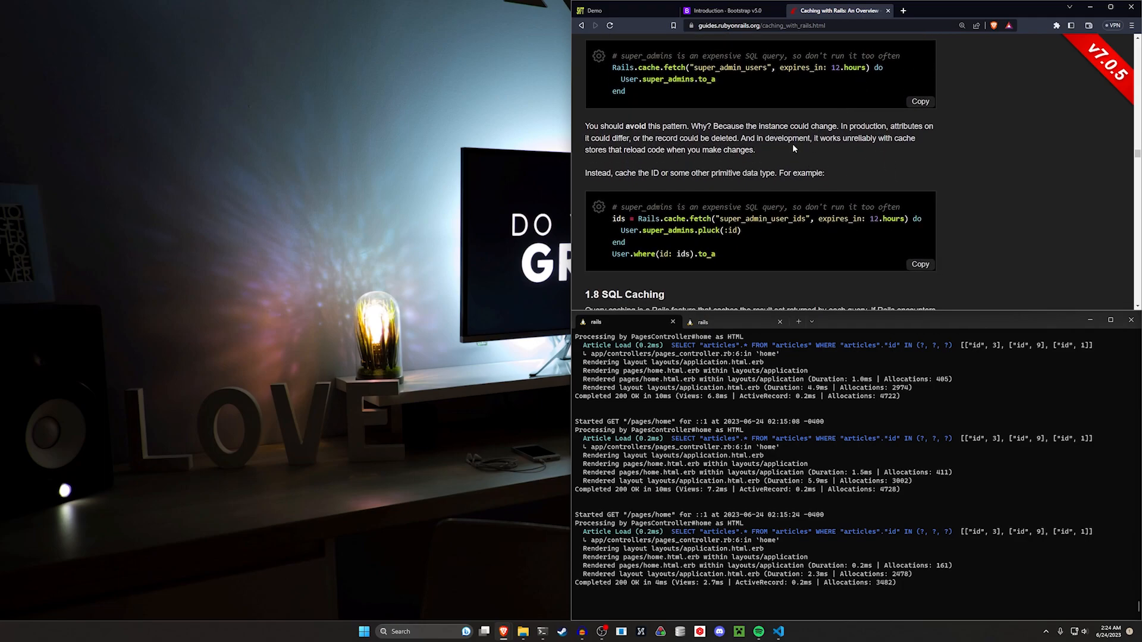
left_click_drag(637, 138, 755, 138)
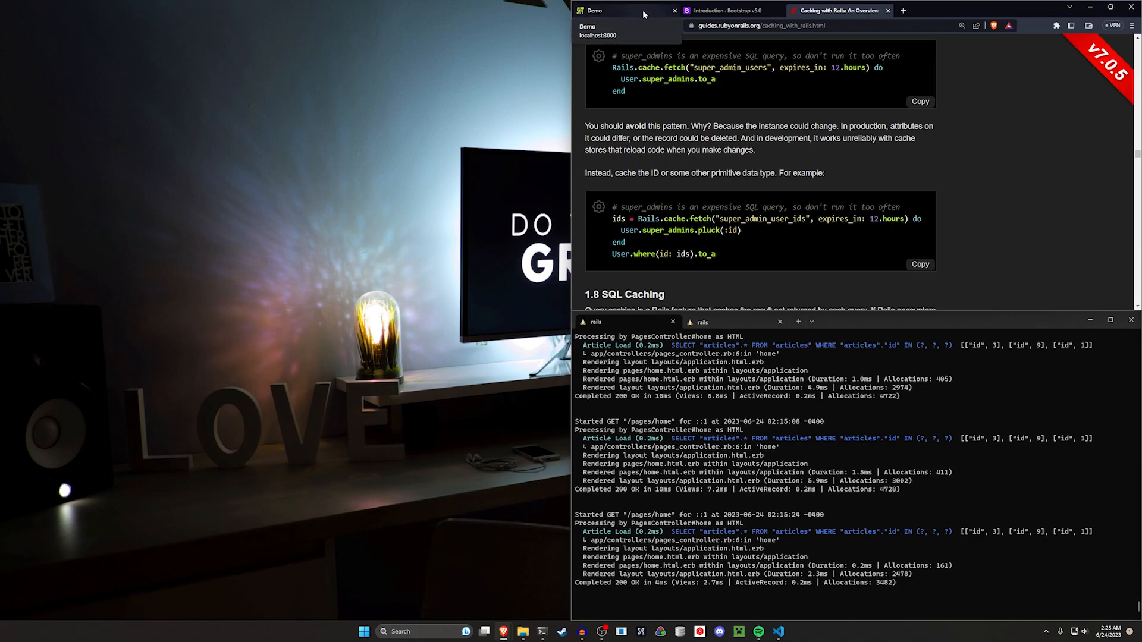
Step: Return to the local demo homepage and highlight the first card's title and view count
left_click(619, 11)
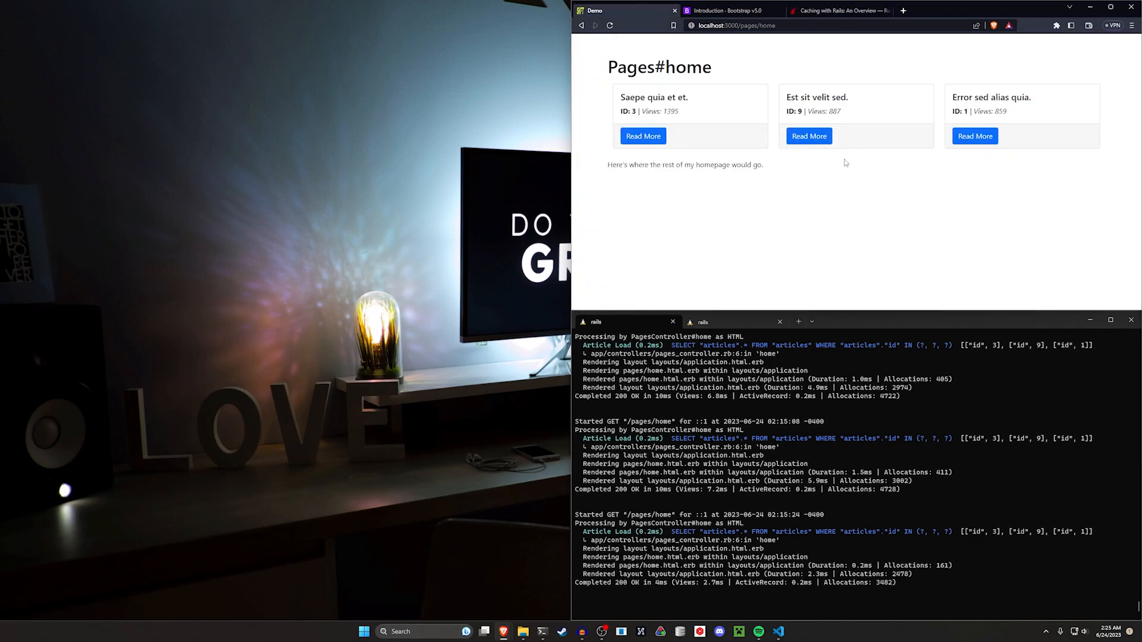
left_click_drag(618, 96, 677, 116)
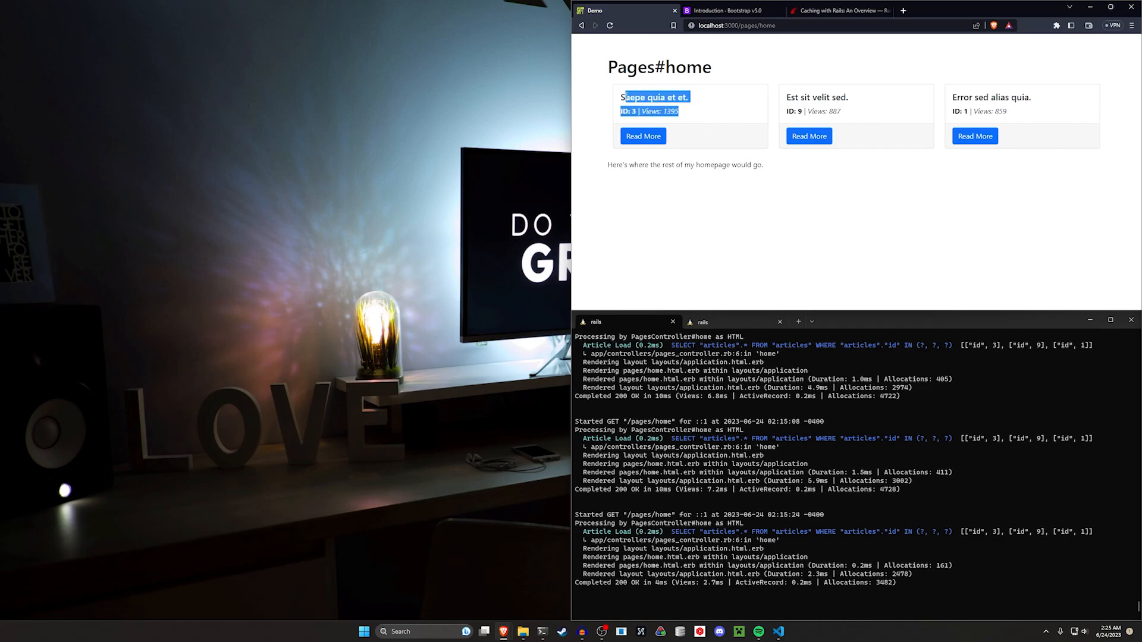
left_click(711, 124)
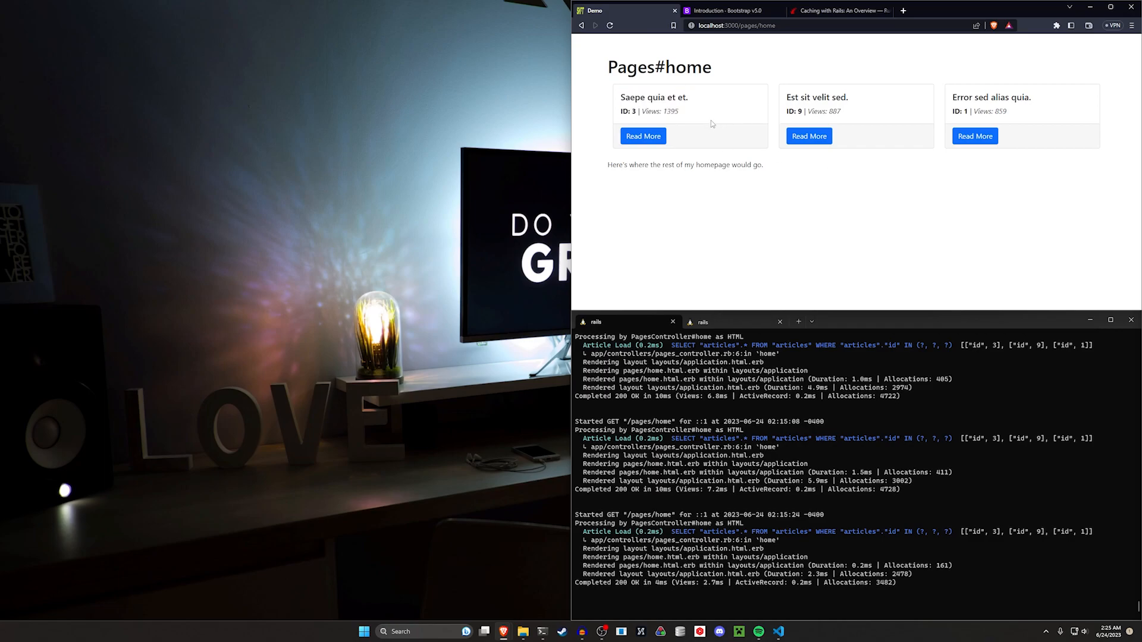
double_click(667, 111)
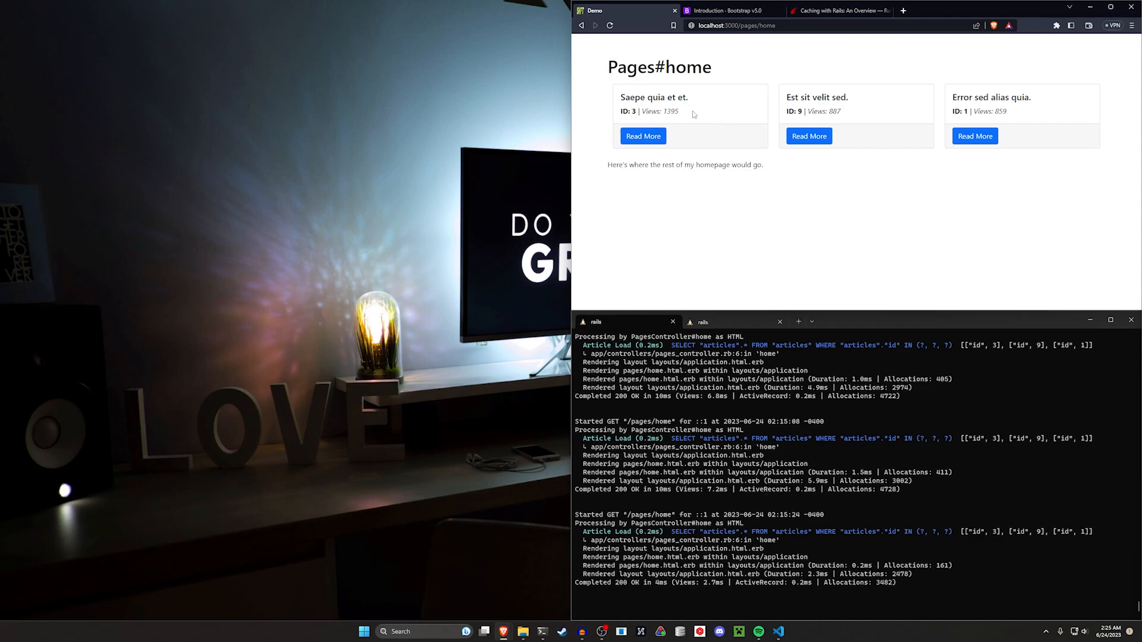
mouse_move(713, 118)
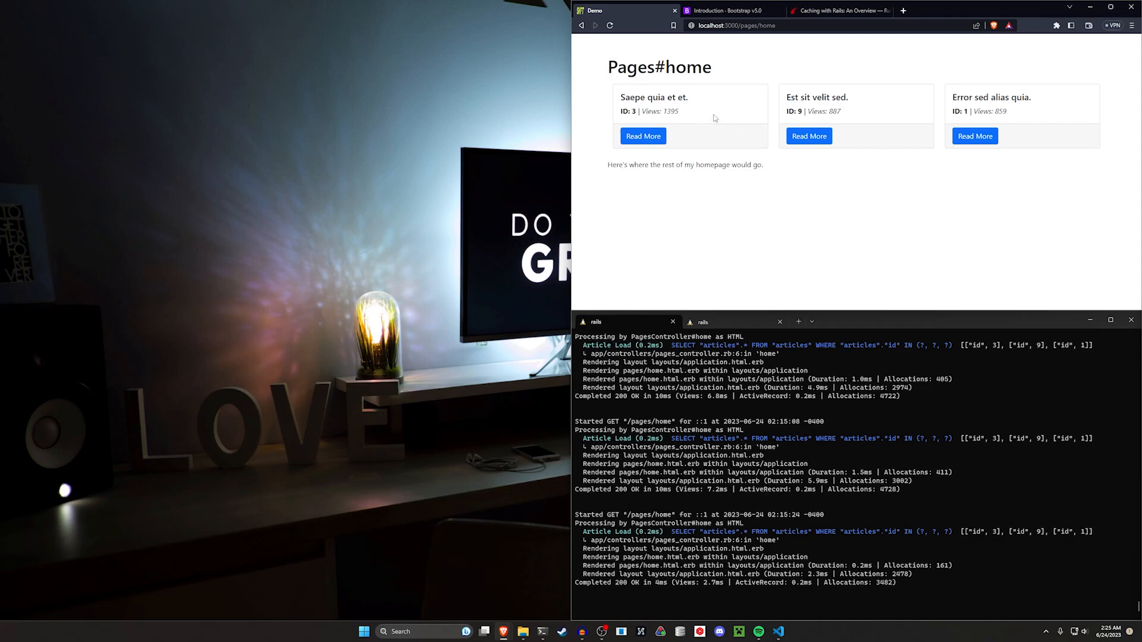
mouse_move(758, 102)
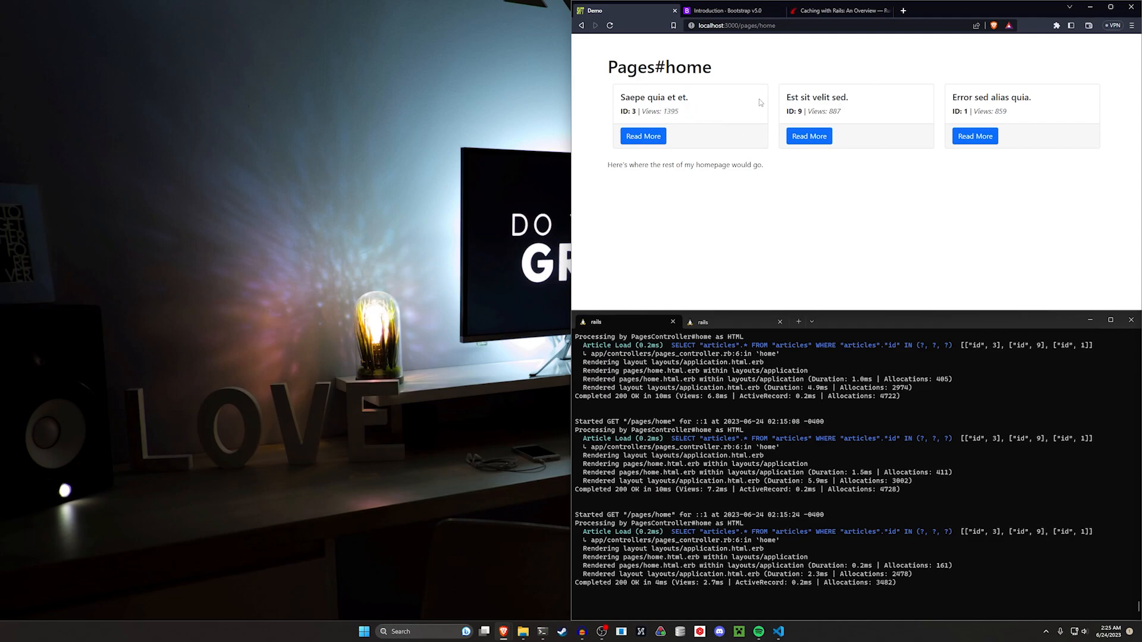
mouse_move(737, 121)
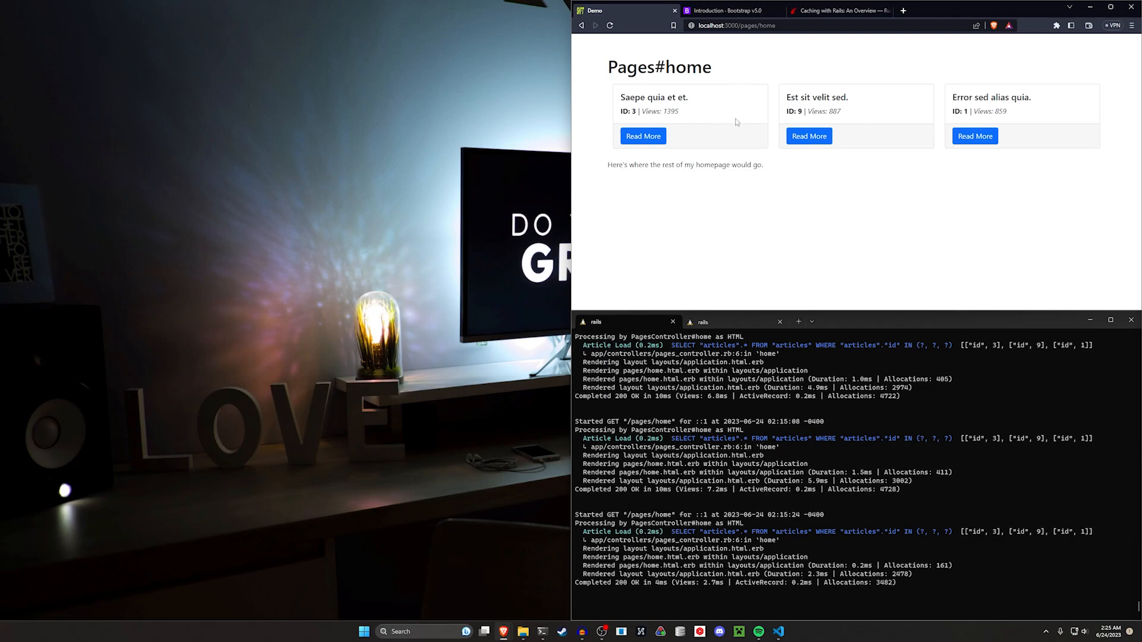
mouse_move(742, 117)
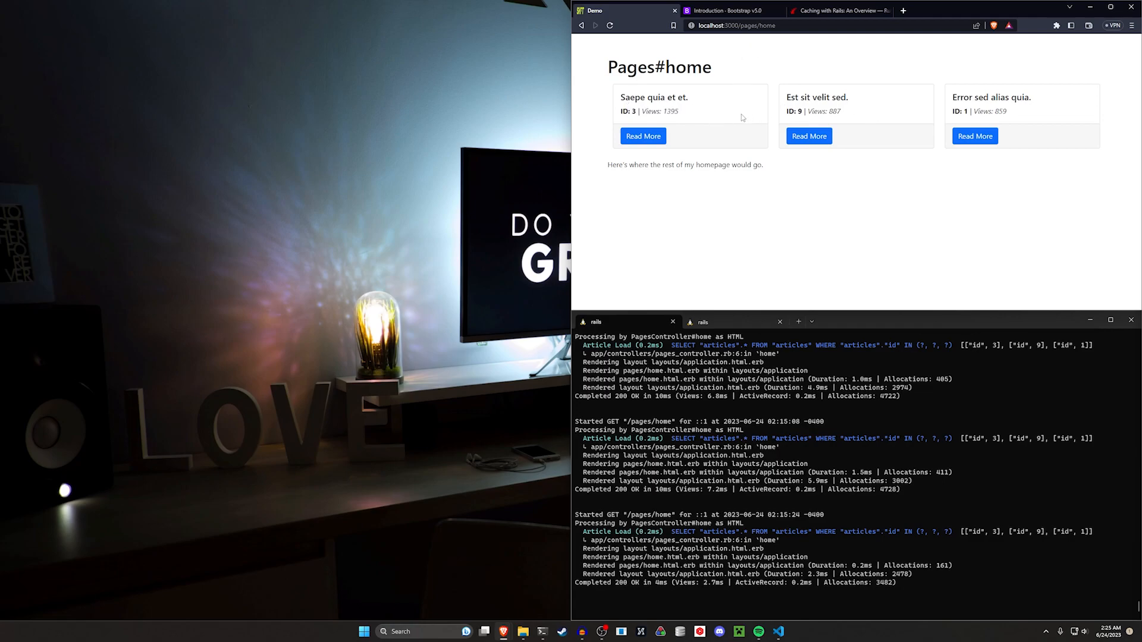
mouse_move(756, 108)
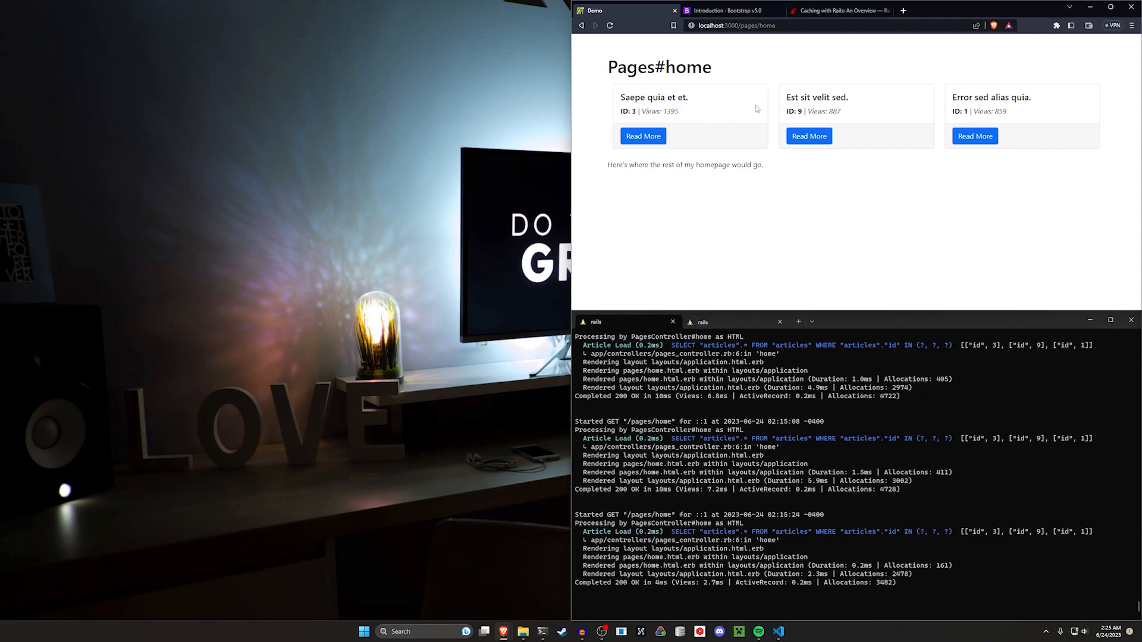
double_click(660, 112)
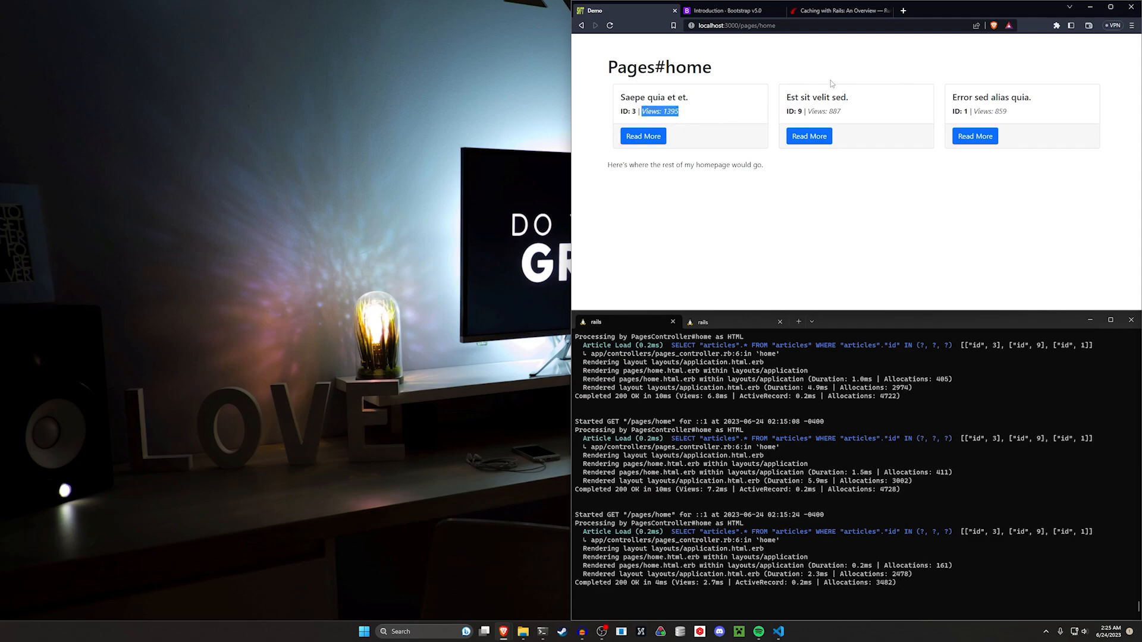
mouse_move(847, 45)
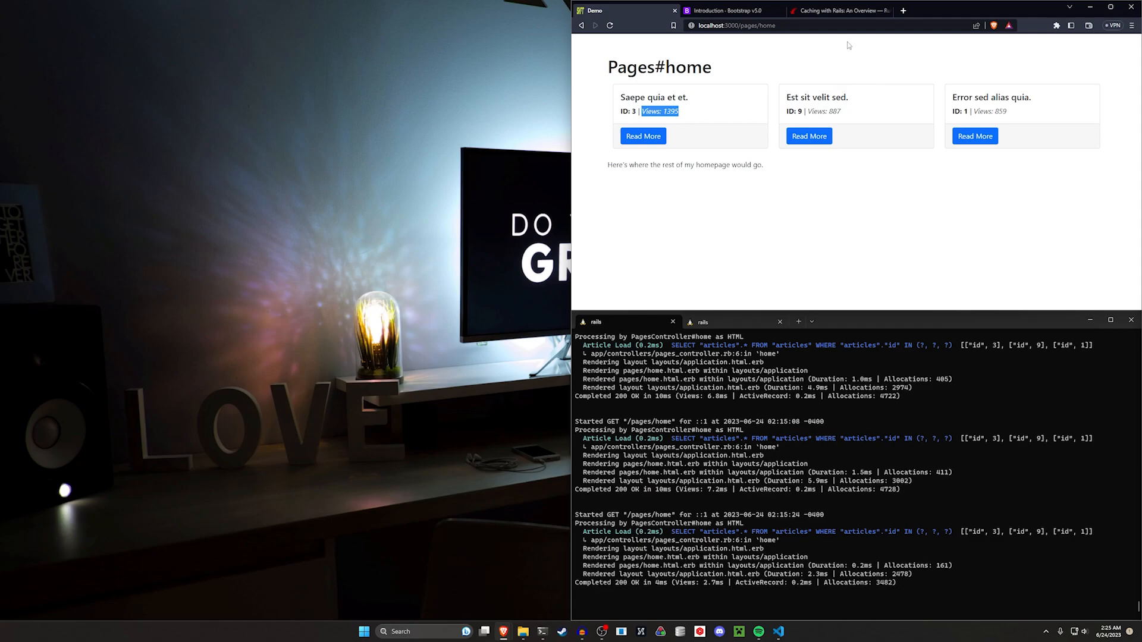
left_click(840, 9)
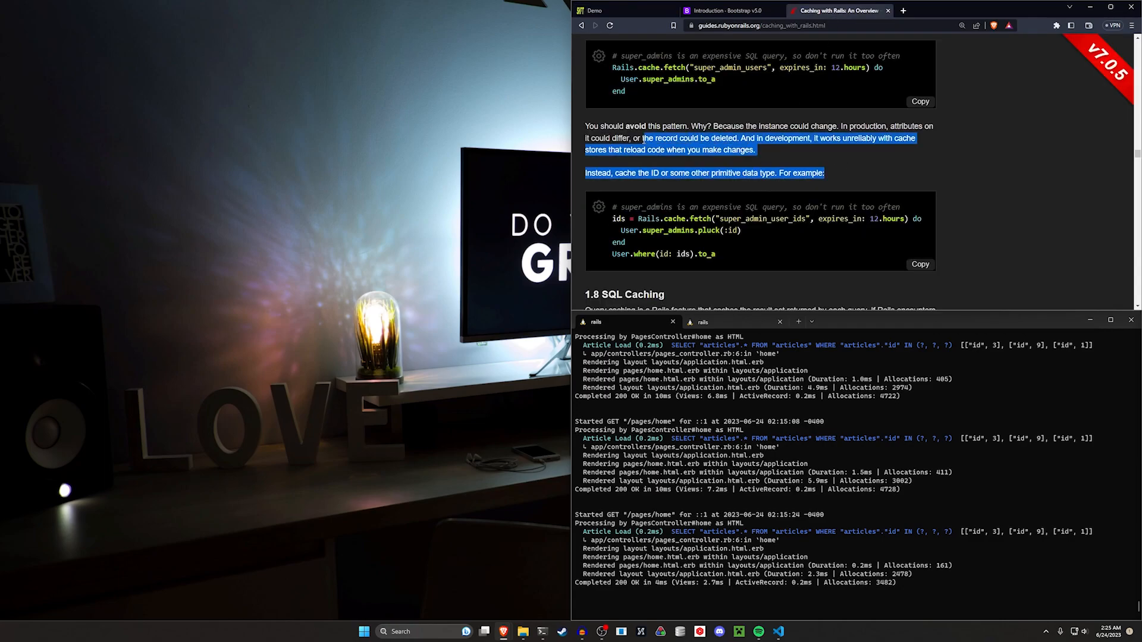
left_click(797, 144)
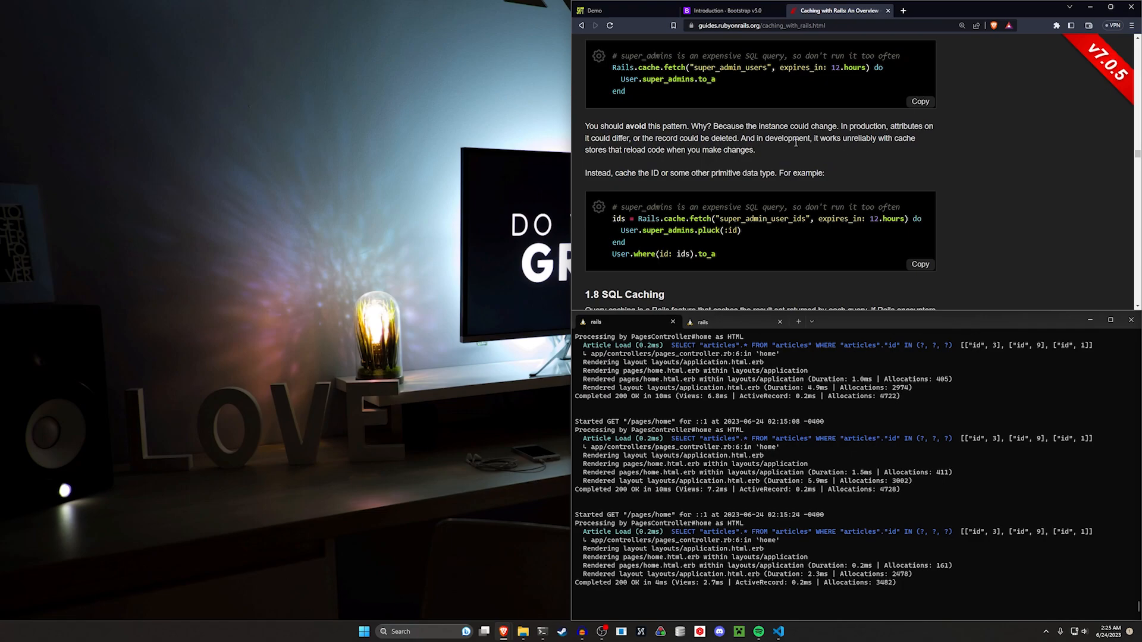
mouse_move(862, 207)
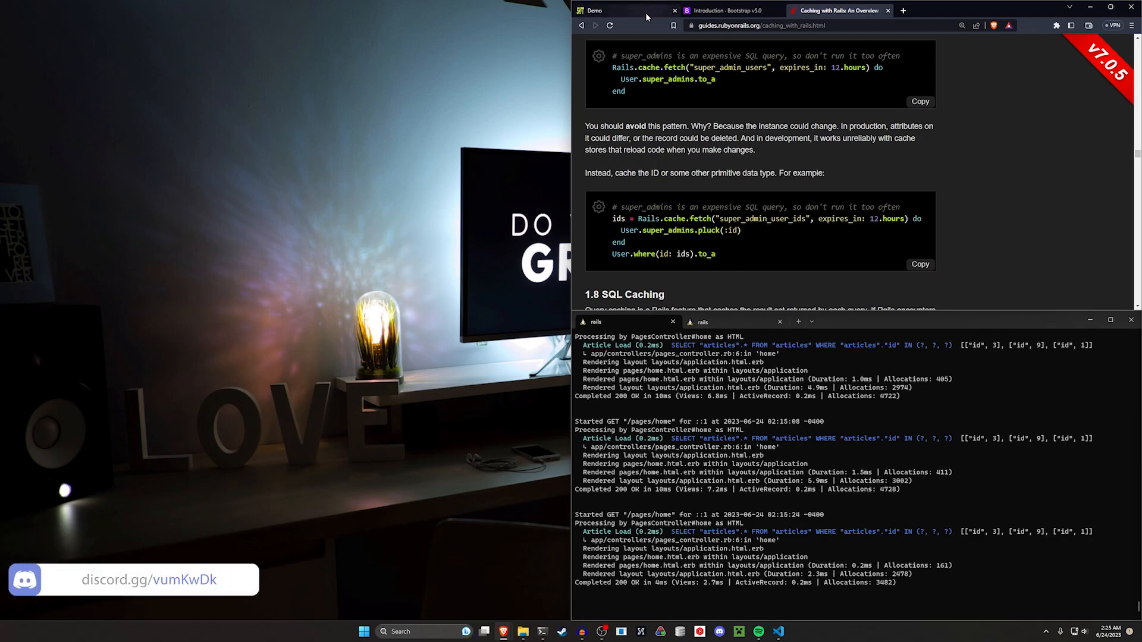
left_click(618, 11)
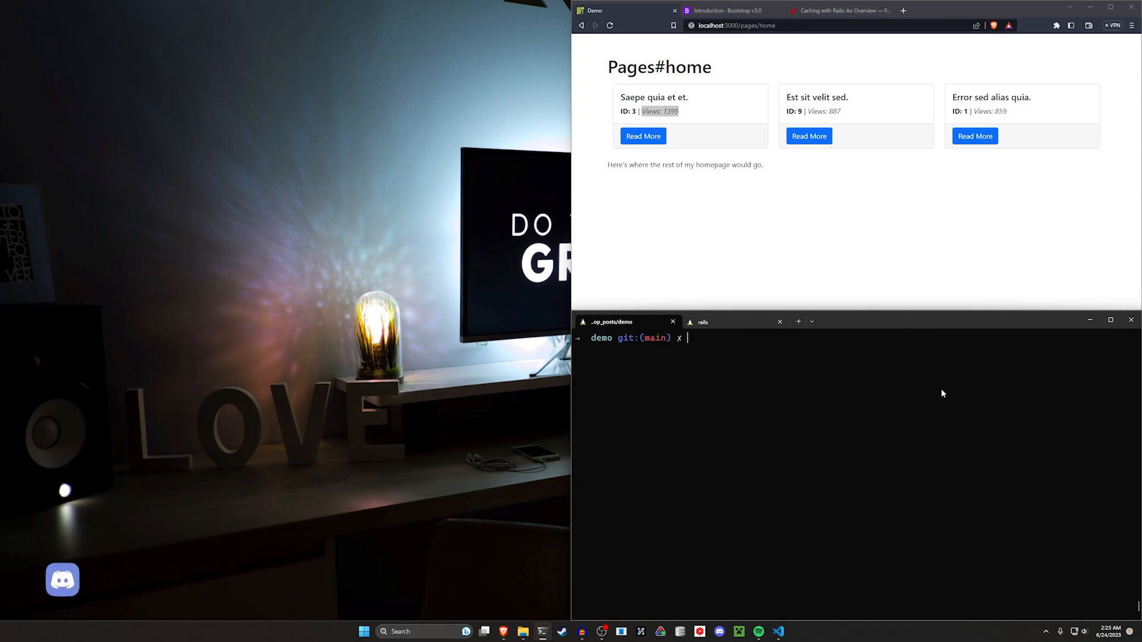
Step: Move up into top_posts and run rails new video to generate the app
type("cd ..")
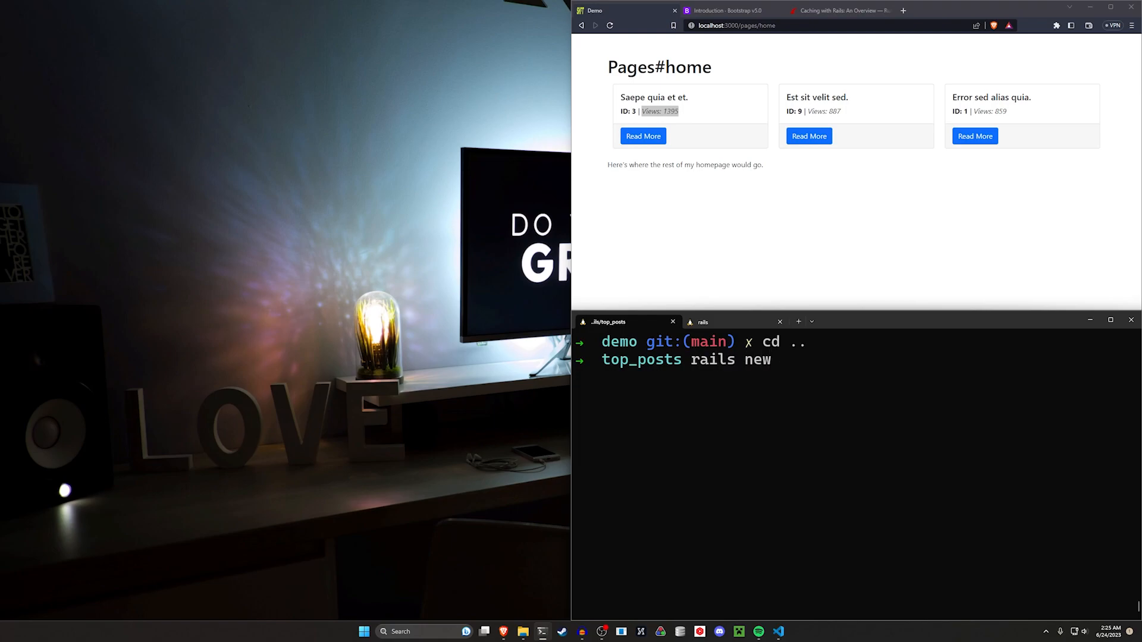
type("video")
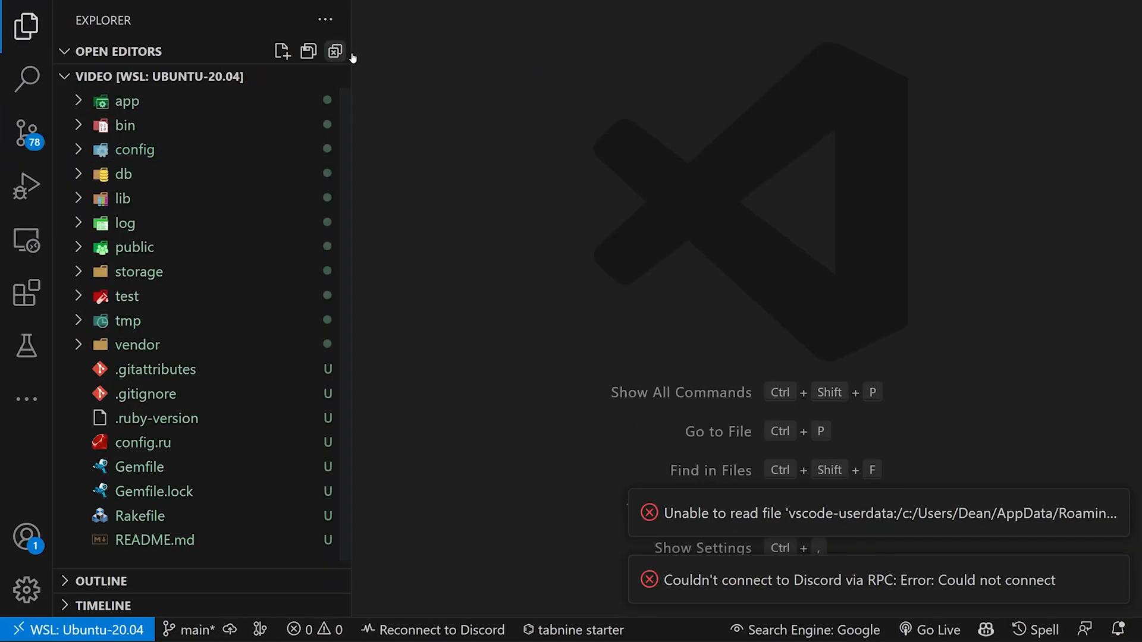
Step: Open application.html.erb and add the Bootstrap CDN link tag to the head
left_click(126, 100)
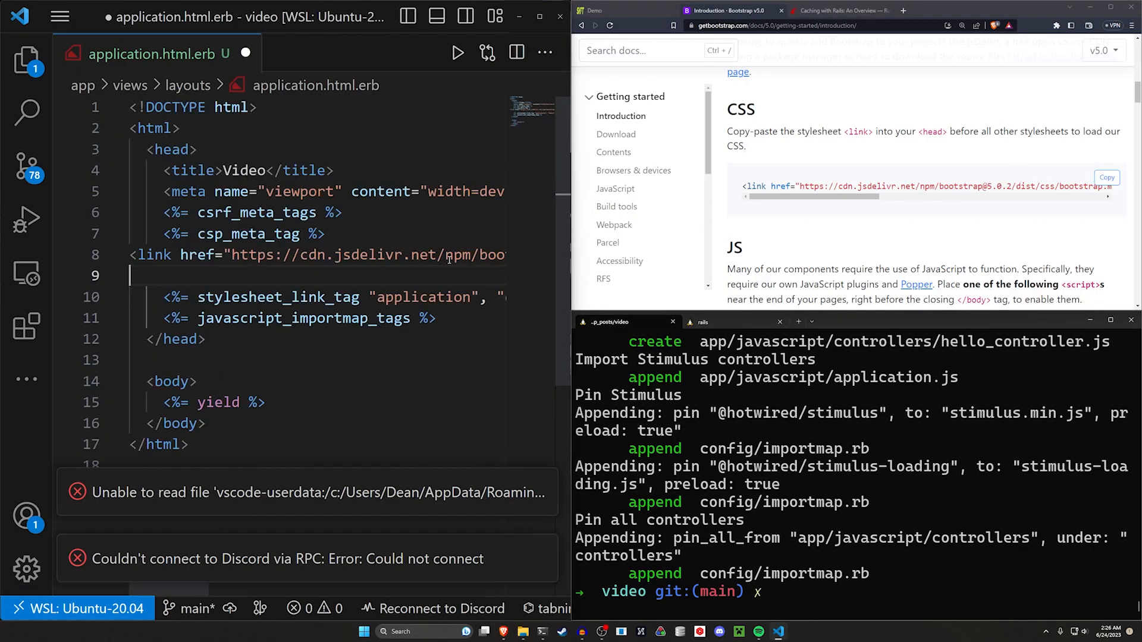
scroll("down", 3)
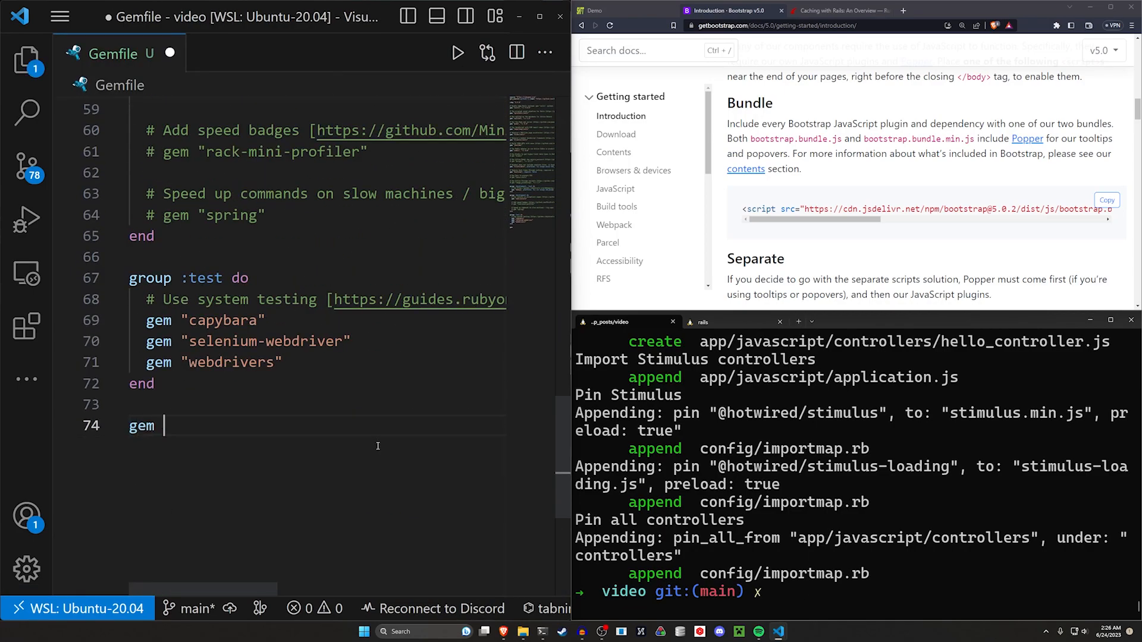
Step: Add gem "faker" to the bottom of the Gemfile and run bundle in the terminal
type("\"faker\"")
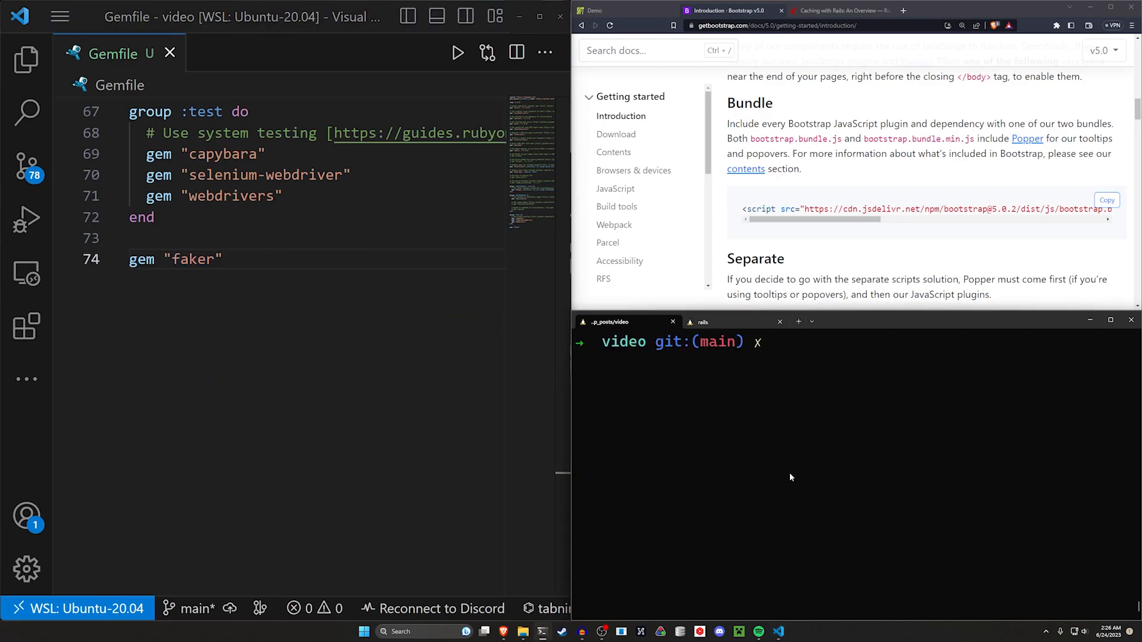
type("bundl")
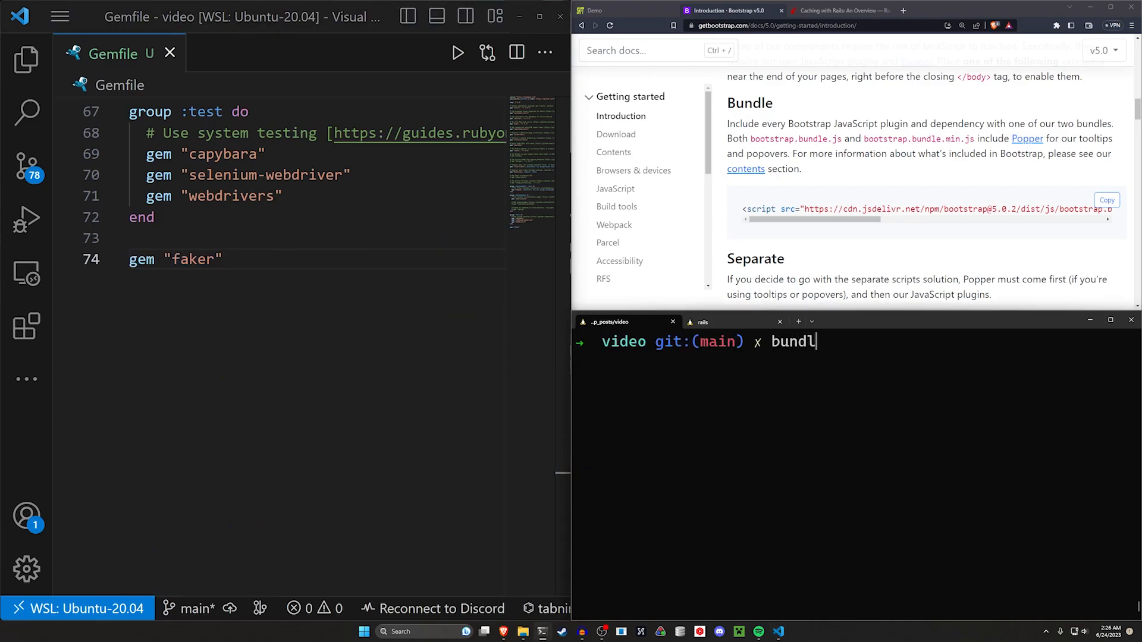
key("Enter")
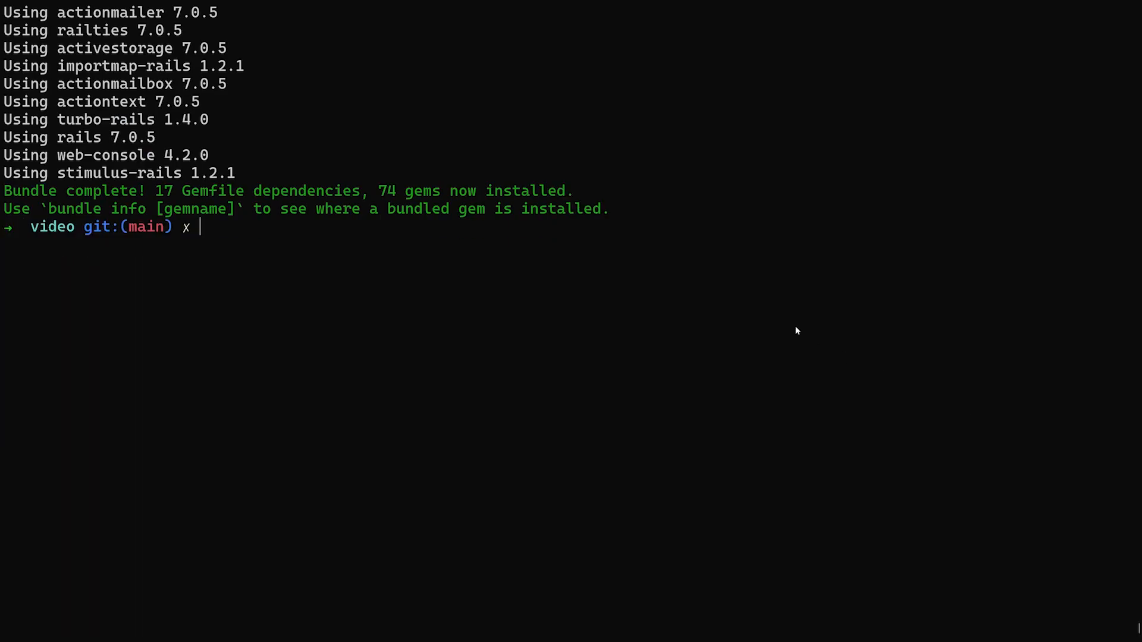
Step: Run rails g scaffold article title body:text views:integer
type("rails g sca")
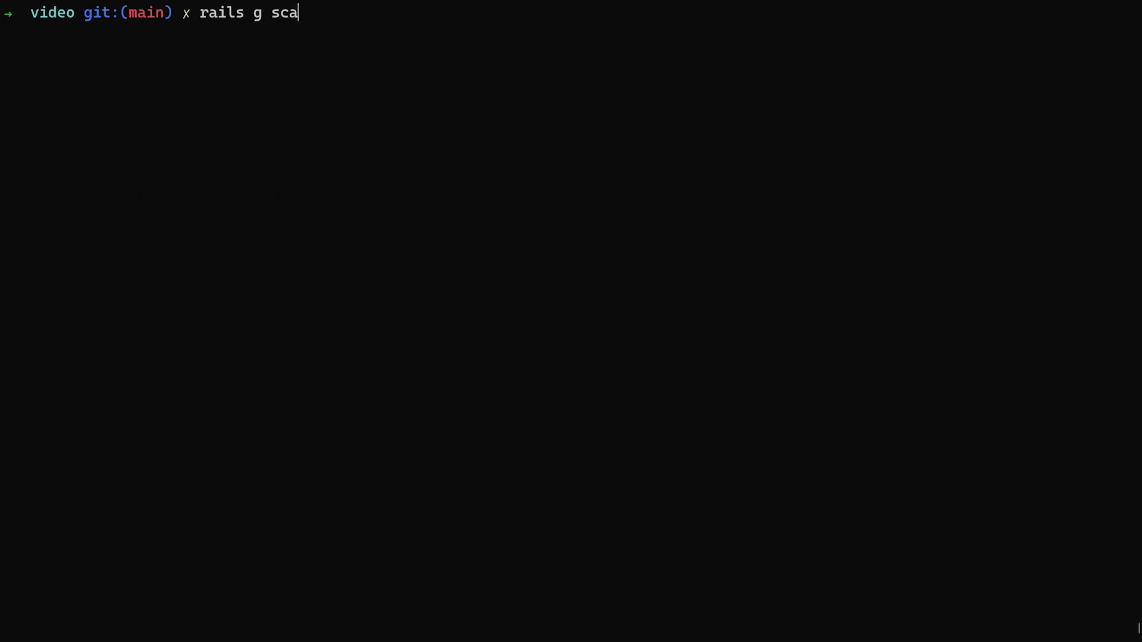
type("ffold artic")
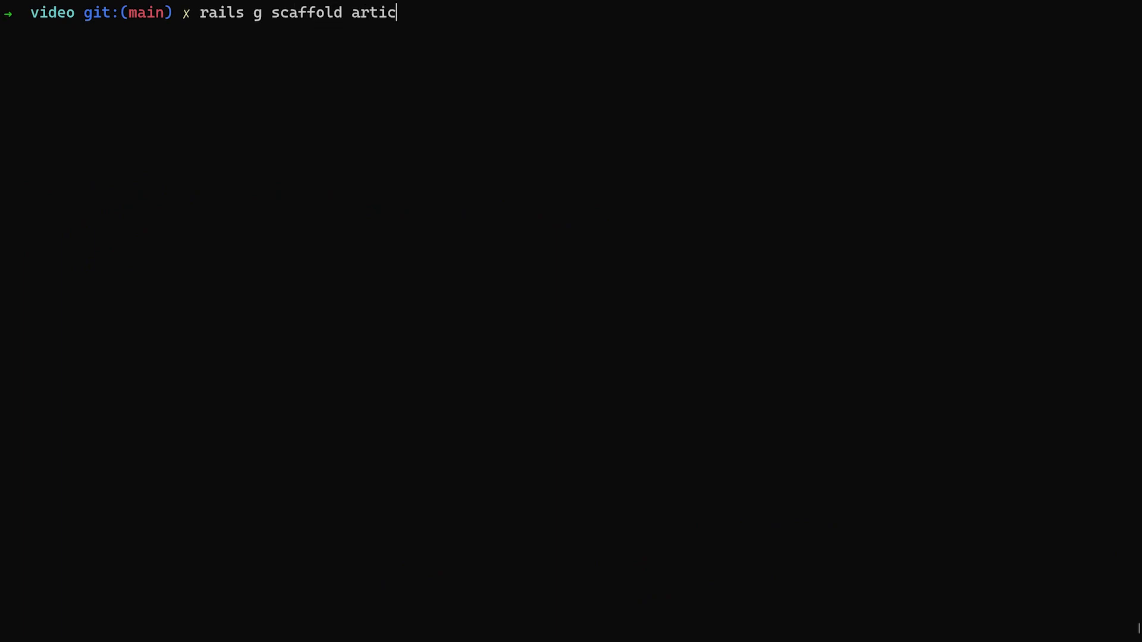
type("le title b")
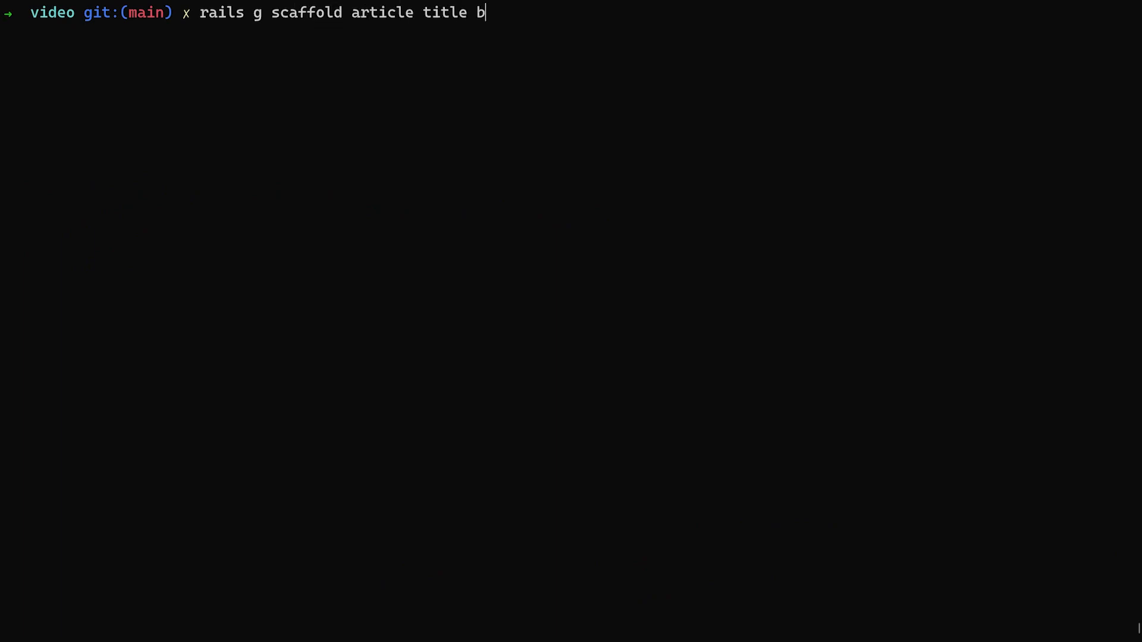
type("ody:text views:integer")
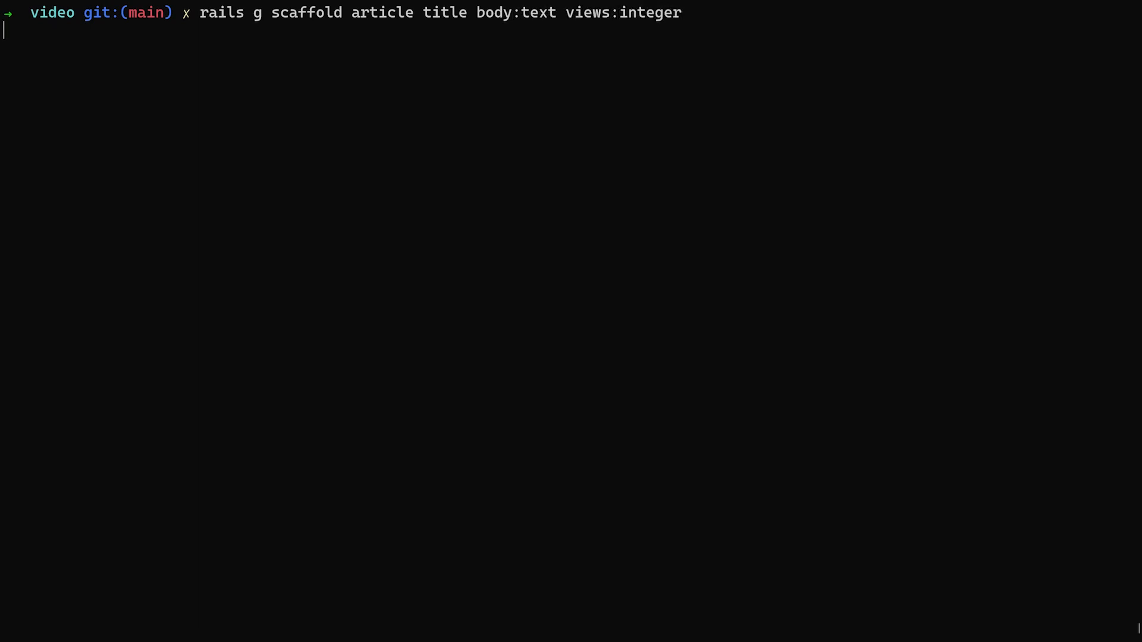
key("Enter")
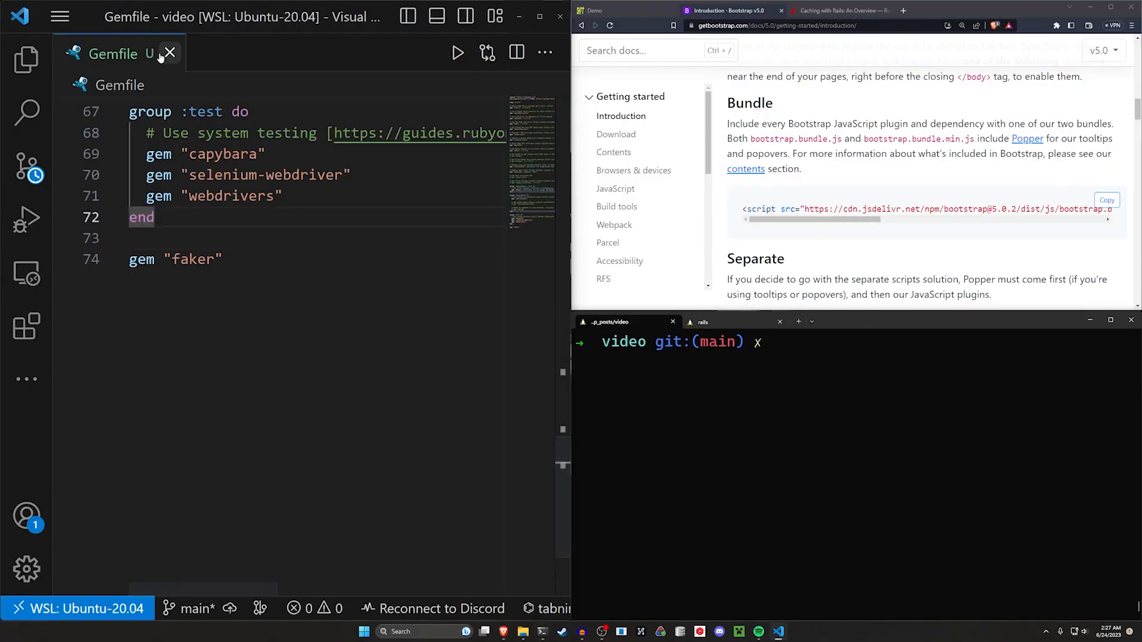
left_click(171, 53)
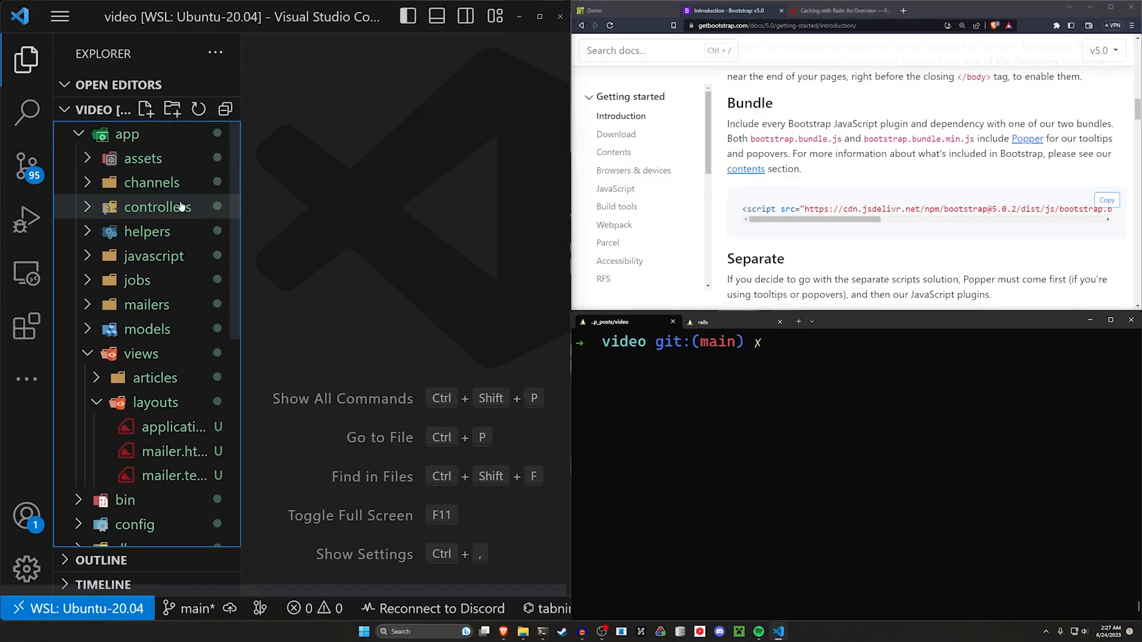
left_click(157, 207)
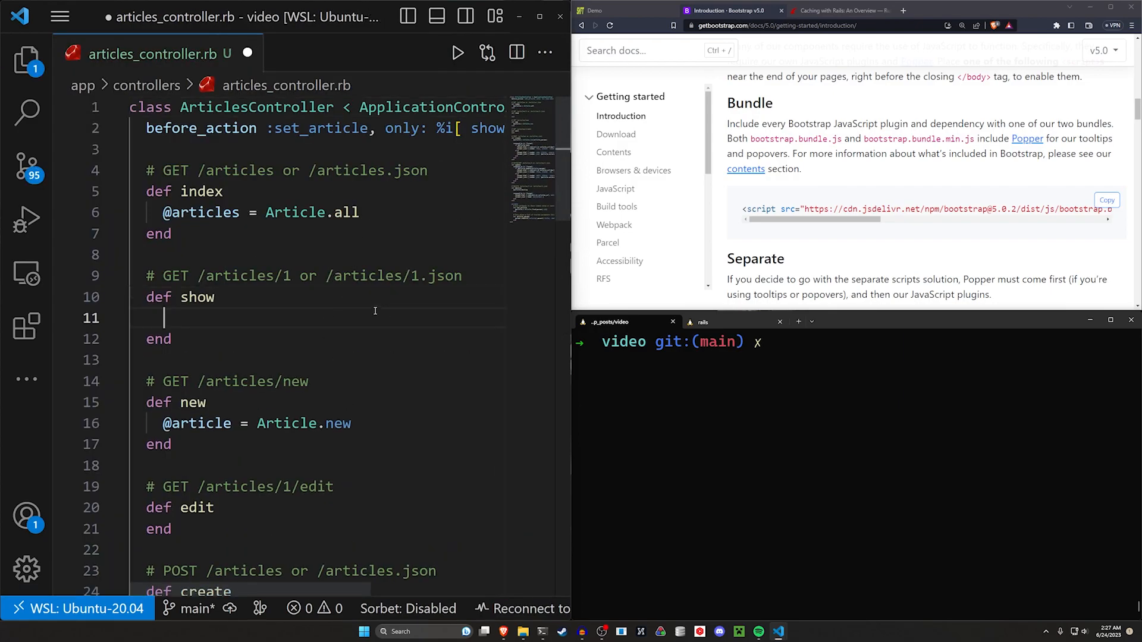
type("@article.v")
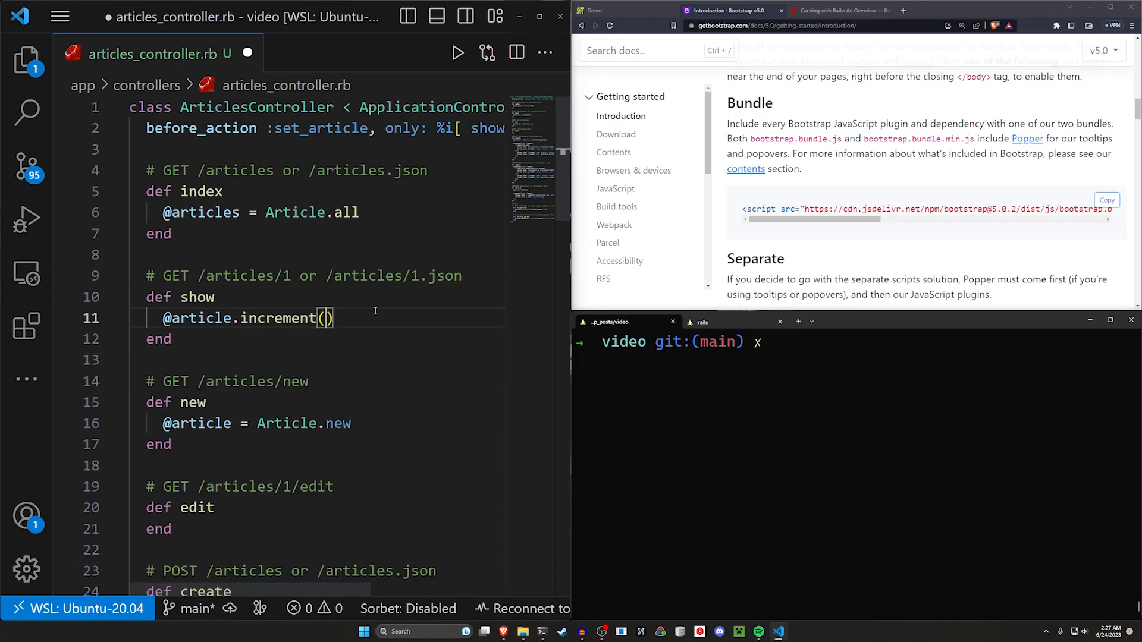
type(":views")
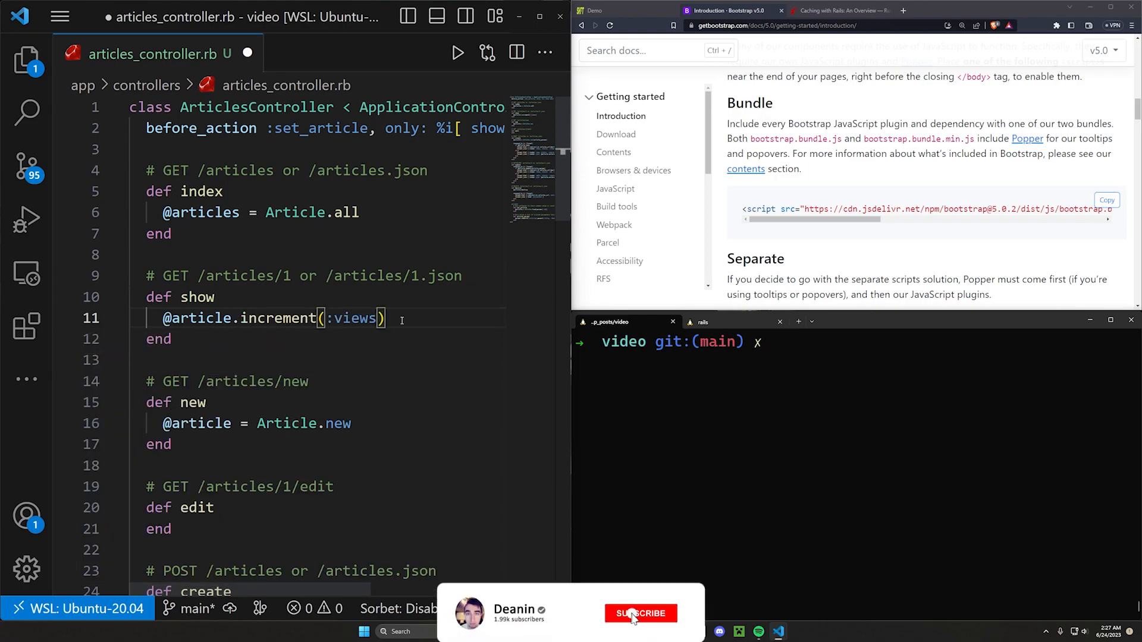
left_click(640, 630)
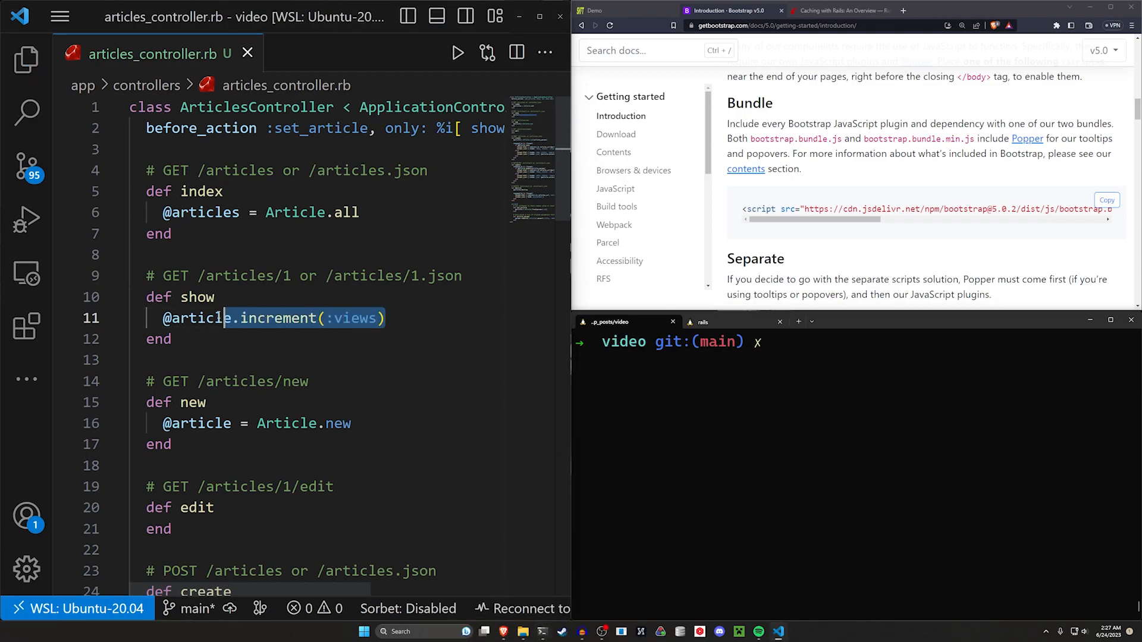
Step: Bring the demo homepage forward and highlight the first article's view count
left_click(603, 11)
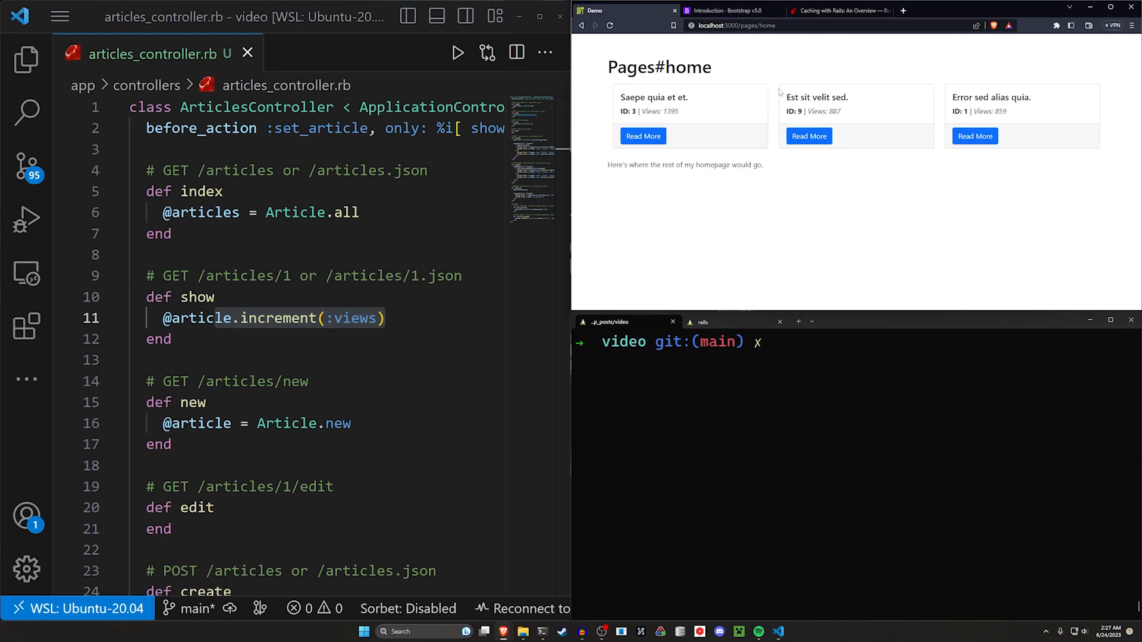
double_click(669, 111)
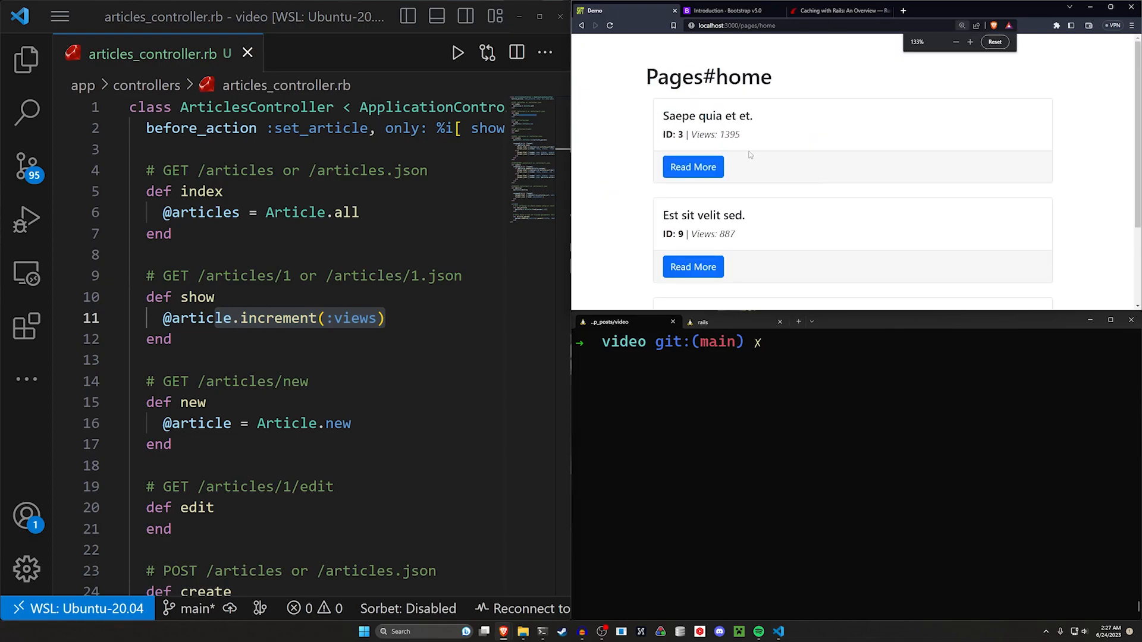
Step: Print the project path with pwd and cd into it in the second terminal tab for rails c
left_click(995, 42)
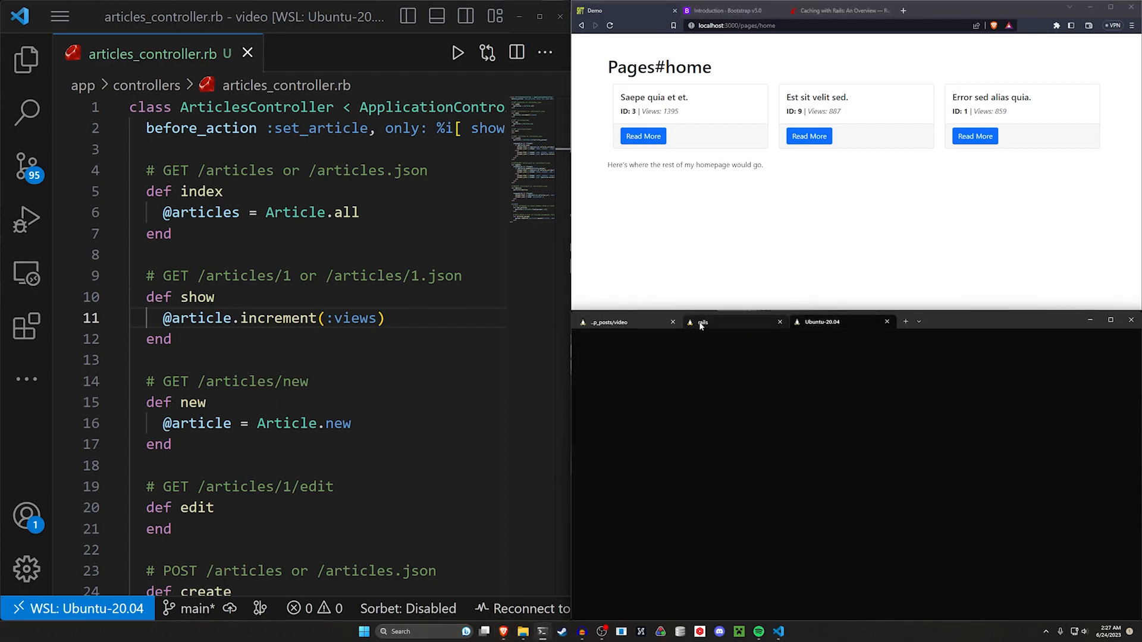
left_click(701, 321)
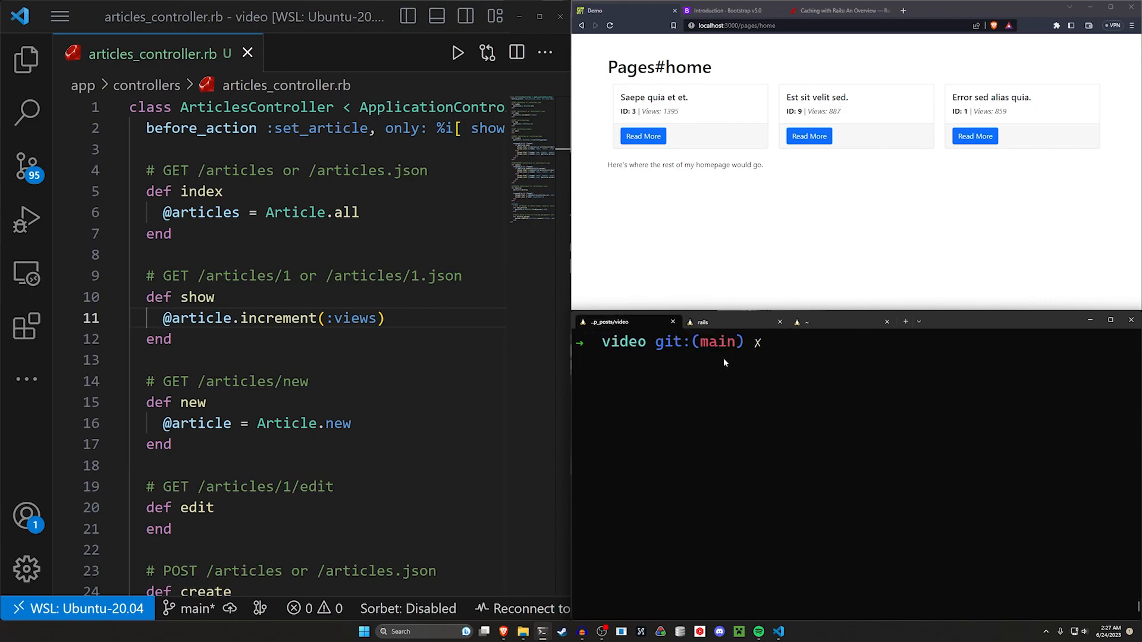
type("pwd")
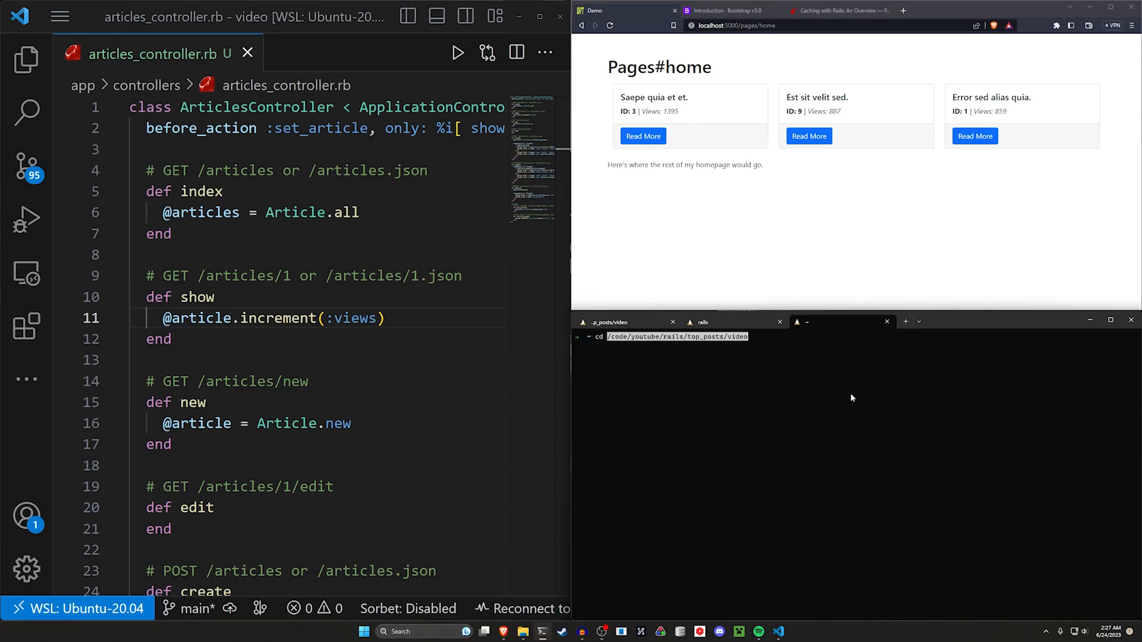
key("Enter")
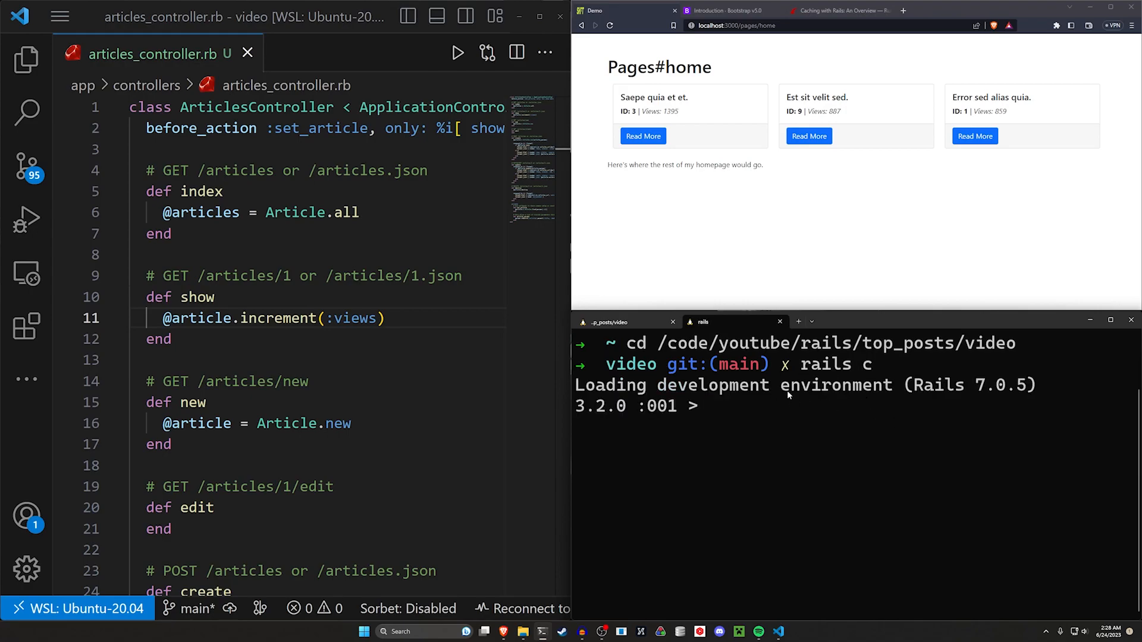
mouse_move(830, 408)
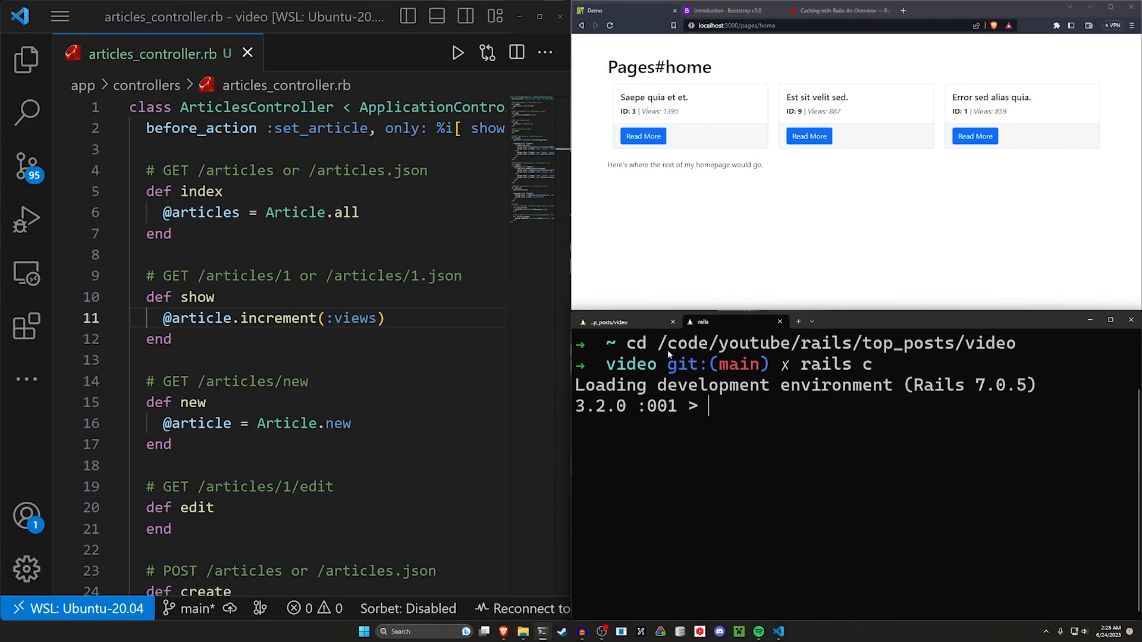
mouse_move(820, 426)
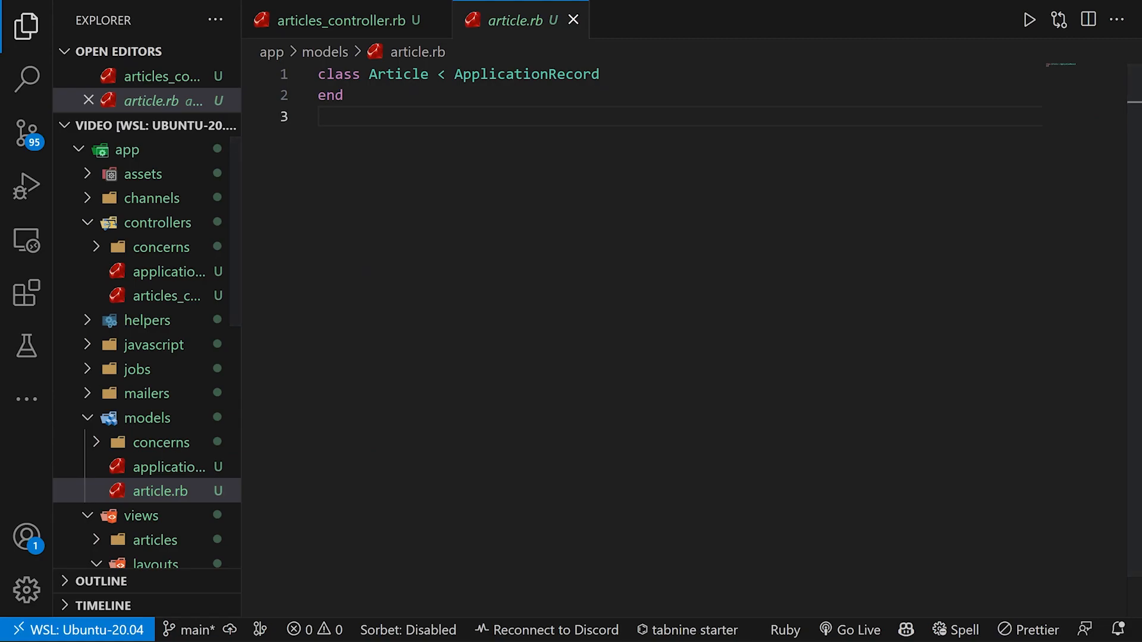
mouse_move(1036, 167)
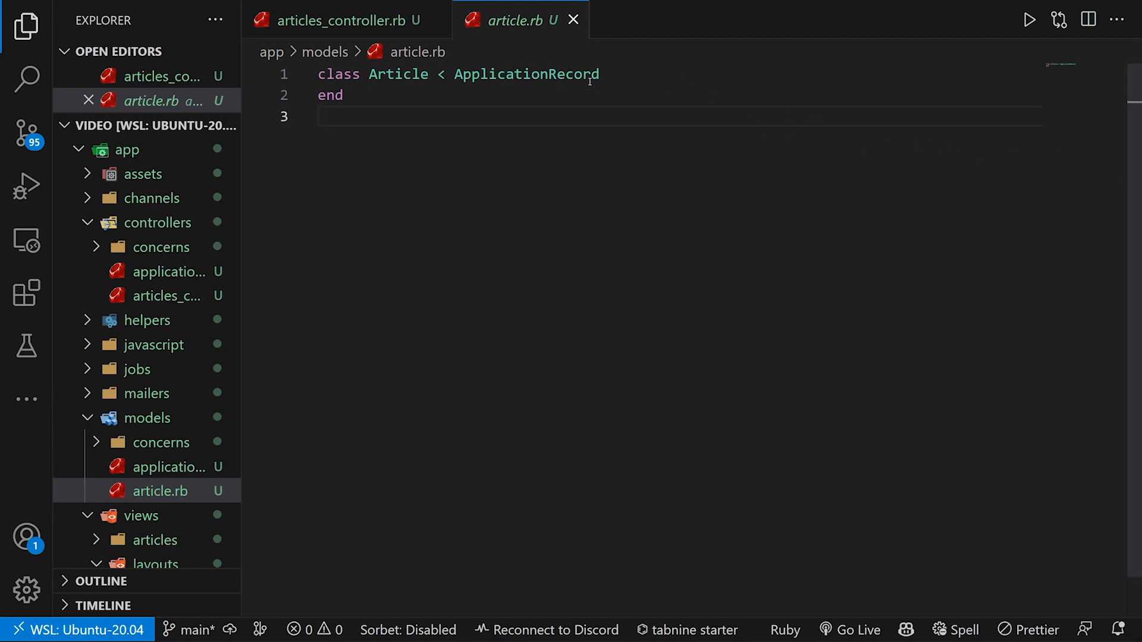
Step: Add scope :top_3, -> { order(views: :desc).limit(3) } to article.rb and save
type("scope :top_3,")
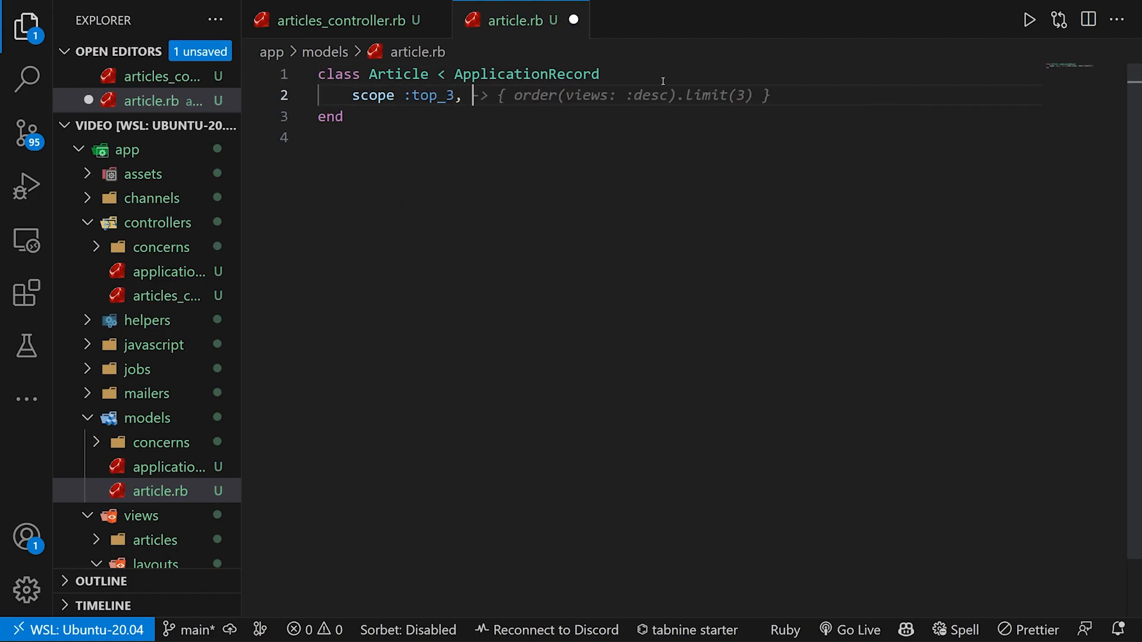
type("->")
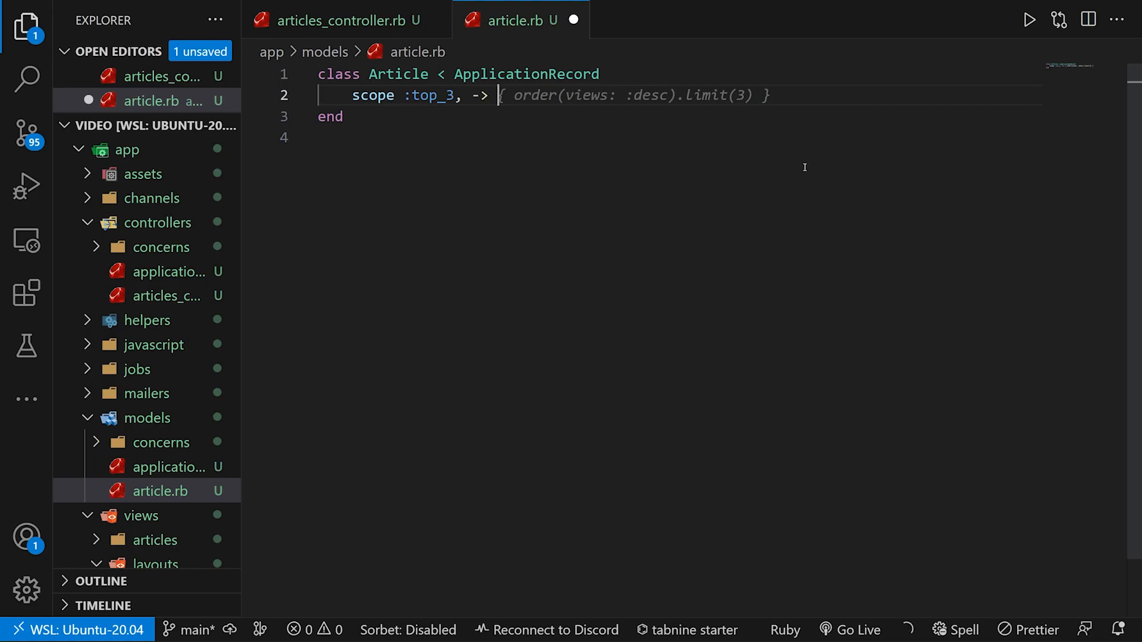
double_click(533, 95)
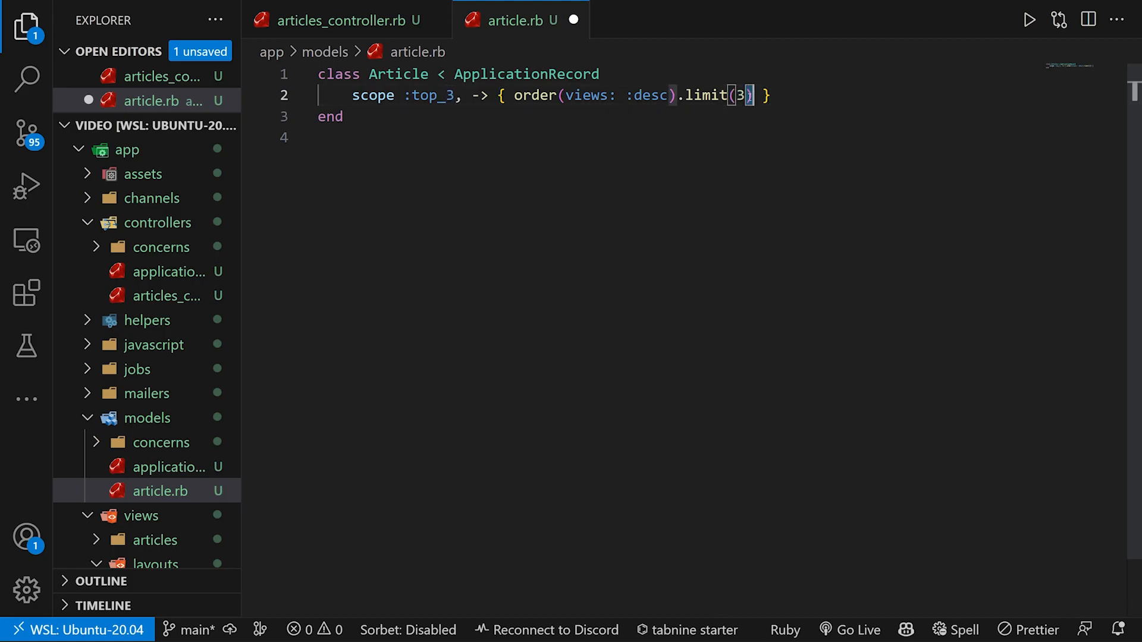
key("Ctrl+A")
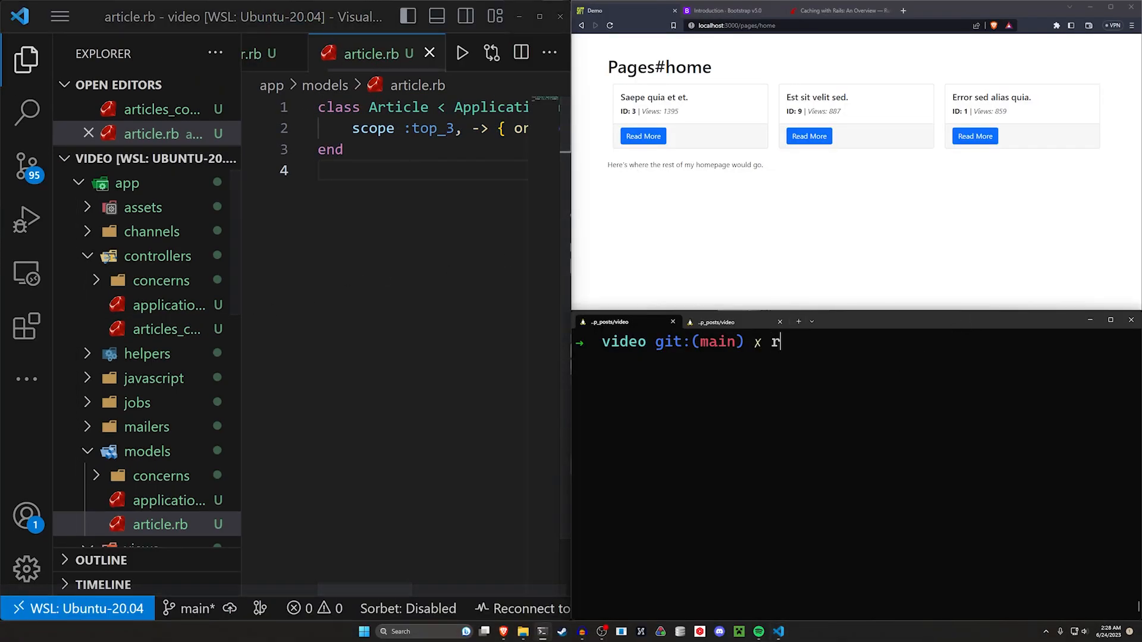
Step: Generate the pages controller with rails g controller and run db:migrate
type("ails g controller pa")
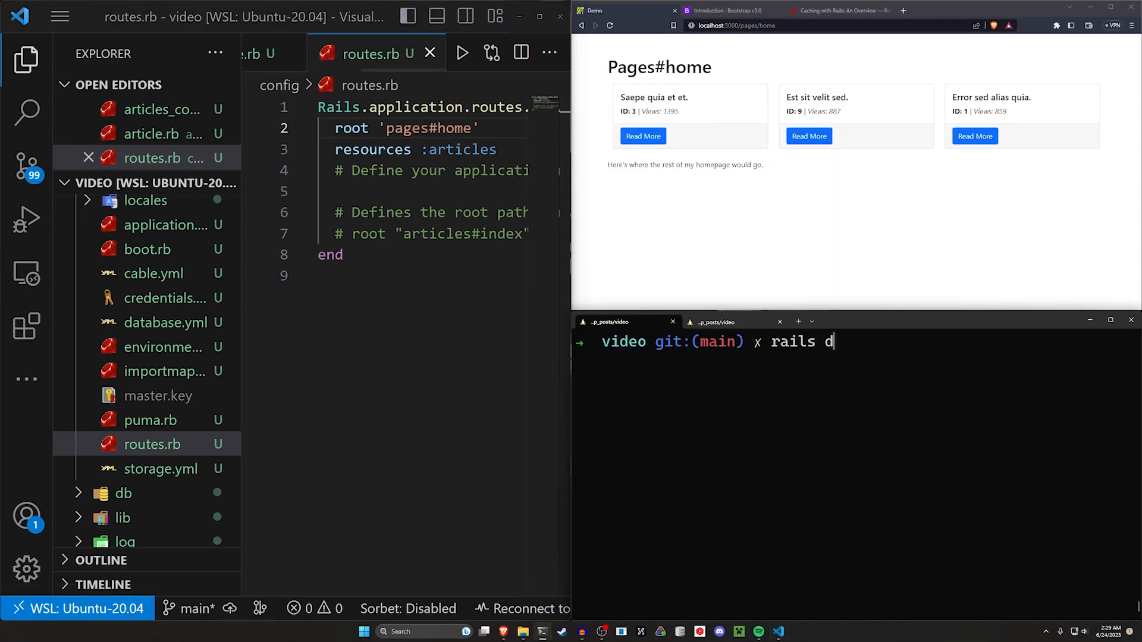
type("b:migrate")
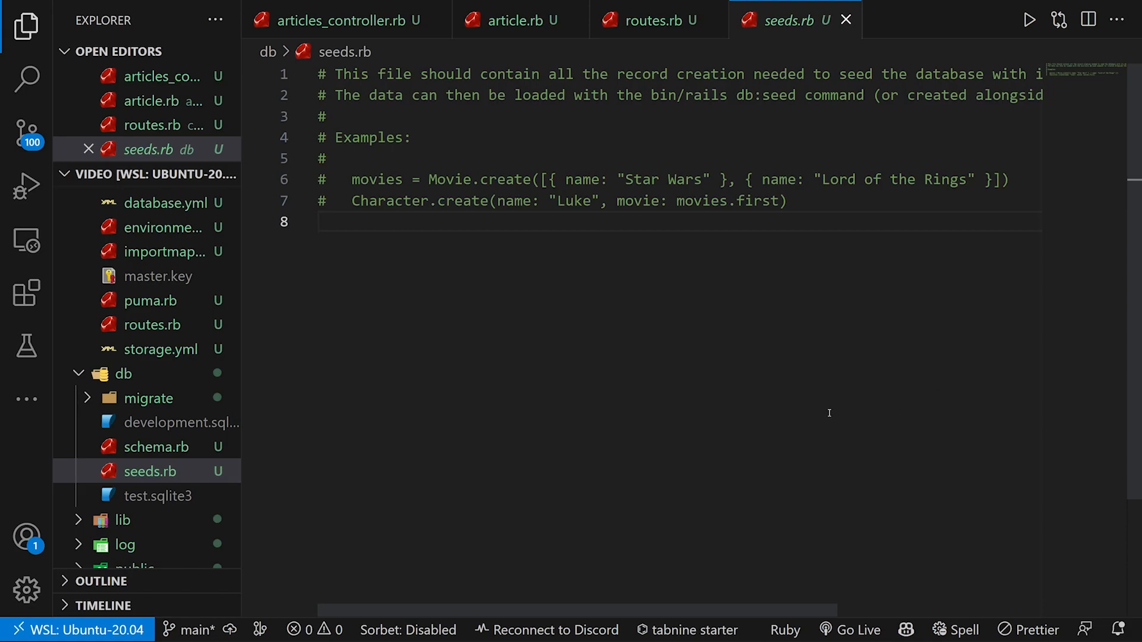
Step: Write a 10.times loop creating articles with Faker::Lorem sentence titles, paragraph bodies and views: rand(1000)
type("10.times do")
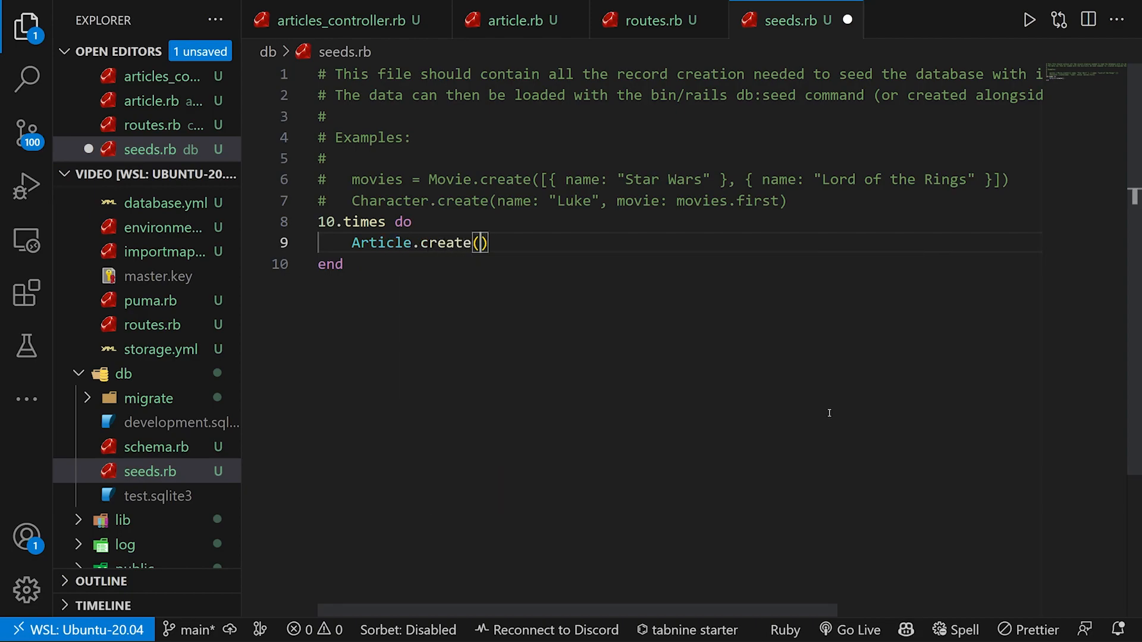
type("title: Faker::Lorem.sentence(word_count: 3),")
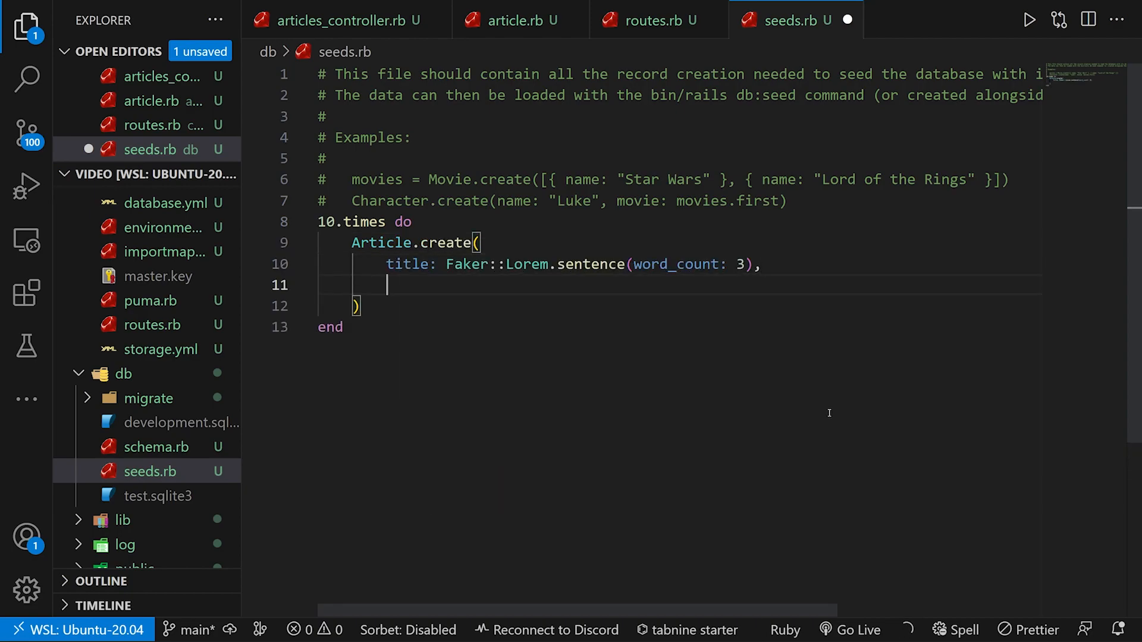
type("body: Faker::Lorem.paragraph(sentence_count: 3),")
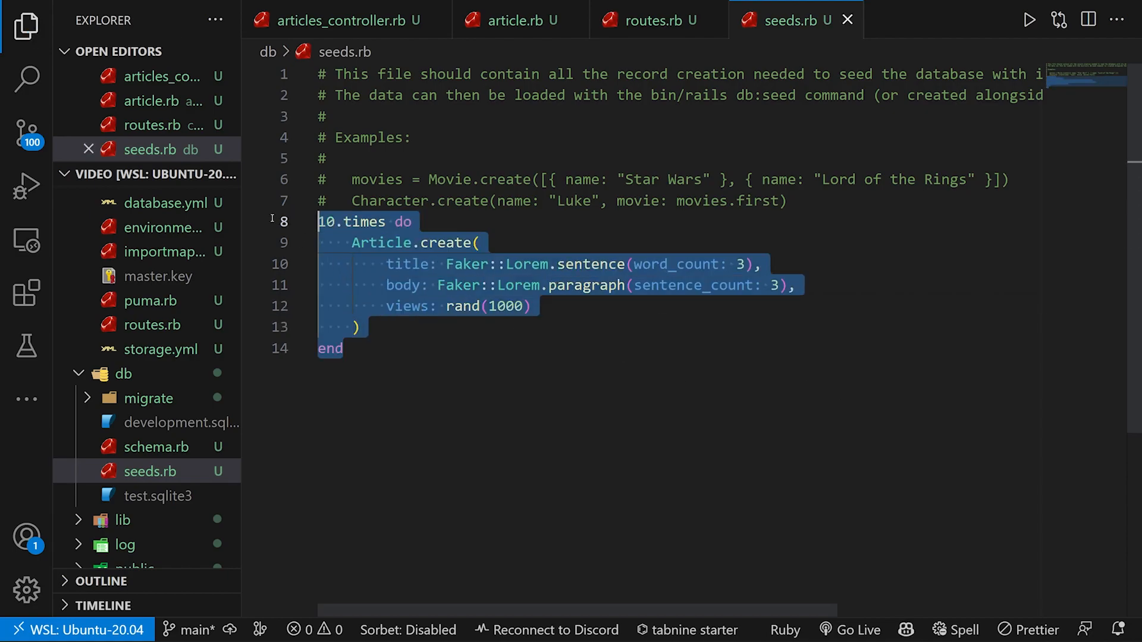
left_click(727, 302)
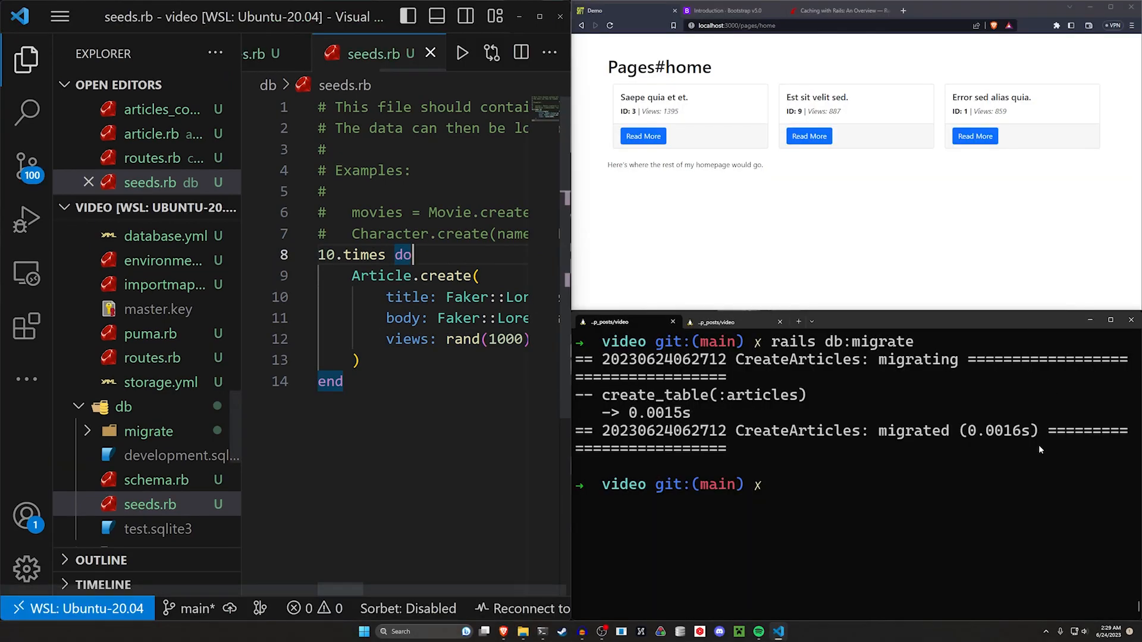
Step: Seed the database with rails db:seed, then reset it with rails db:reset
type("rails db:seed")
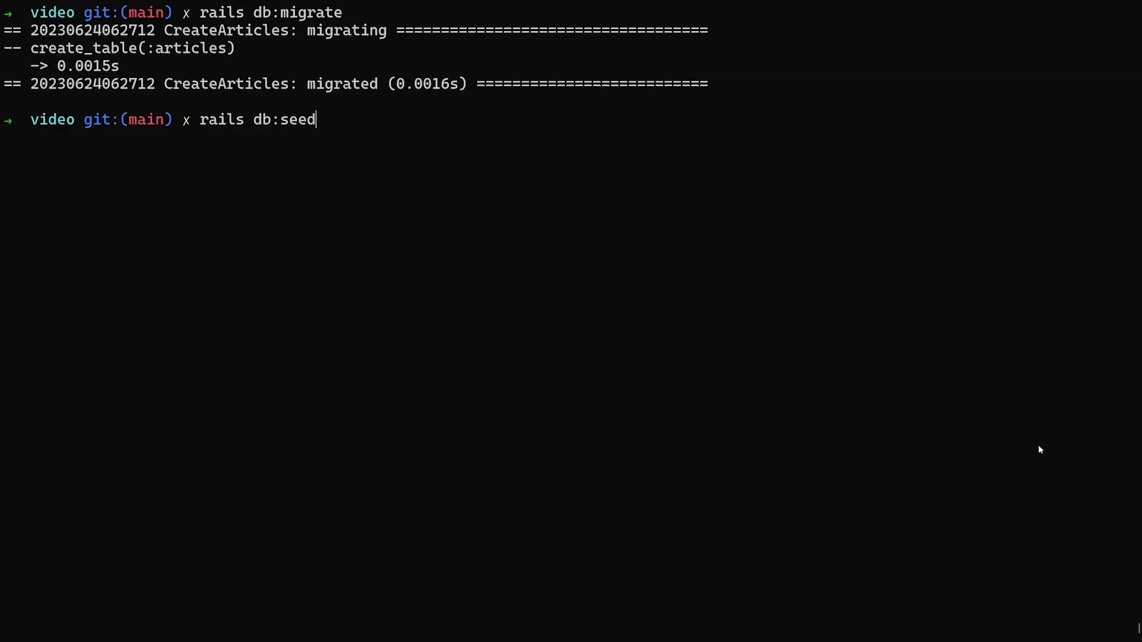
key("enter")
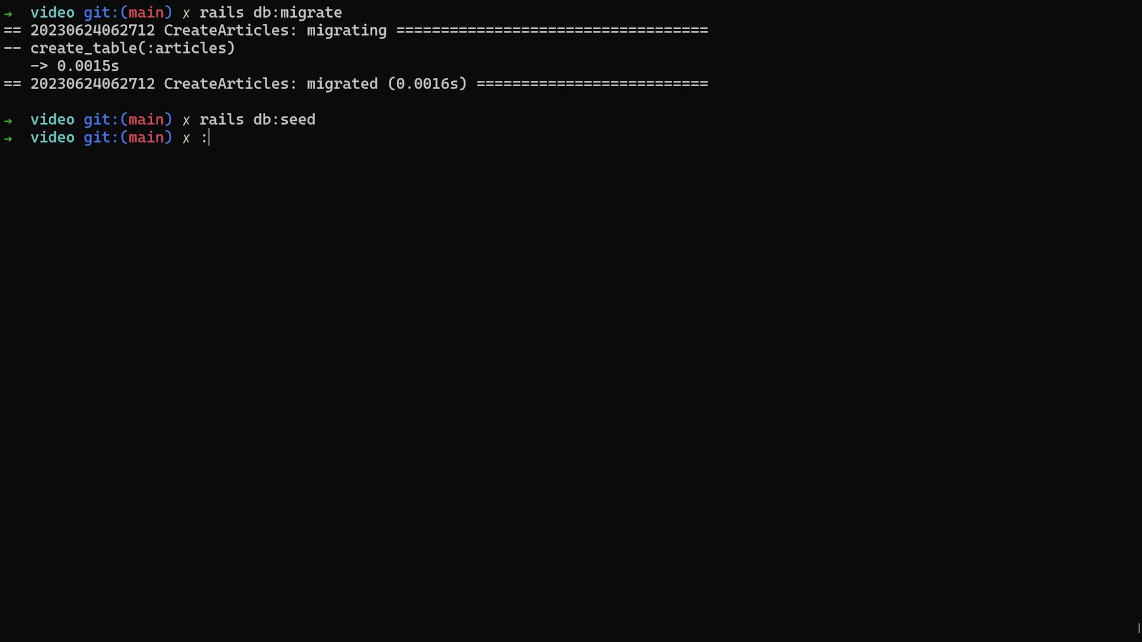
type("rails db")
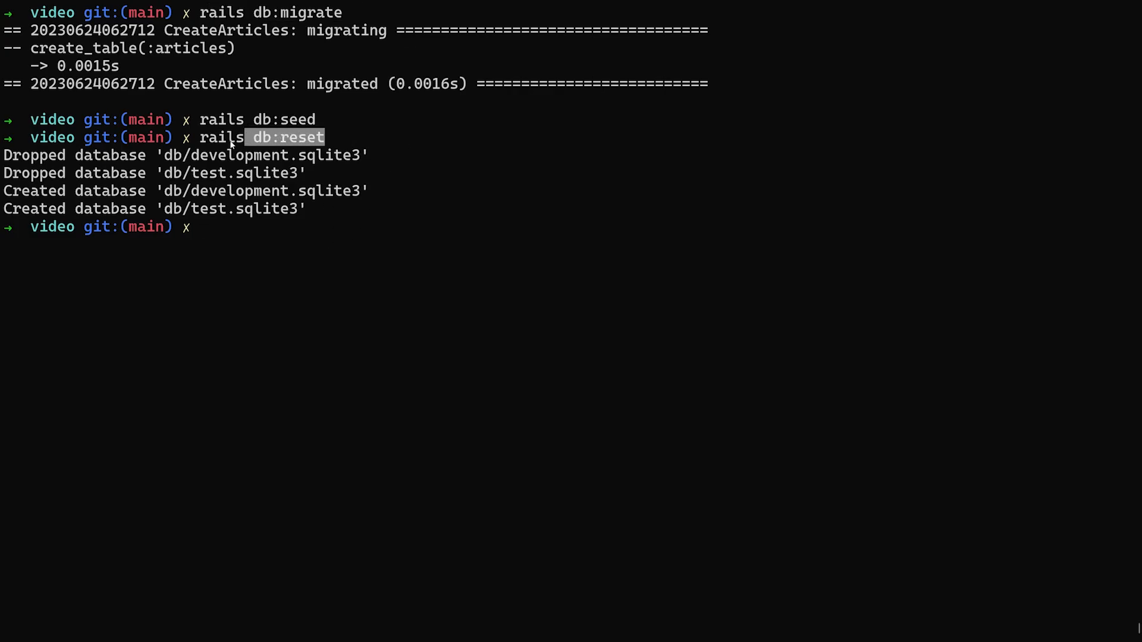
Step: In the Rails console, confirm Article.count is 10 and inspect Article.first
type("rails c")
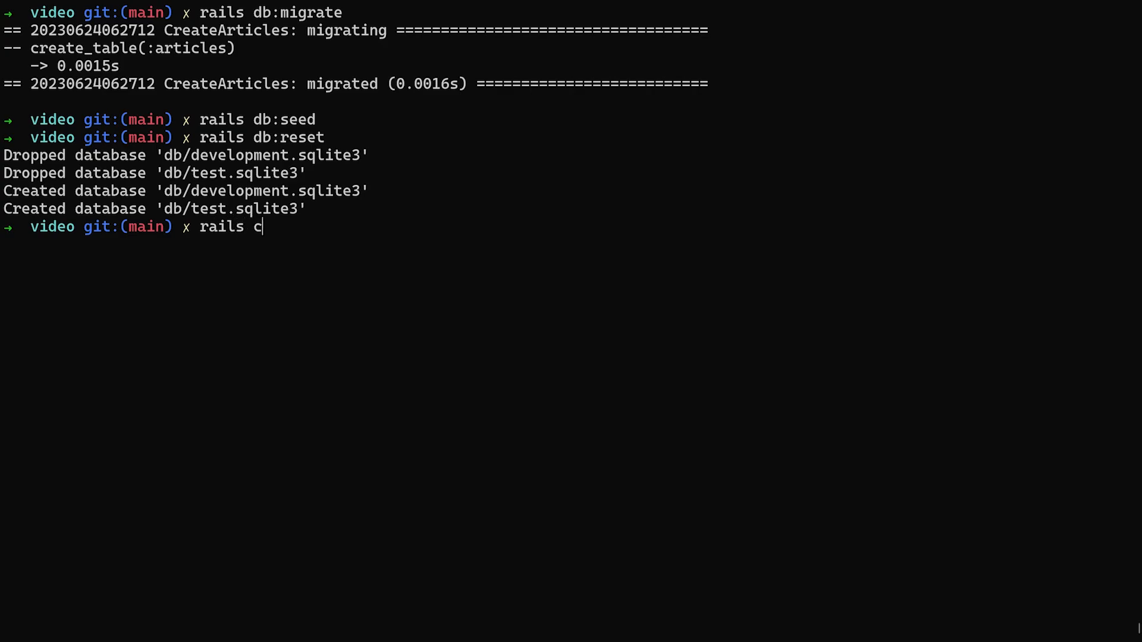
type("Article.count")
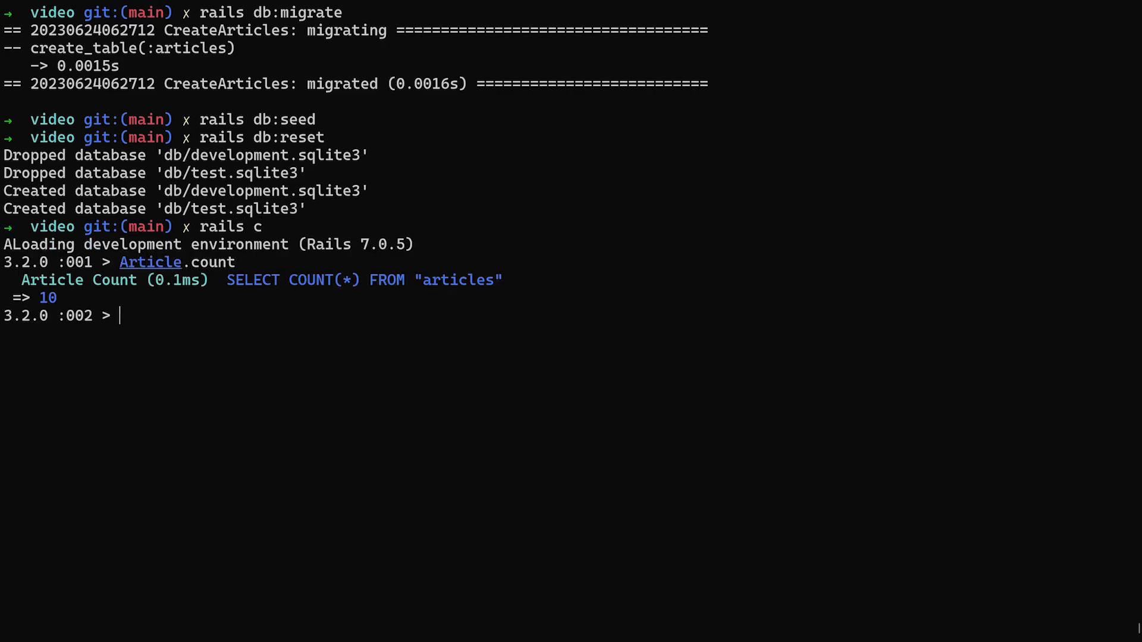
type("Article.first")
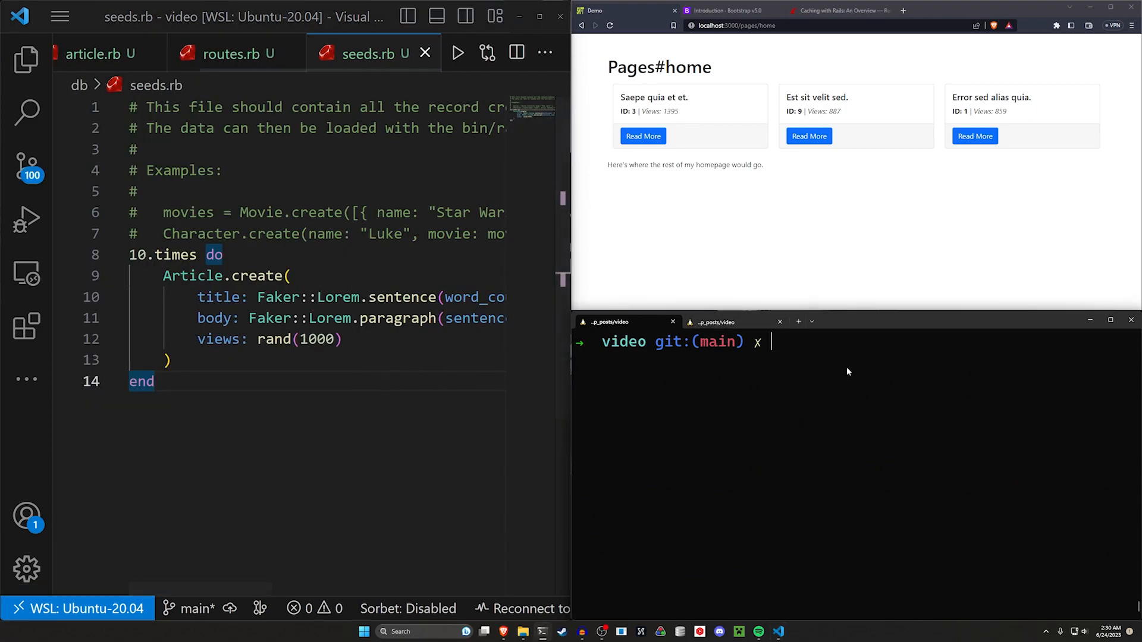
Step: Start the server with rails s, then bring up the PagesController for editing
type("rails s")
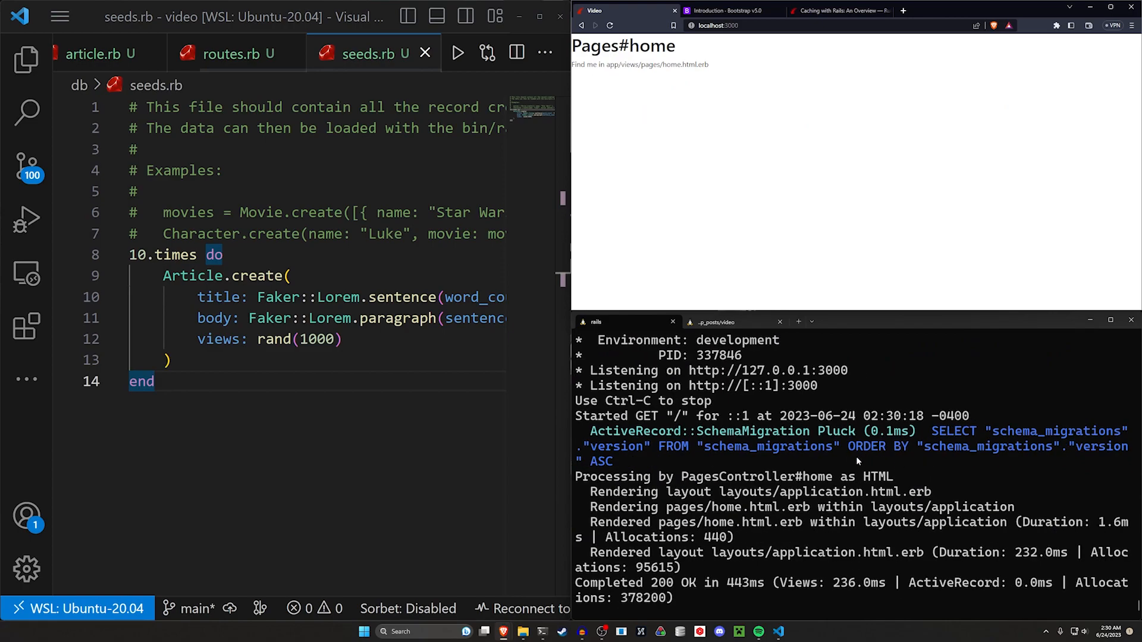
left_click(138, 149)
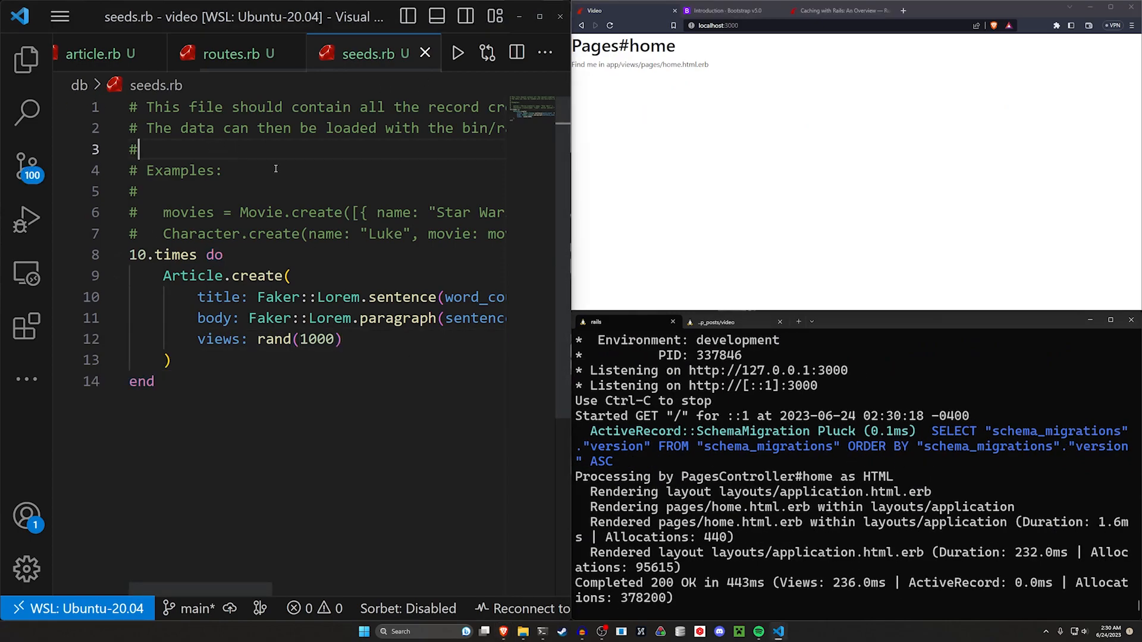
left_click(22, 59)
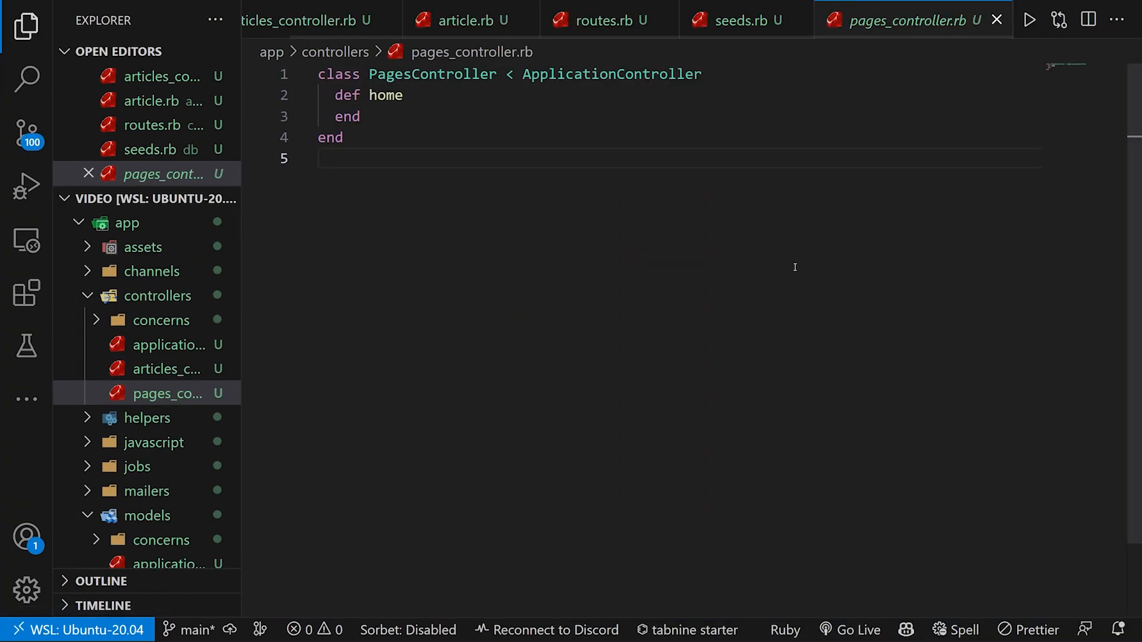
Step: Assign top ids from Rails.cache.fetch with expires_in: 1.minutes over Article.top_3.pluck(:id)
type("top_3_article")
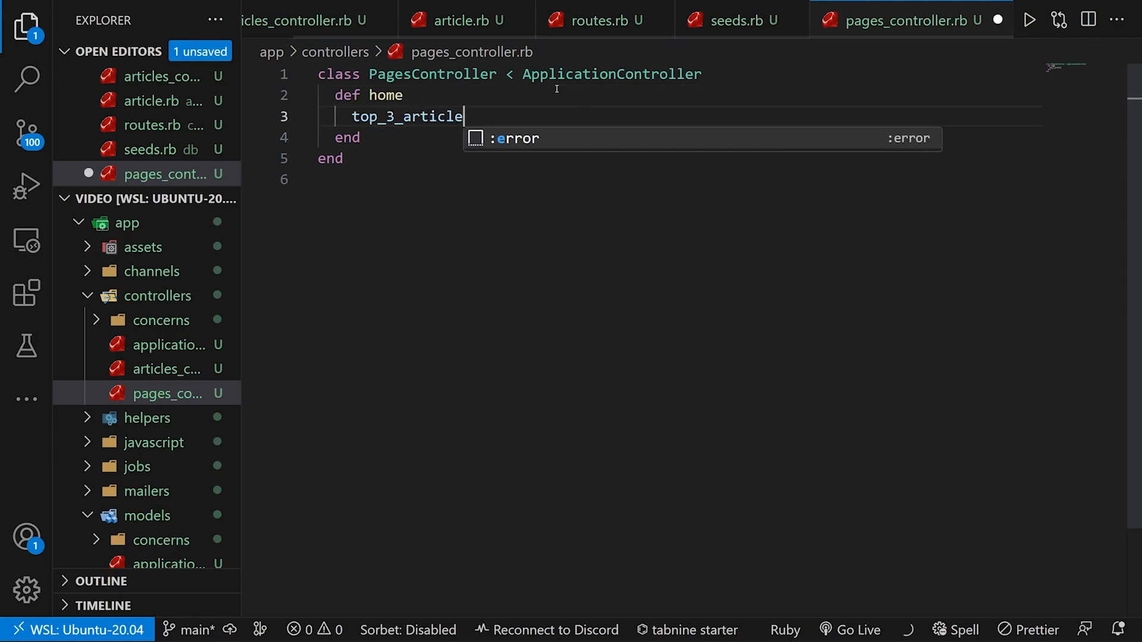
type("_ids = Rails.cache.fetch(\"top_3_article_ids\", expires_in: 12")
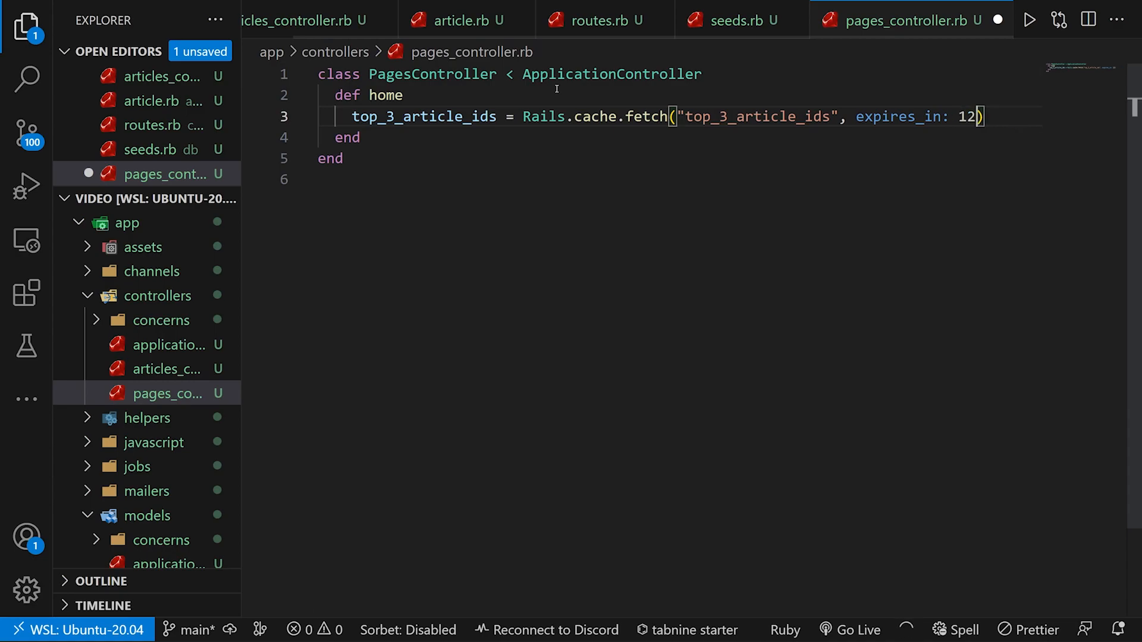
type("1.hour) do")
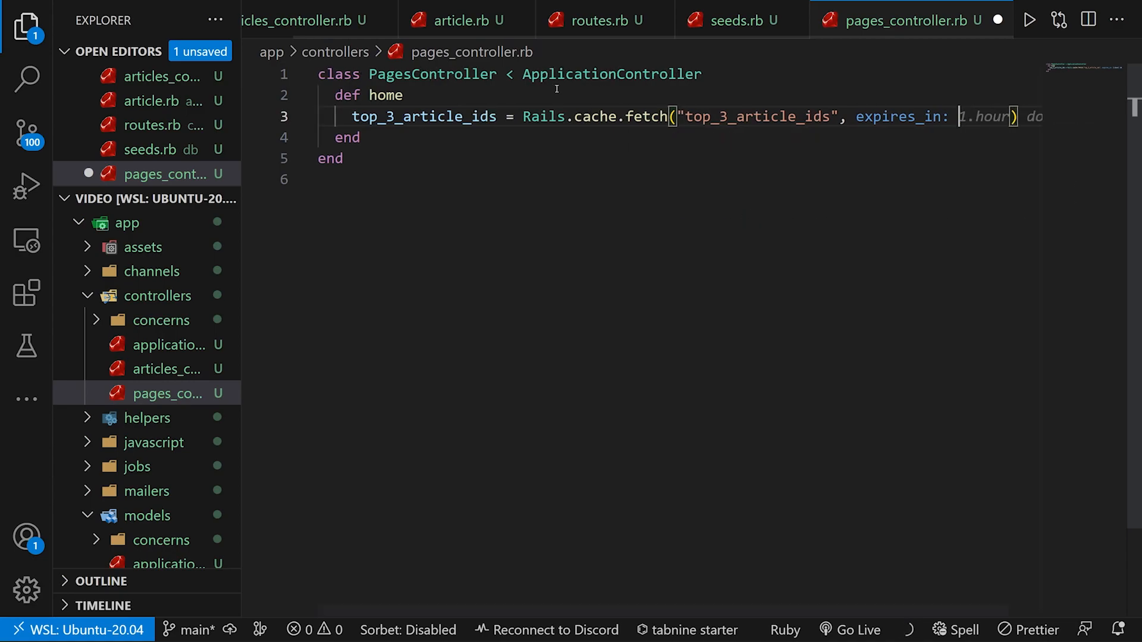
type("1.mintes")
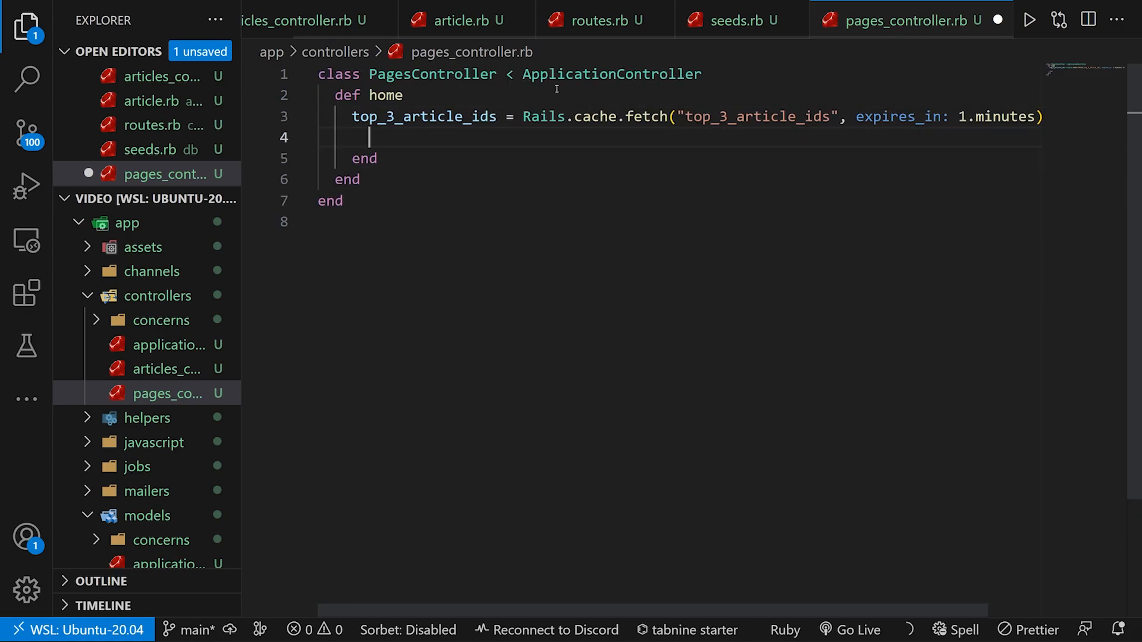
type("Article.")
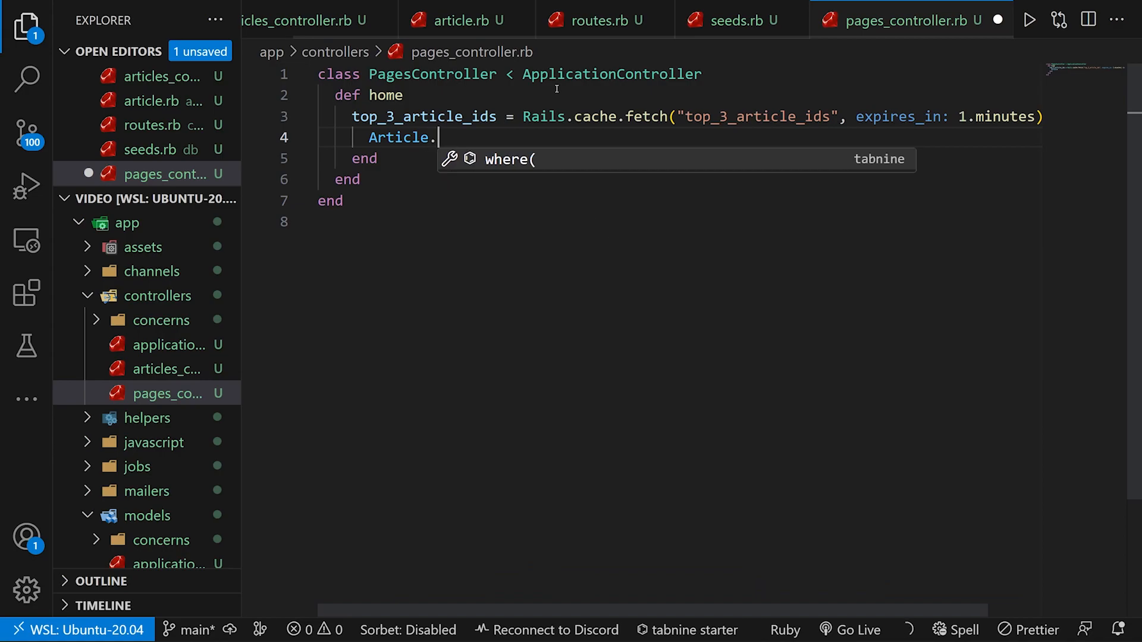
type("top_3.pluck(:id)")
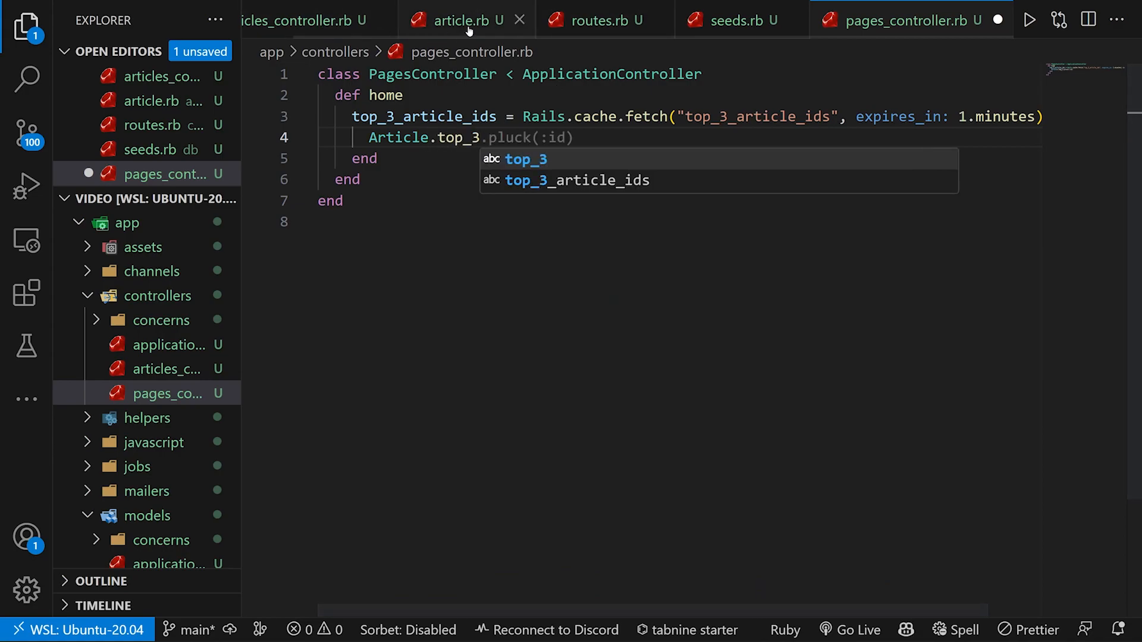
left_click(464, 19)
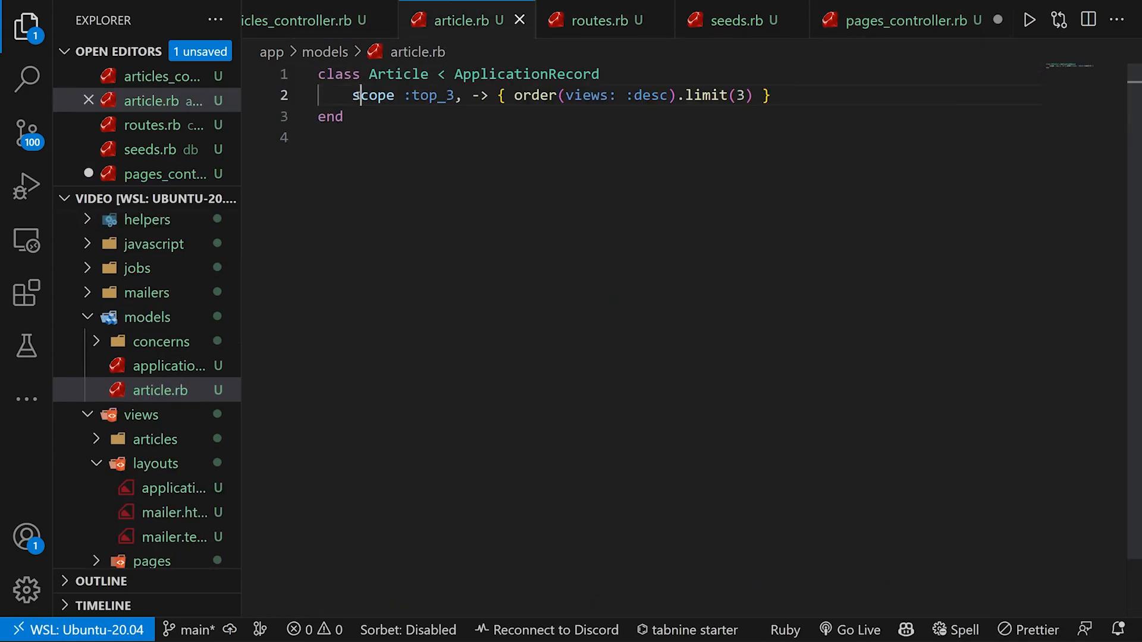
left_click(907, 19)
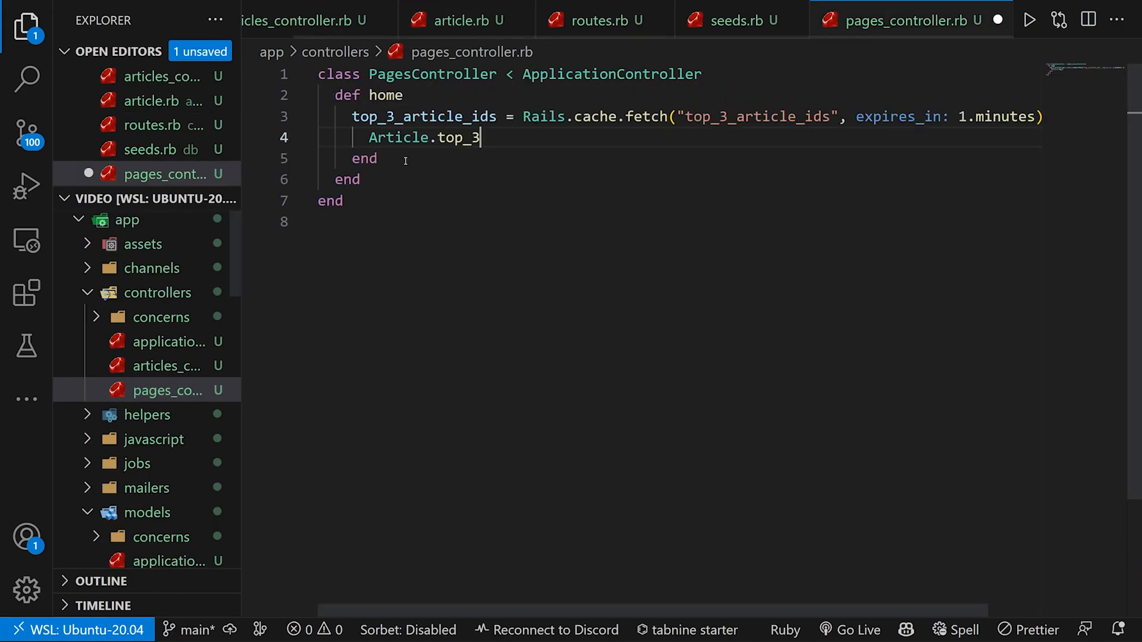
mouse_move(514, 138)
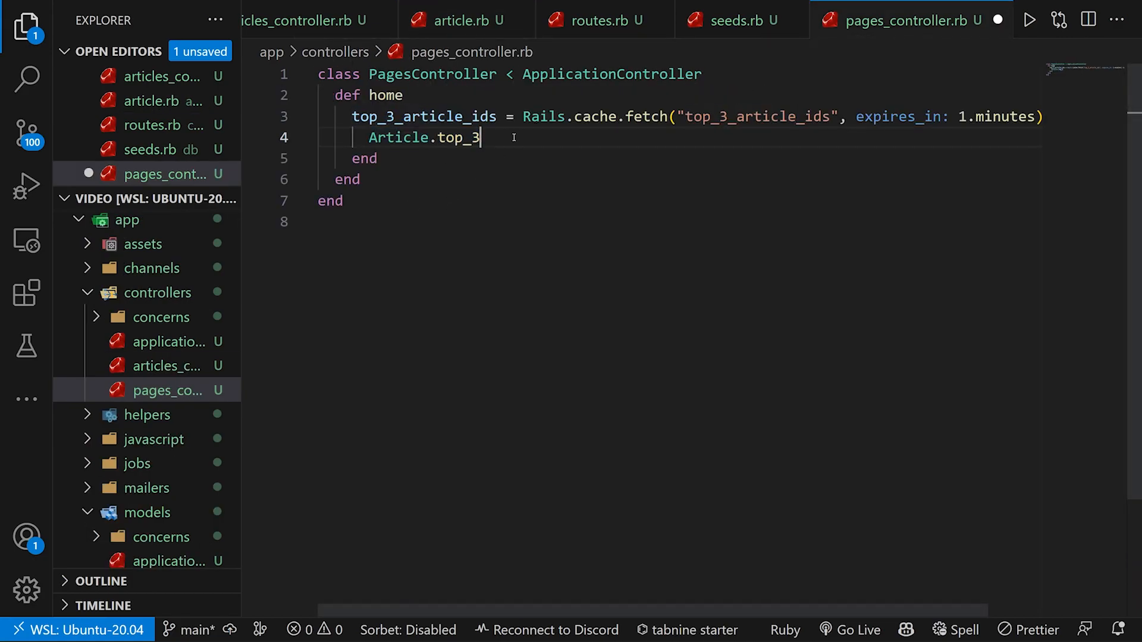
type(".pol")
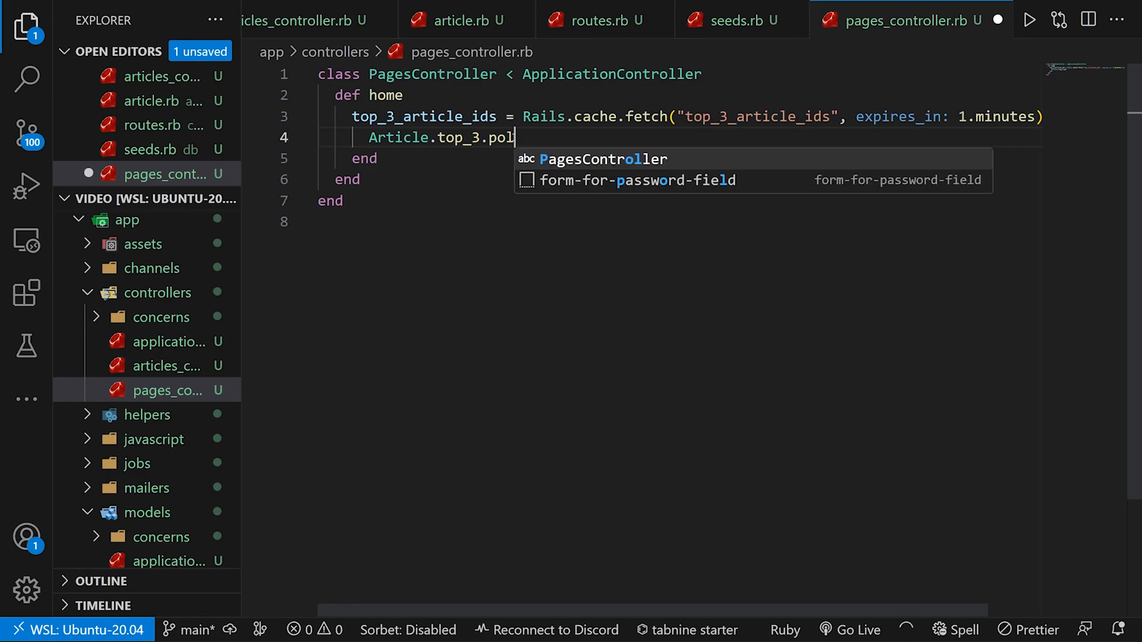
type("luck(:id)")
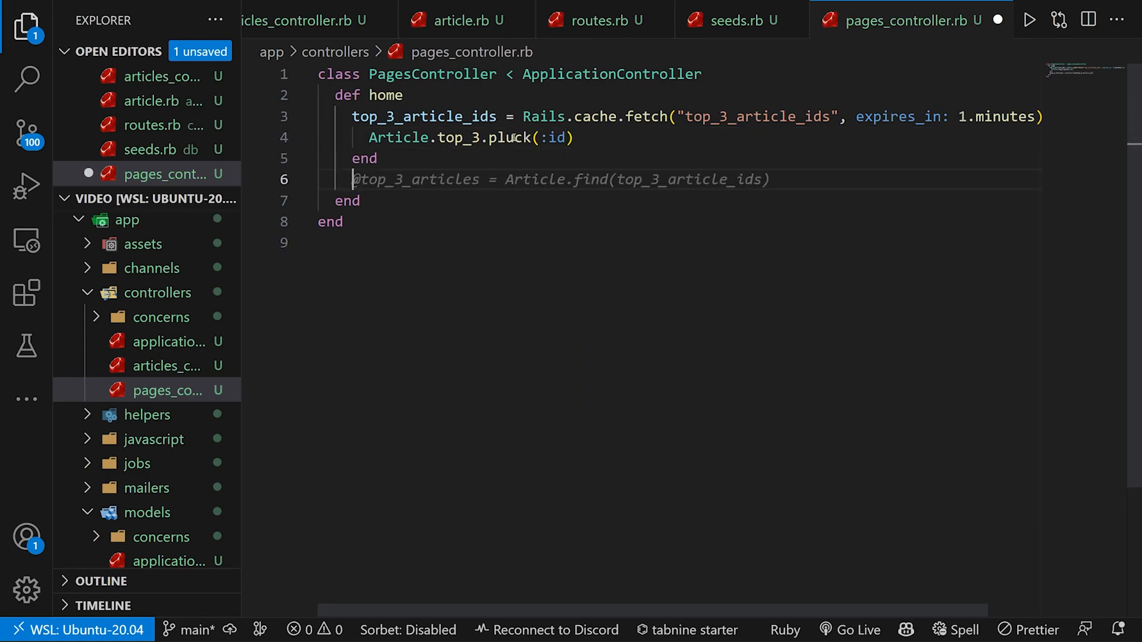
double_click(417, 179)
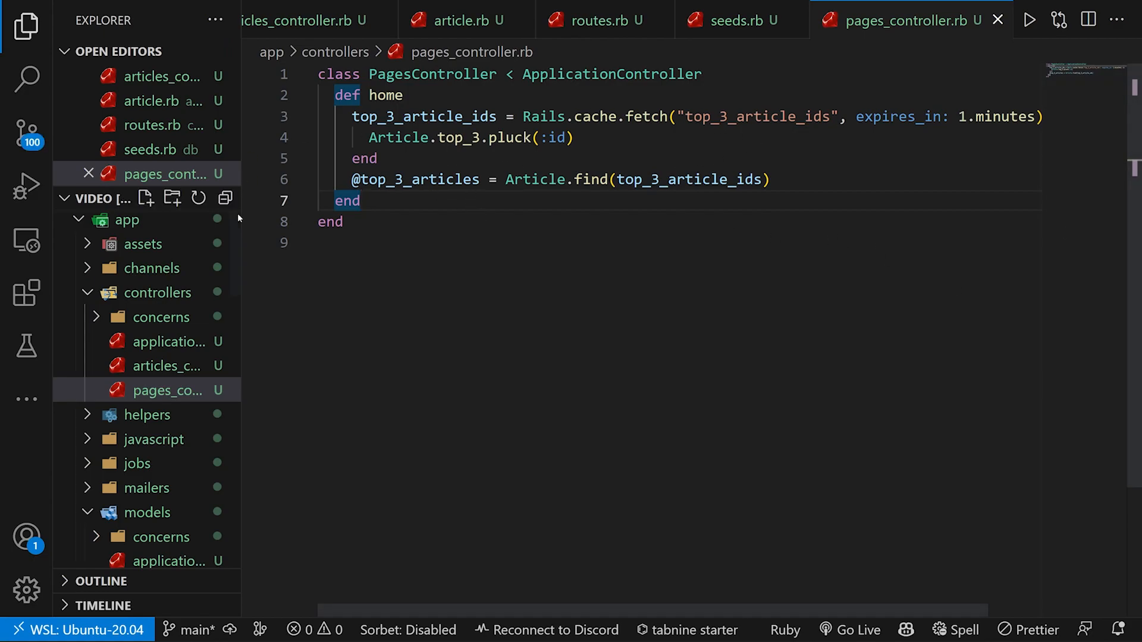
scroll("down", 3)
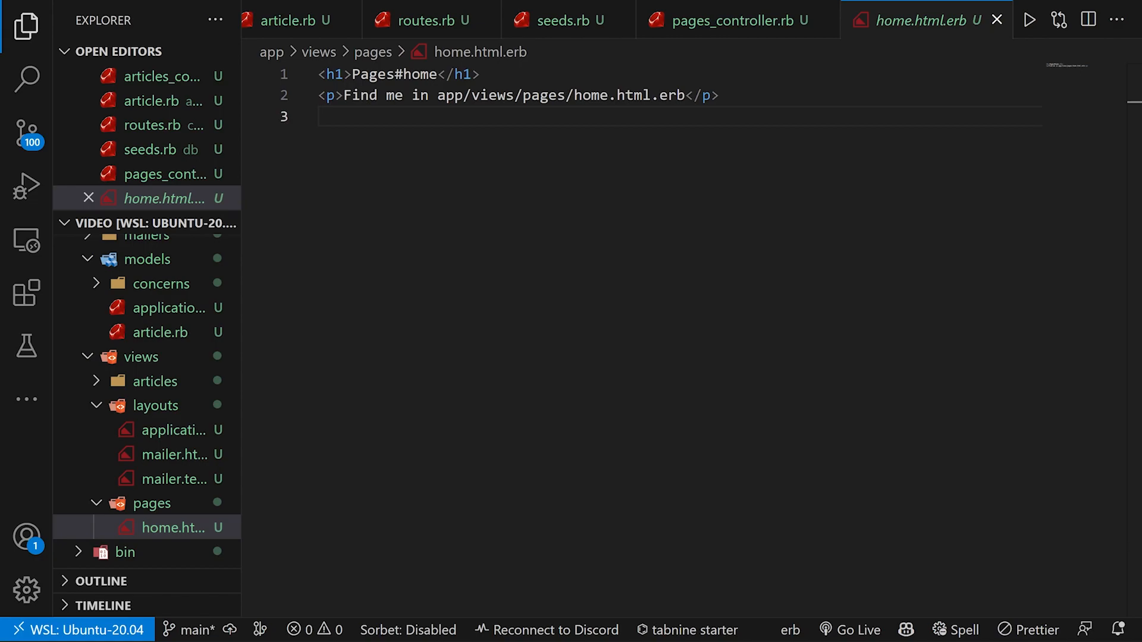
mouse_move(694, 224)
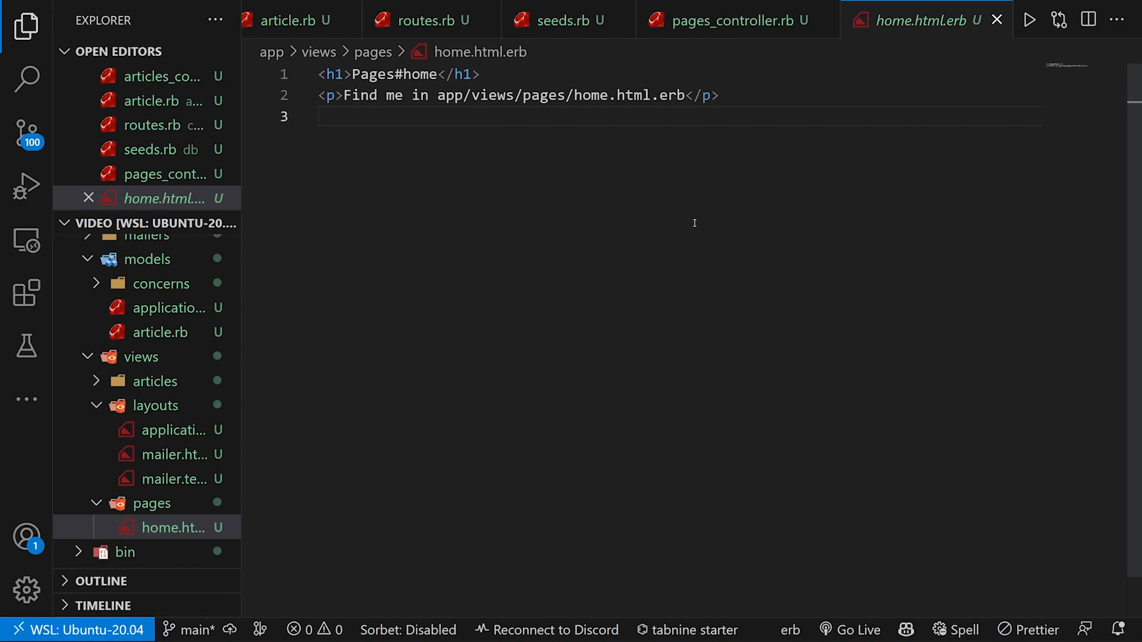
double_click(545, 95)
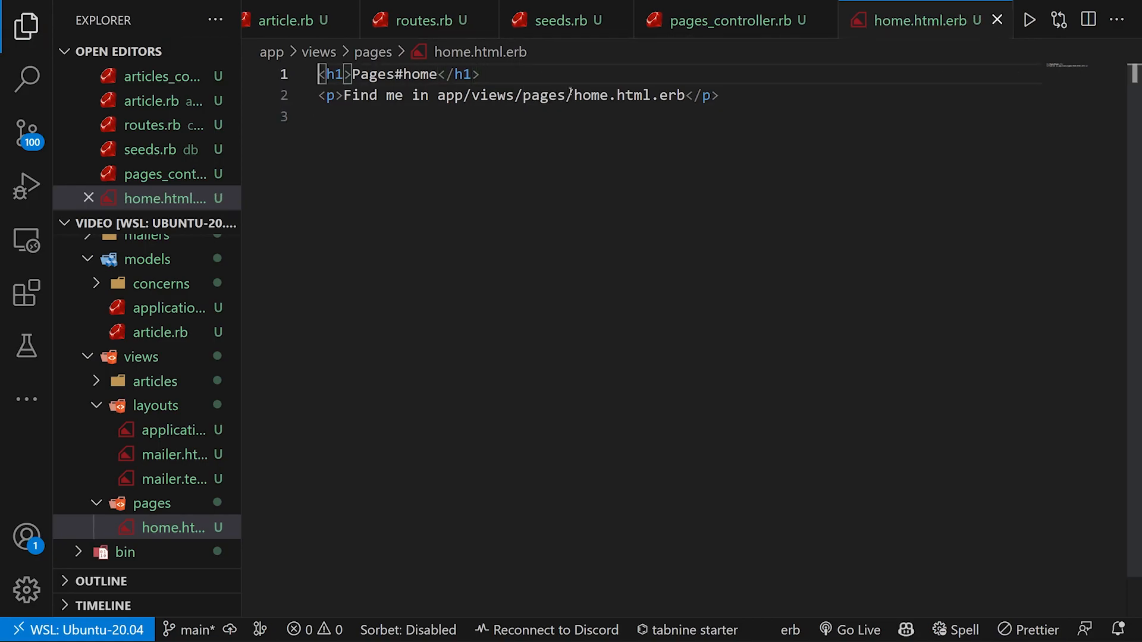
type("<div class=\"container mt-5\">")
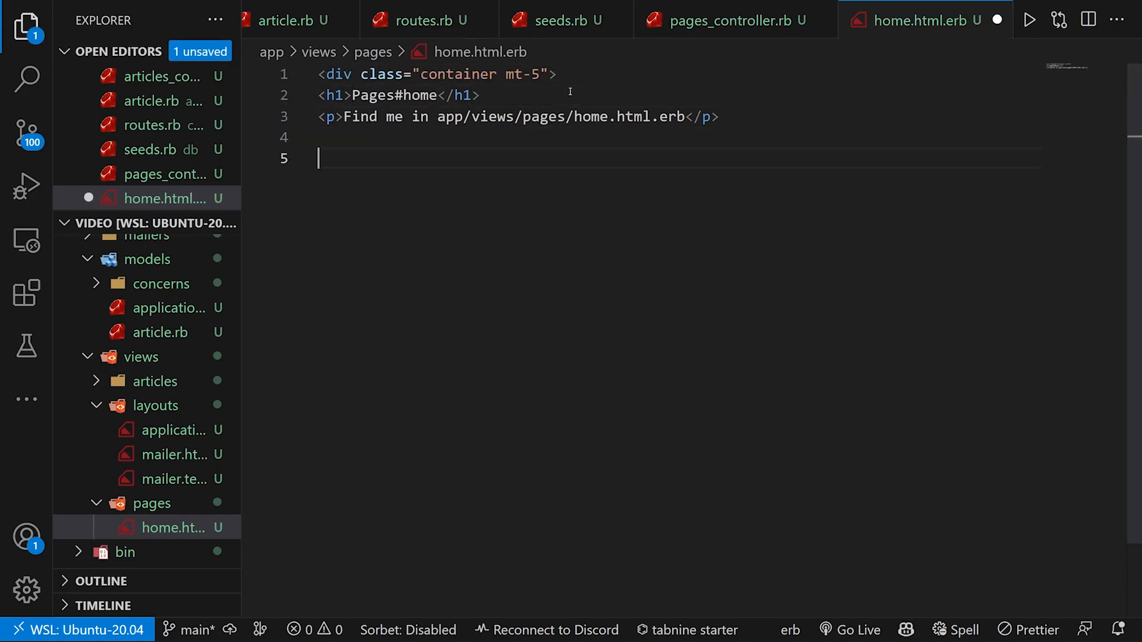
type("</div>")
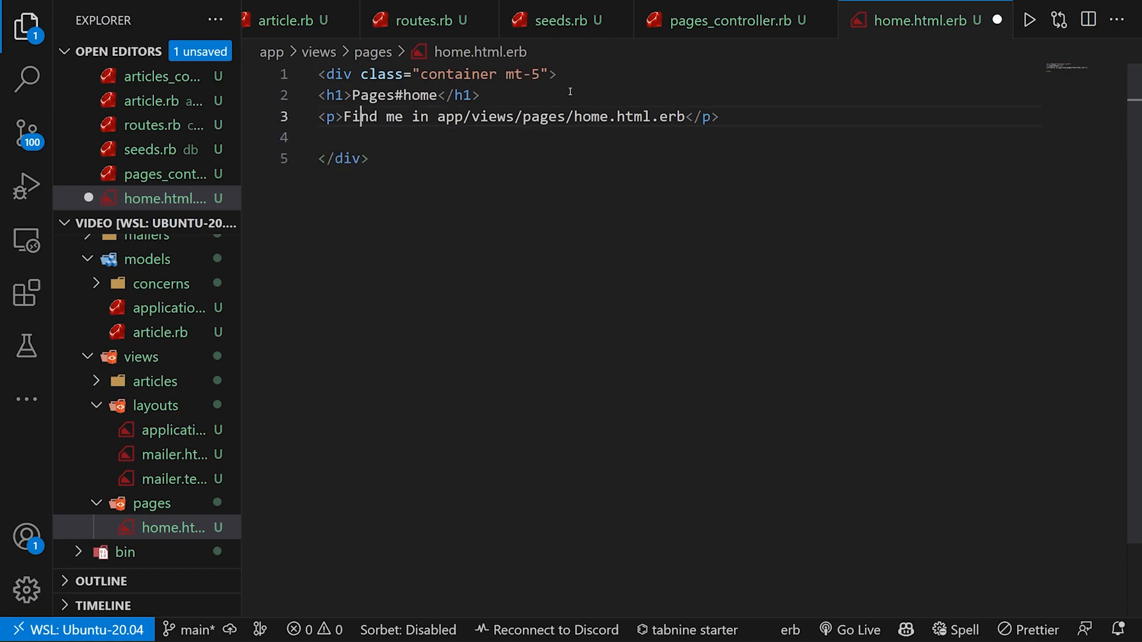
key("Enter")
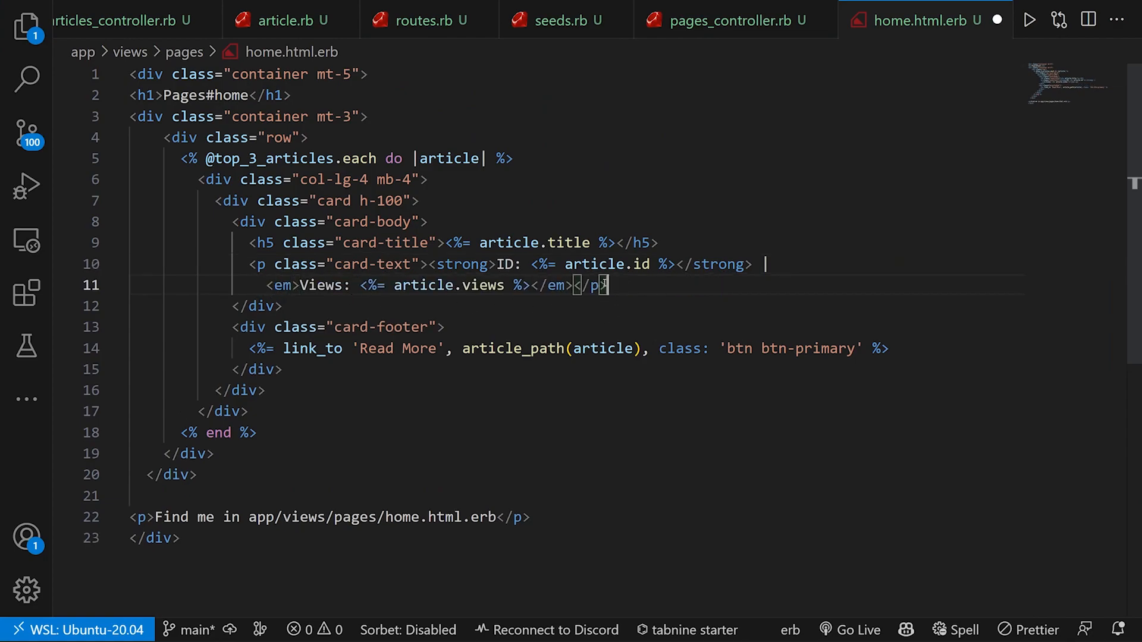
key("Enter")
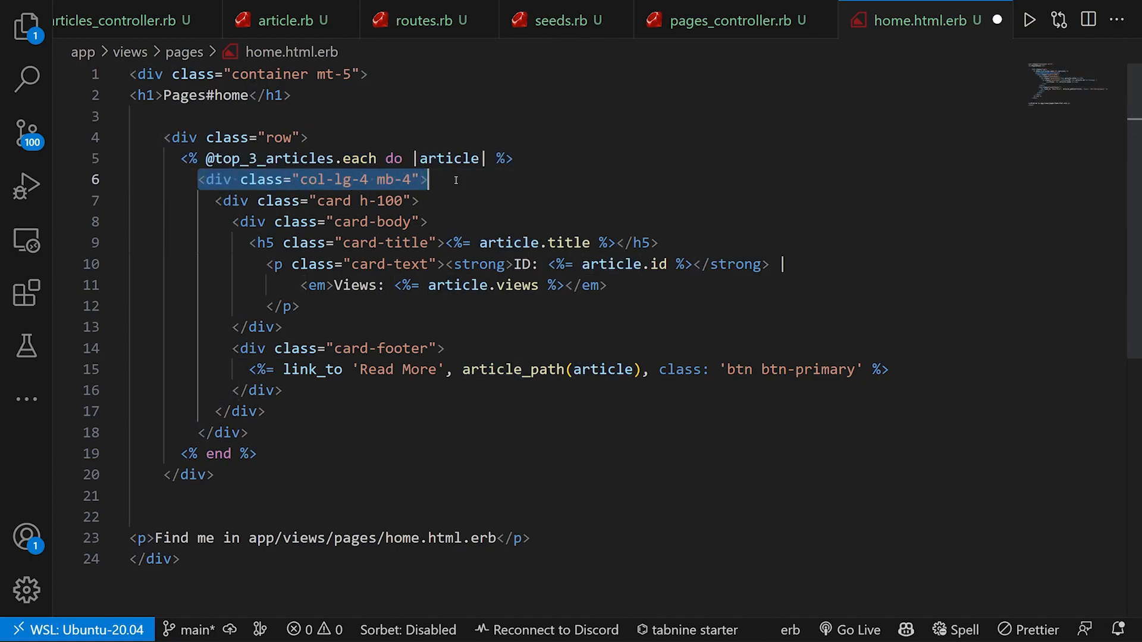
Step: Replace the placeholder paragraph with 'Here's where the rest of my homepage would go.'
left_click(335, 179)
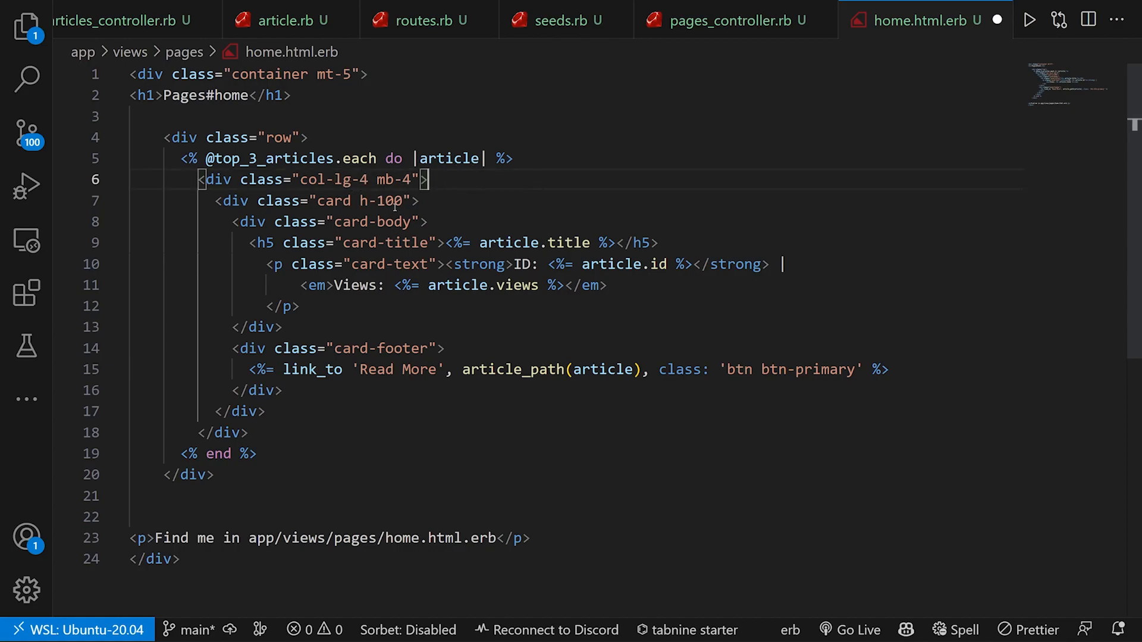
double_click(393, 180)
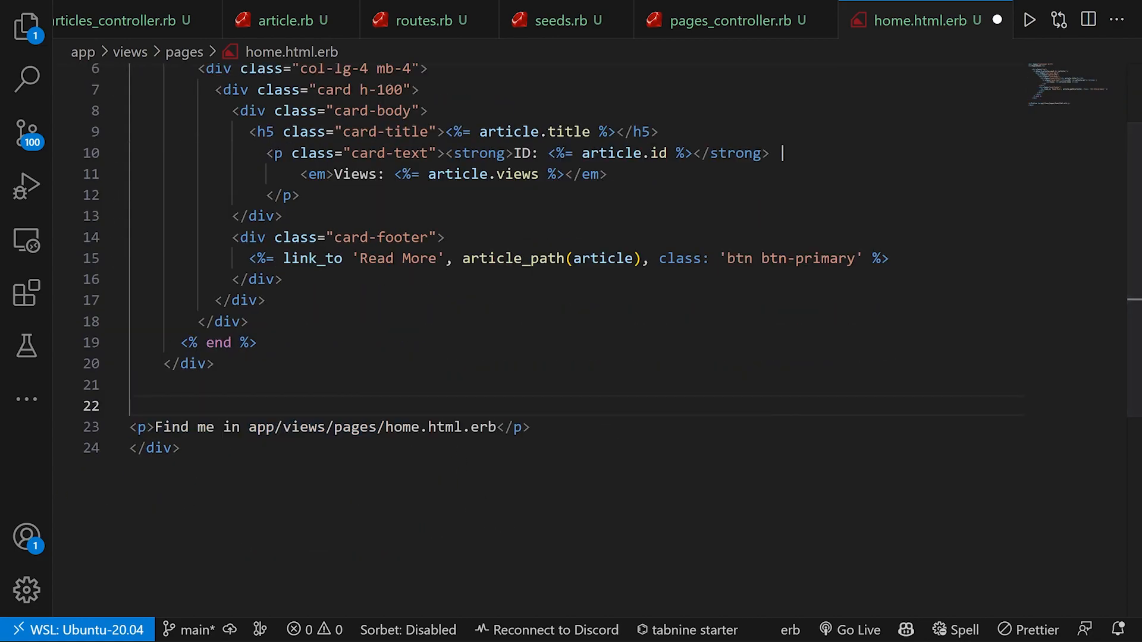
double_click(356, 427)
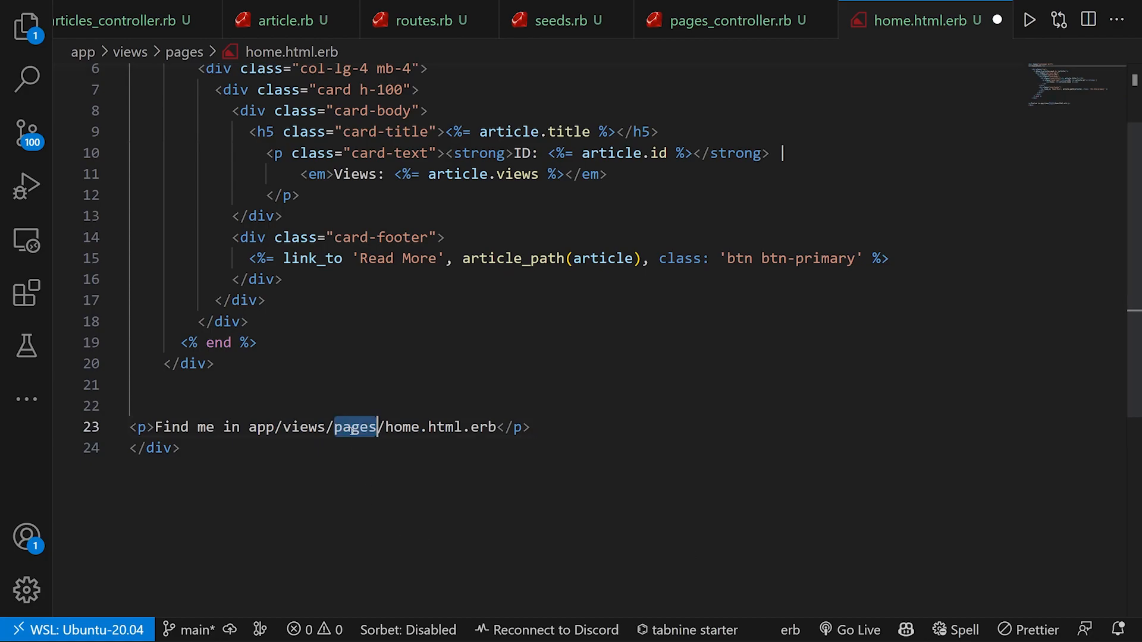
type("Here's where the rest of my homepage would go.")
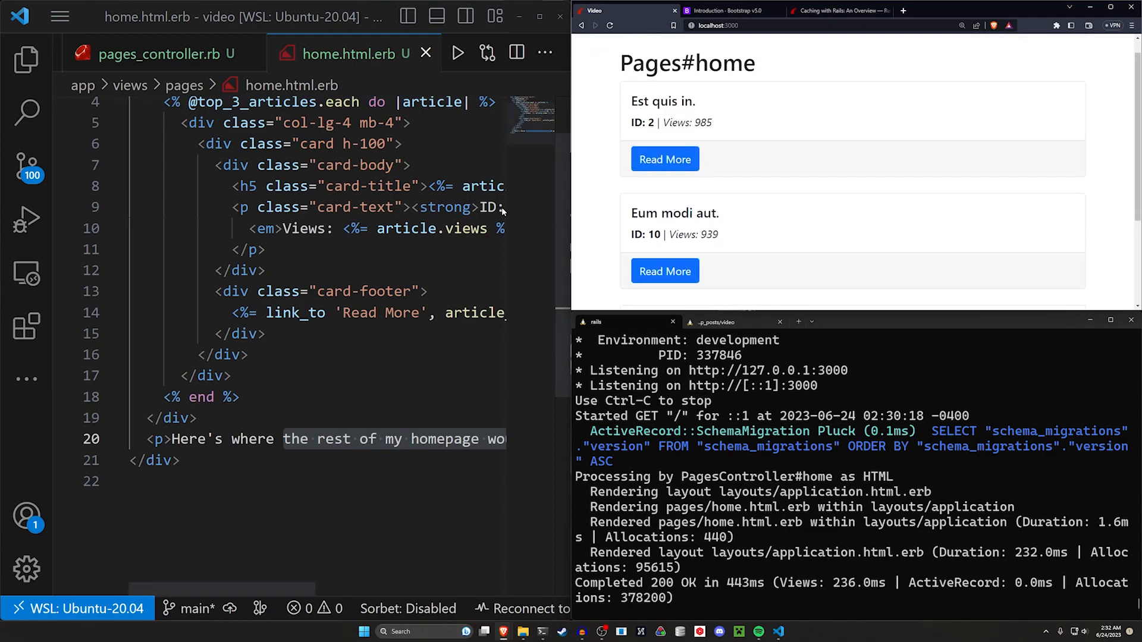
Step: Change the card column class from col-lg-4 to col-md-4, save and reload the homepage to check the log
double_click(324, 122)
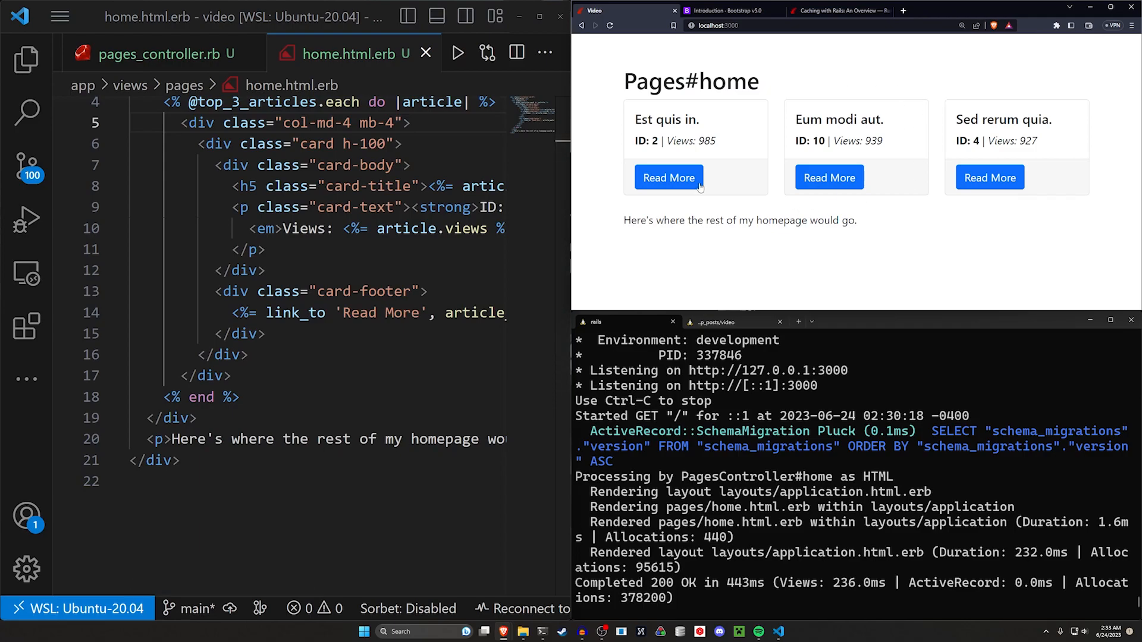
double_click(706, 140)
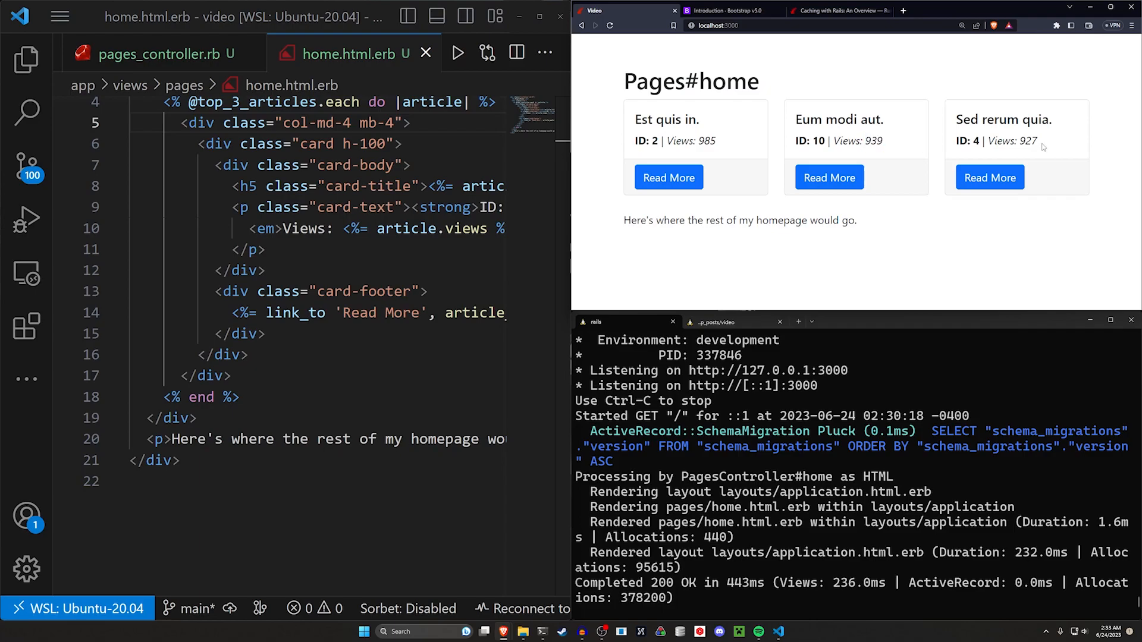
mouse_move(850, 295)
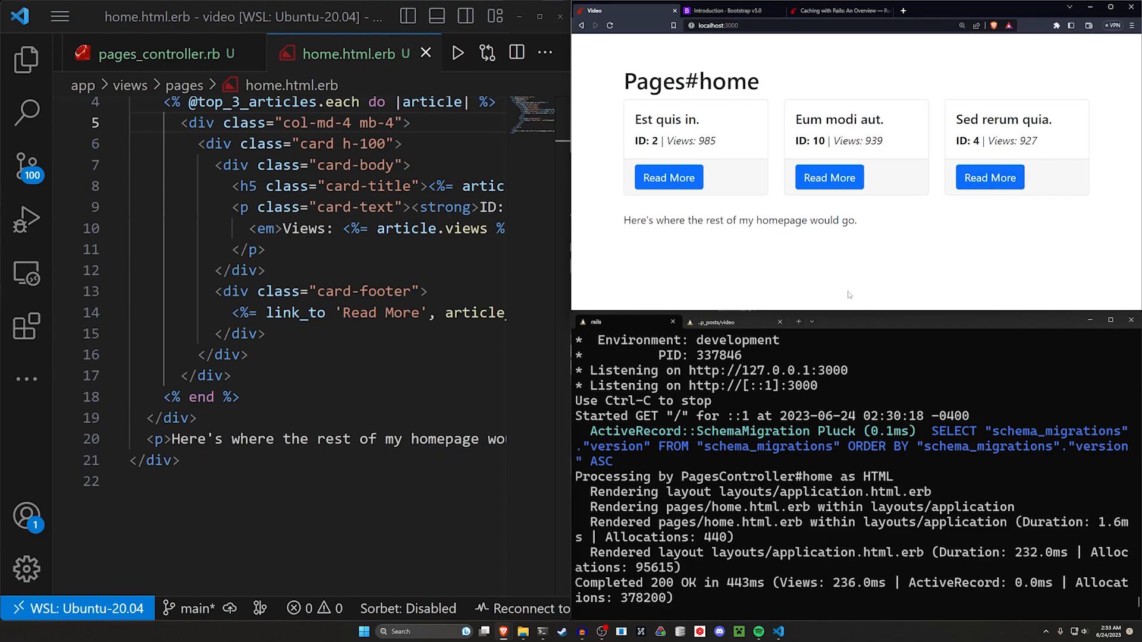
left_click(715, 321)
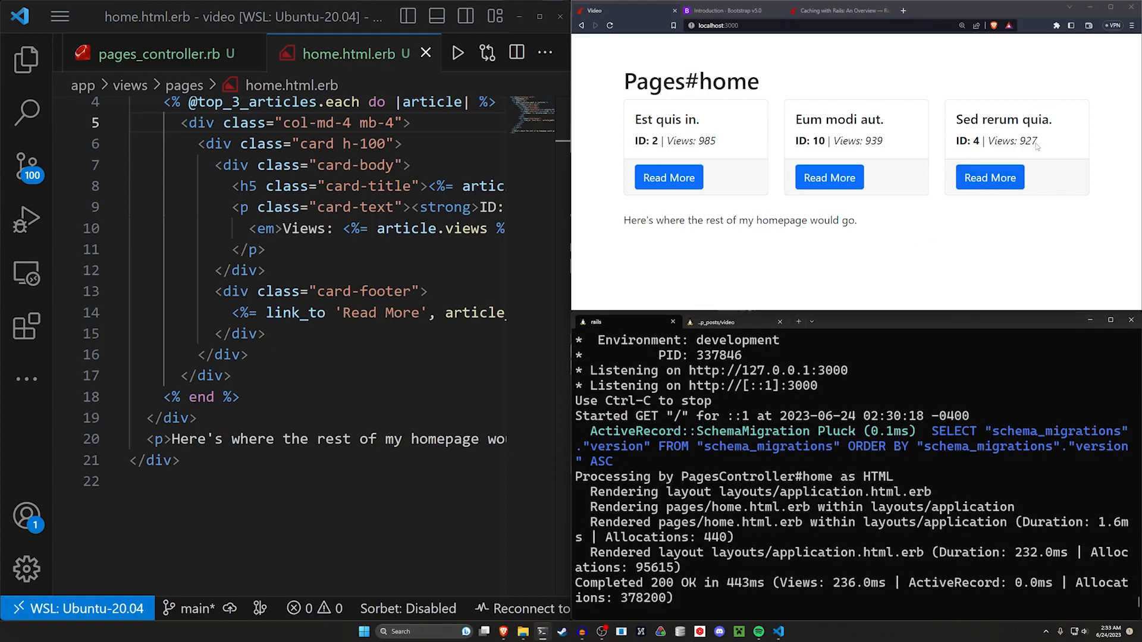
mouse_move(802, 252)
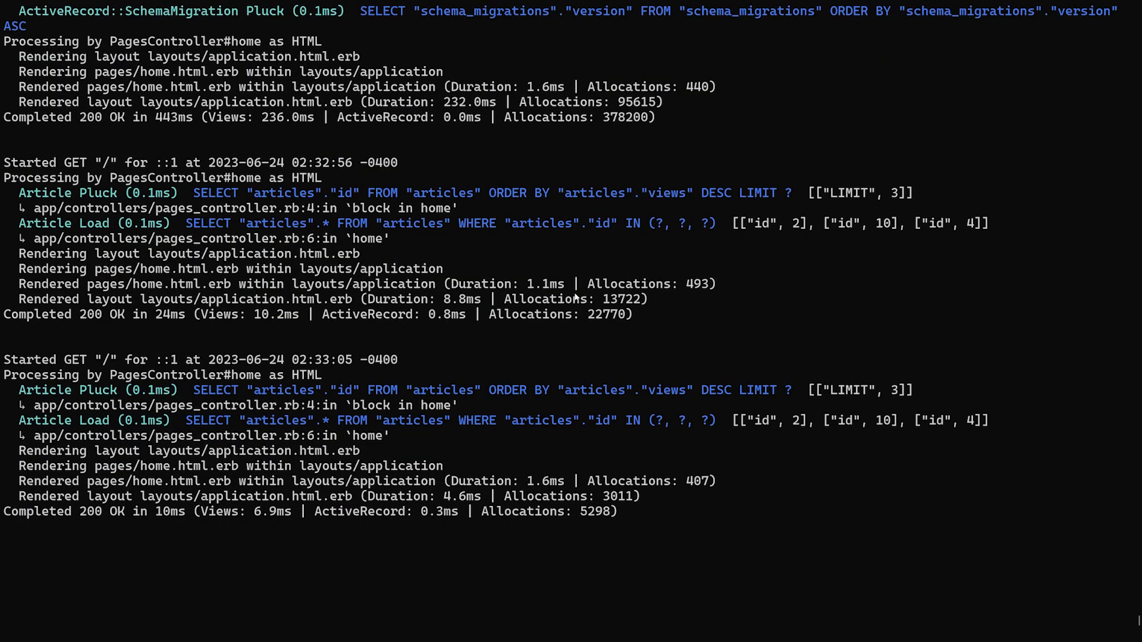
double_click(71, 390)
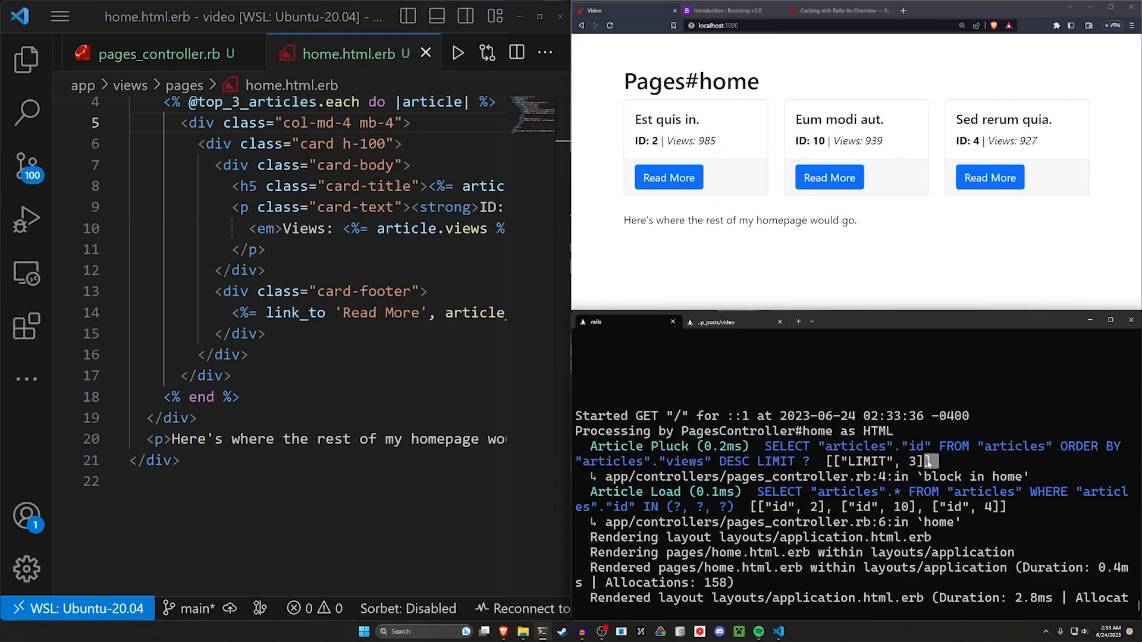
Step: Stop the server, run rails dev:cache, restart rails server and compare the SQL of repeat homepage loads
left_click(725, 321)
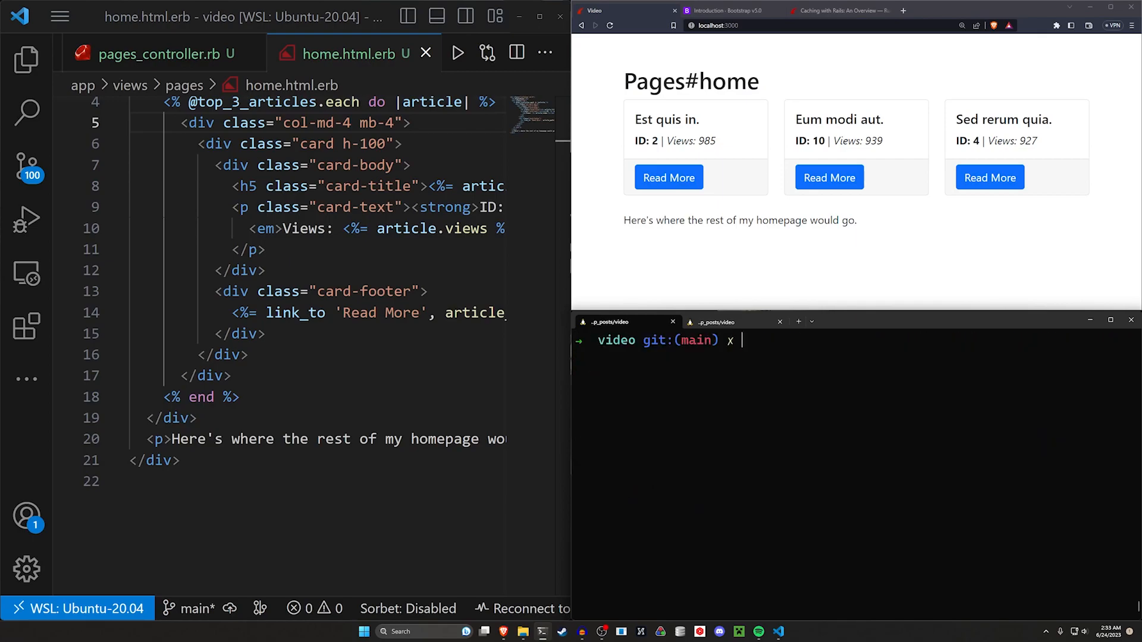
type("rails d")
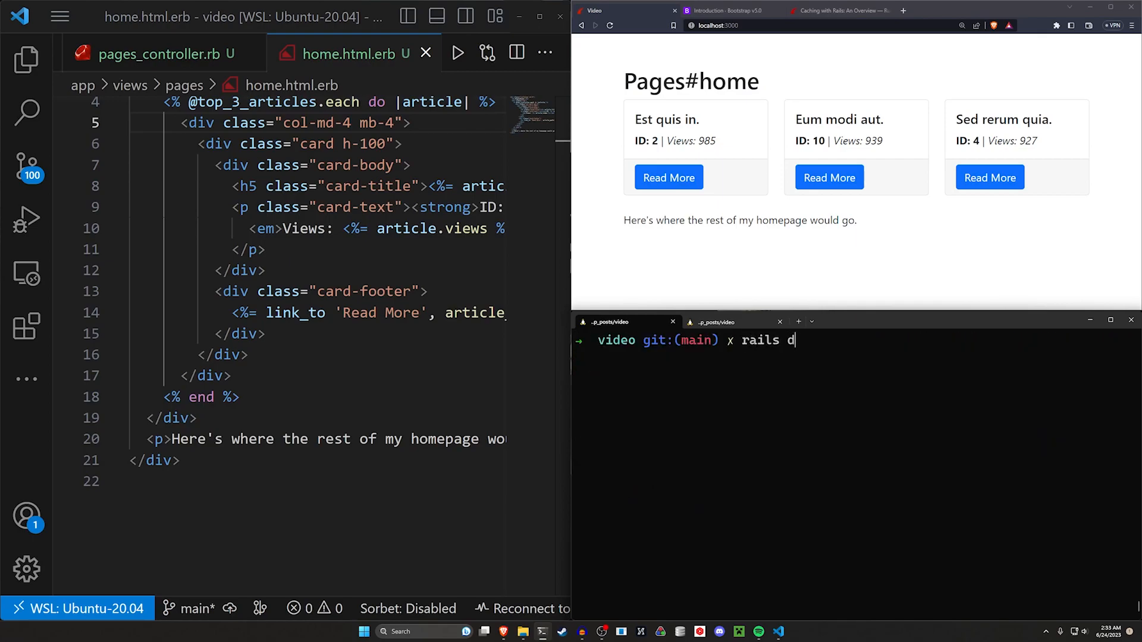
key("Enter")
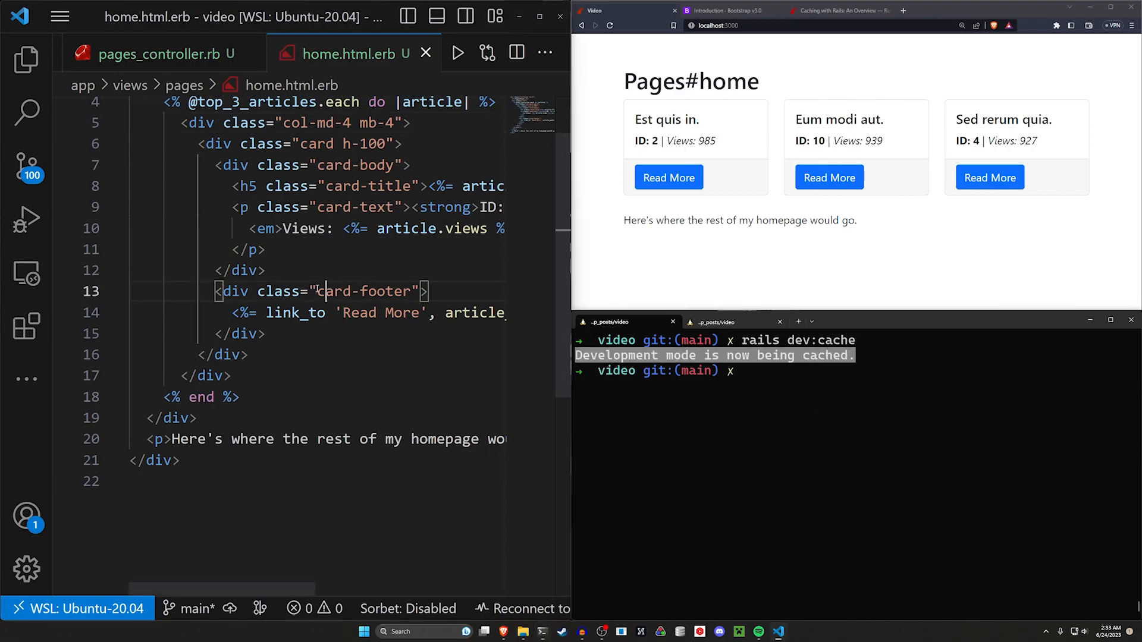
type("rails")
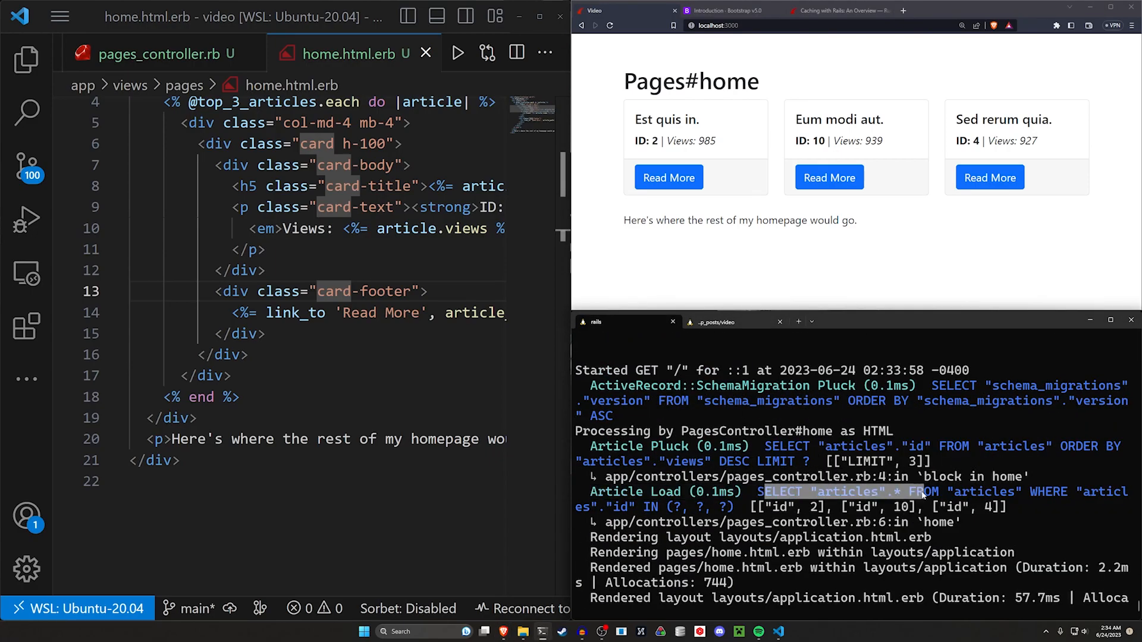
scroll("down", 3)
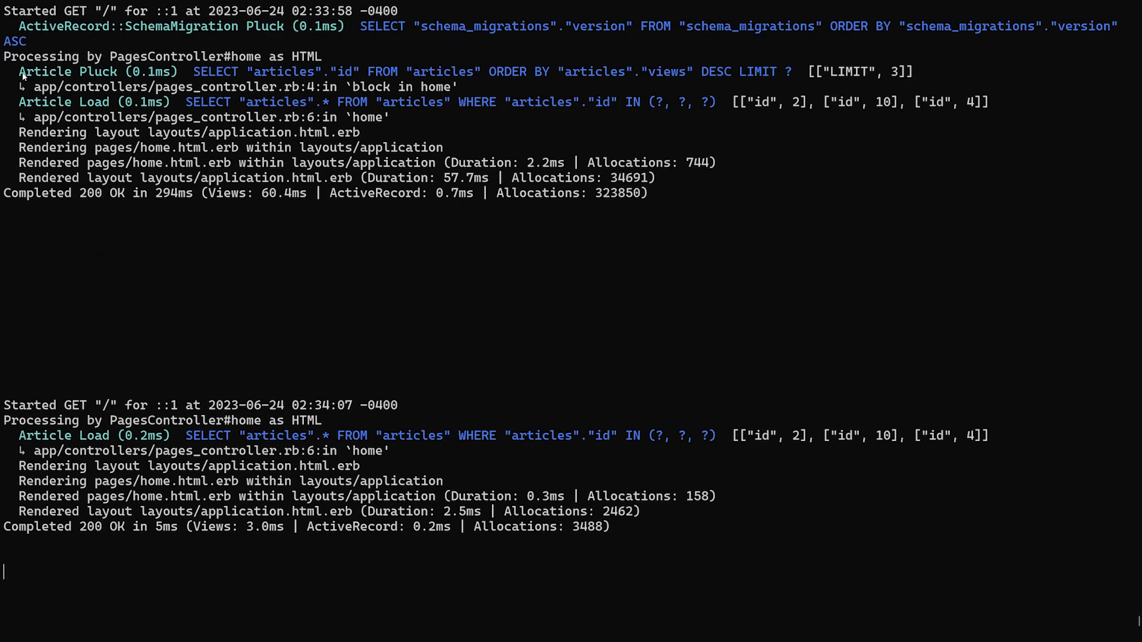
mouse_move(99, 107)
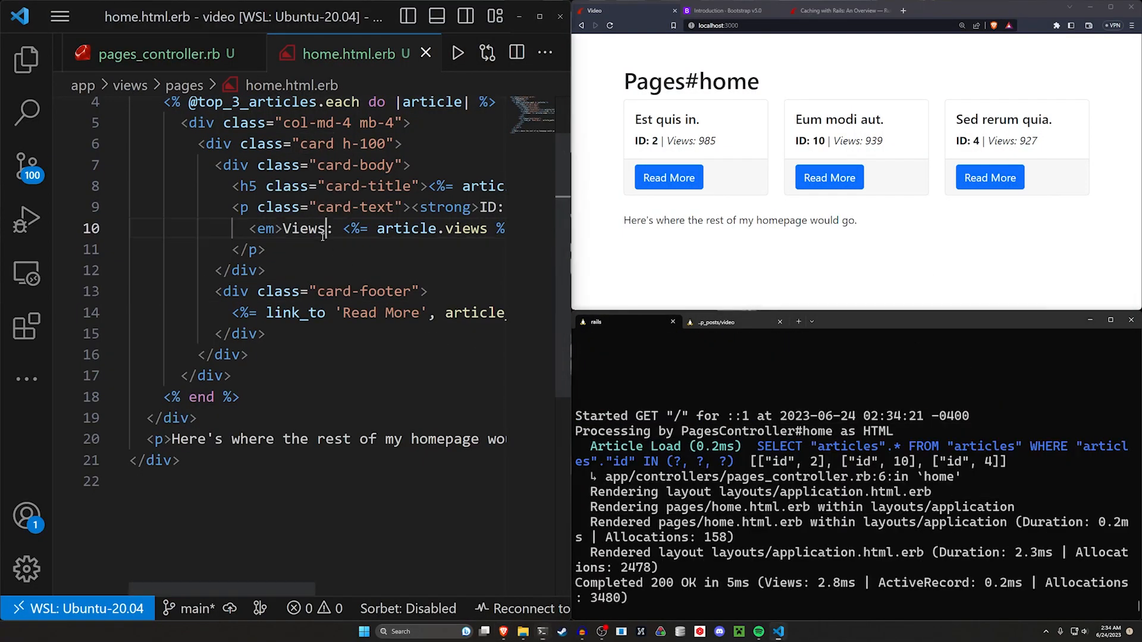
left_click(154, 53)
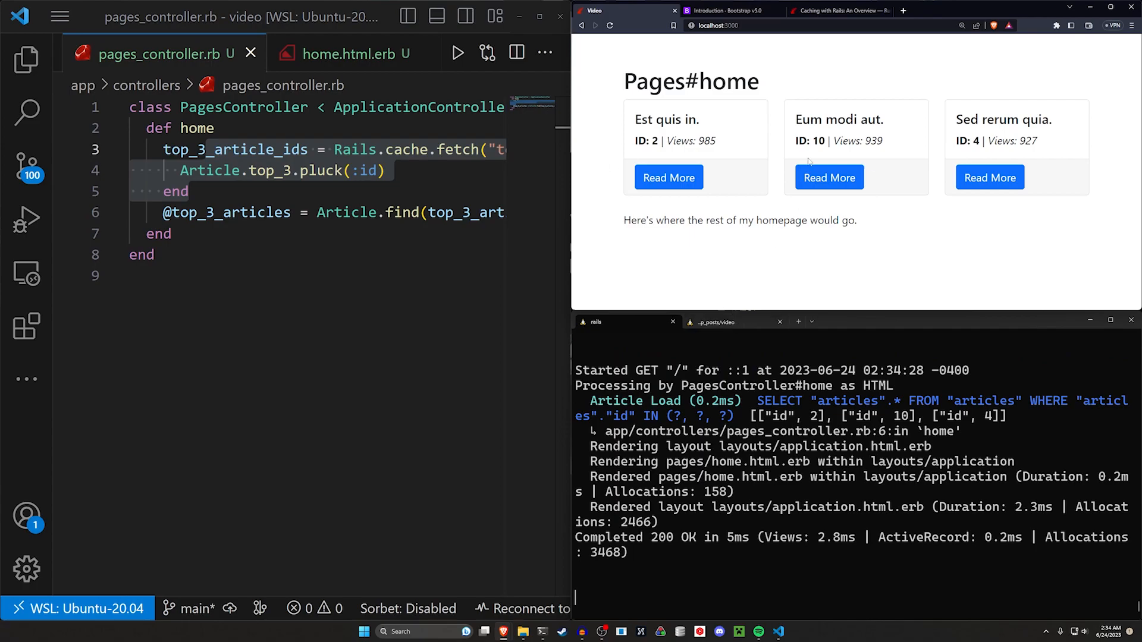
Step: In the Rails console, load article = Article.order(views: :desc).limit(1).offset(3).first, the fourth most-viewed
left_click(714, 321)
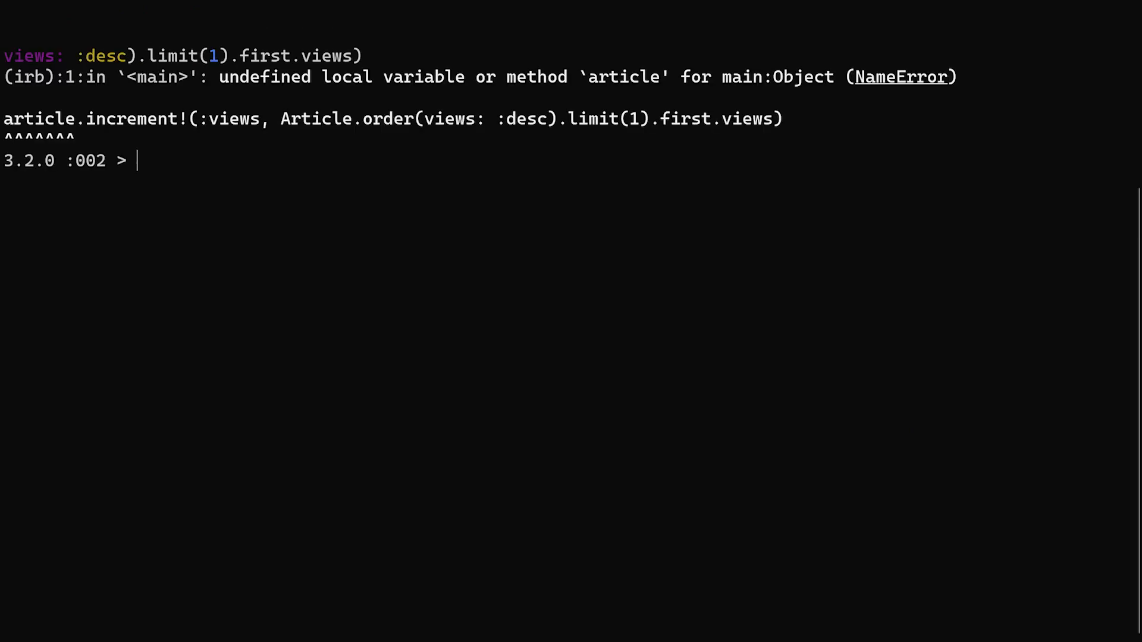
type("Article.first")
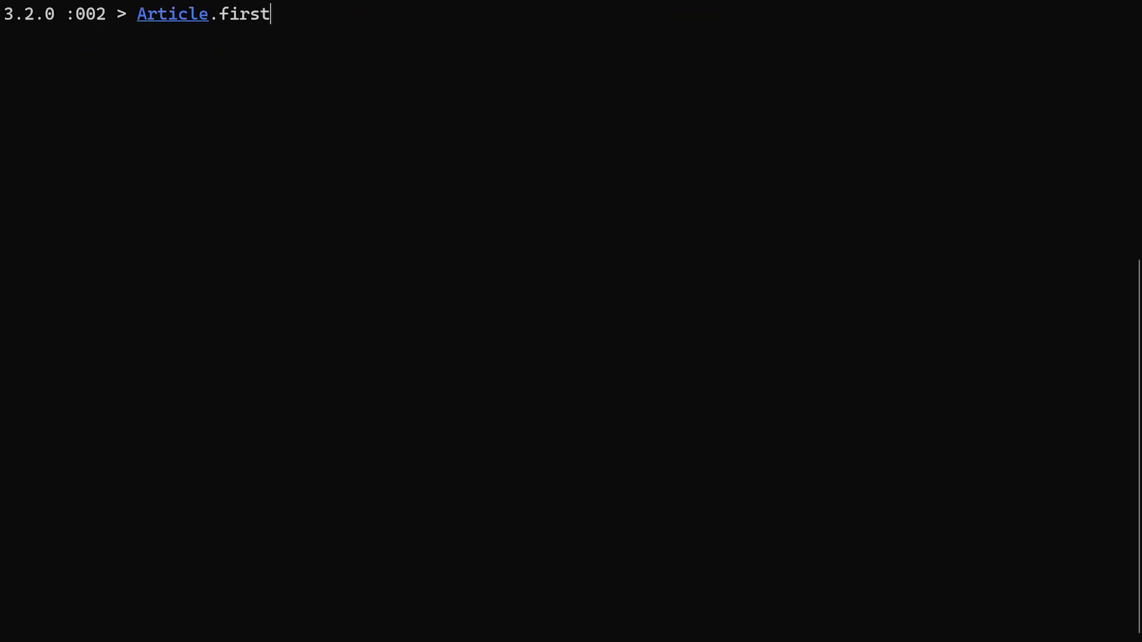
type("article = Article.order(views: :desc).limit(1).offset(5).first")
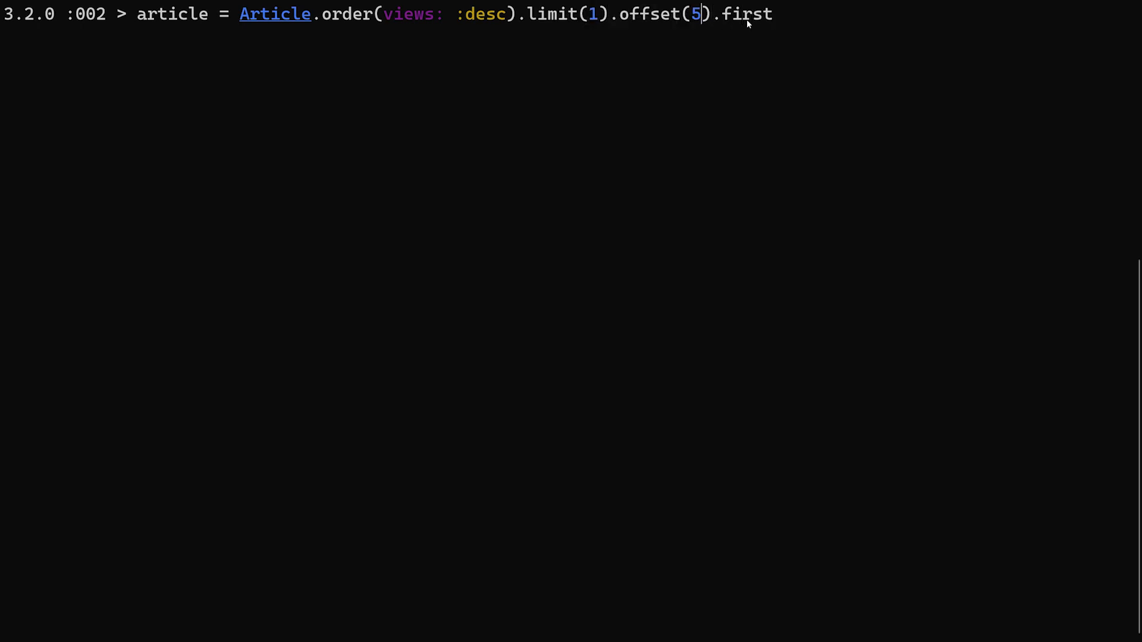
type("3")
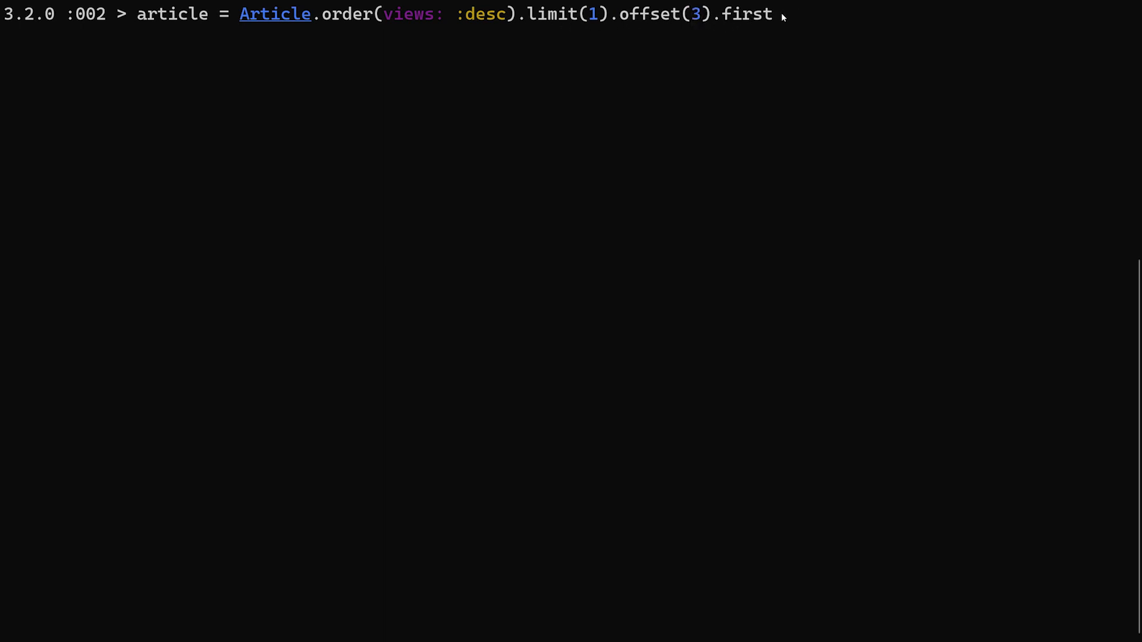
key("Enter")
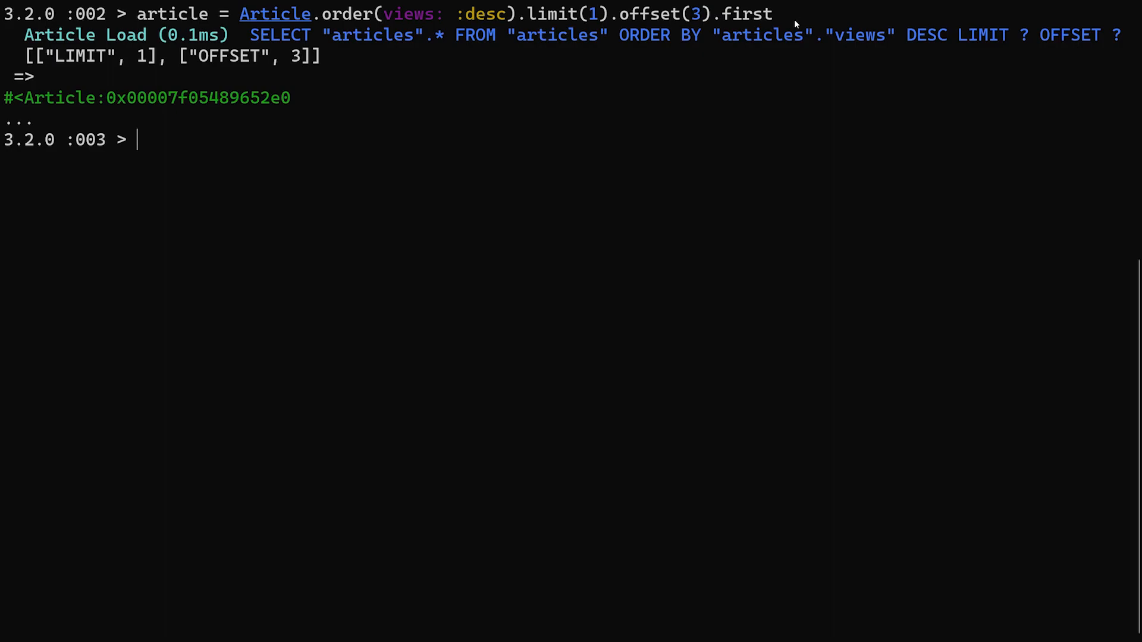
mouse_move(585, 180)
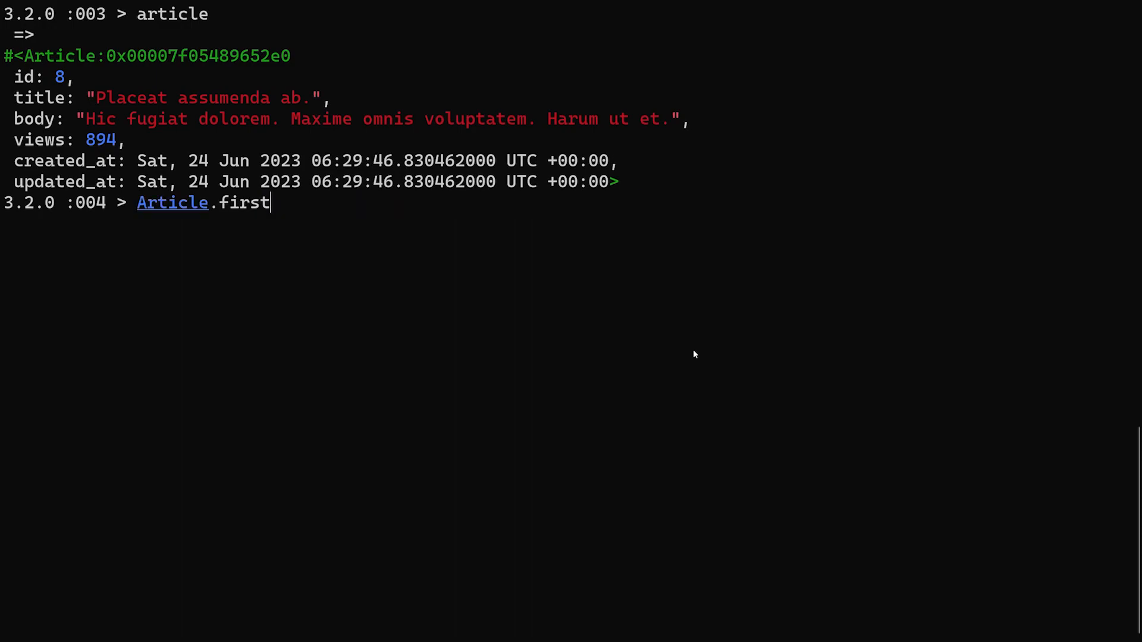
Step: Enter article.increment!(:views, Article.order(views: :desc).limit(1).first.views) without running it yet
type("article.increment!(:views, Article.order(views: :desc).limit(1).first.views)")
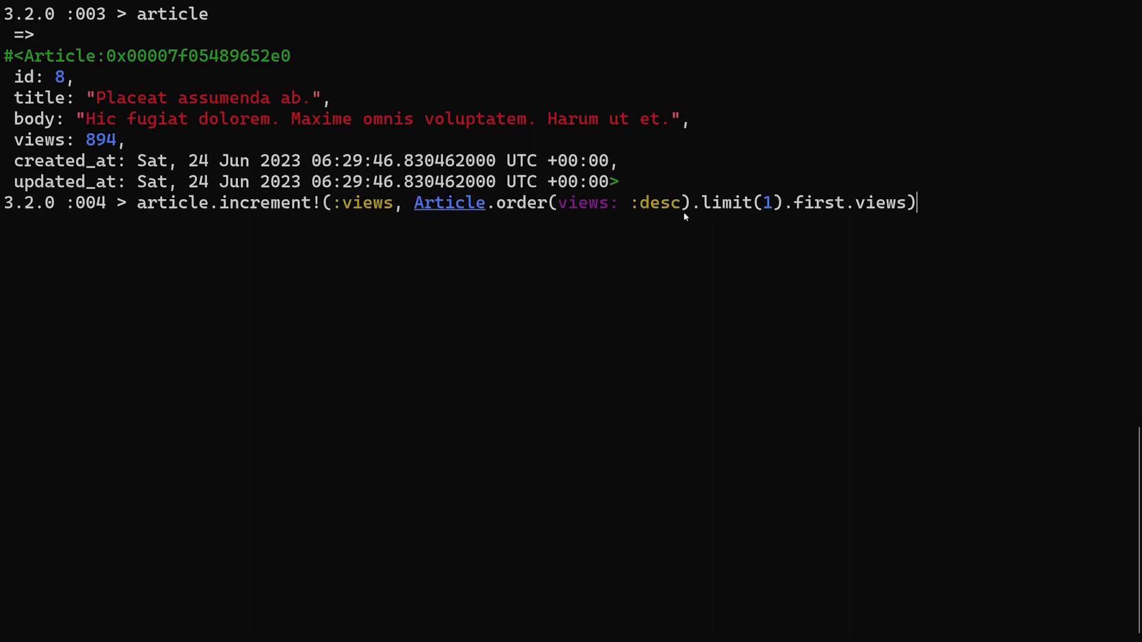
double_click(101, 139)
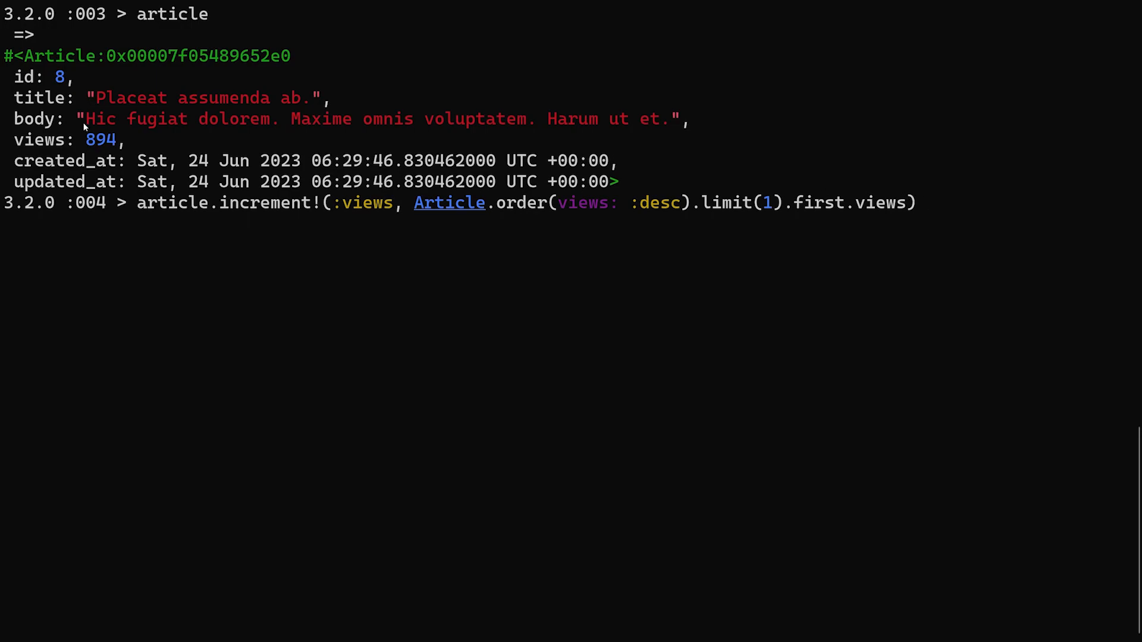
mouse_move(887, 174)
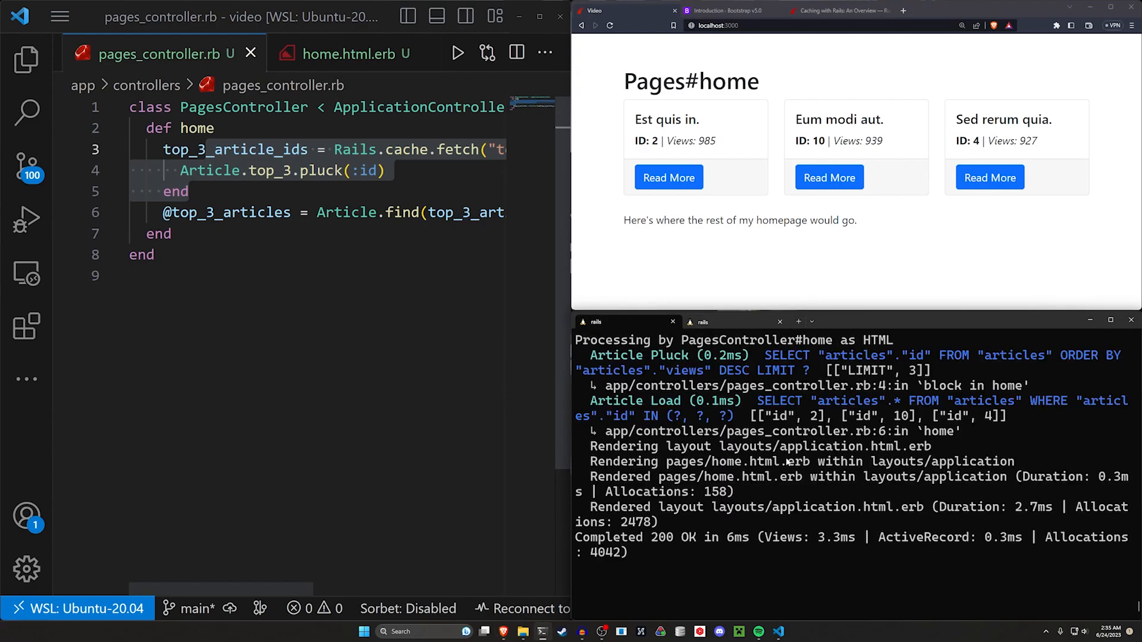
Step: Run the increment to raise article 8 to 1879 views and refresh localhost:3000, still showing the cached top three
left_click(704, 321)
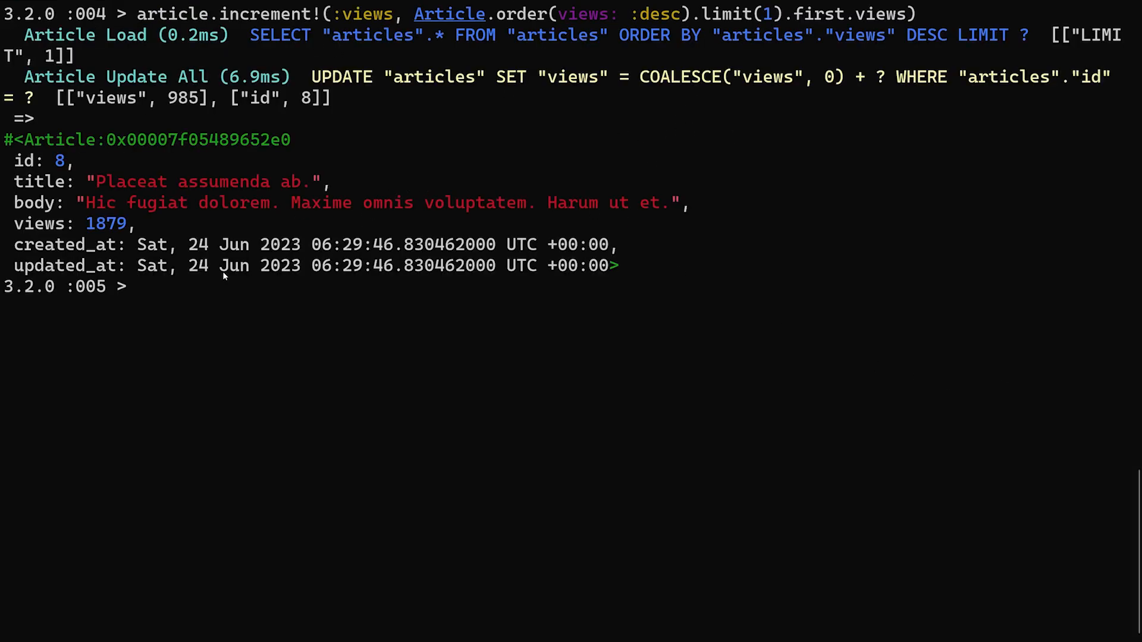
double_click(106, 223)
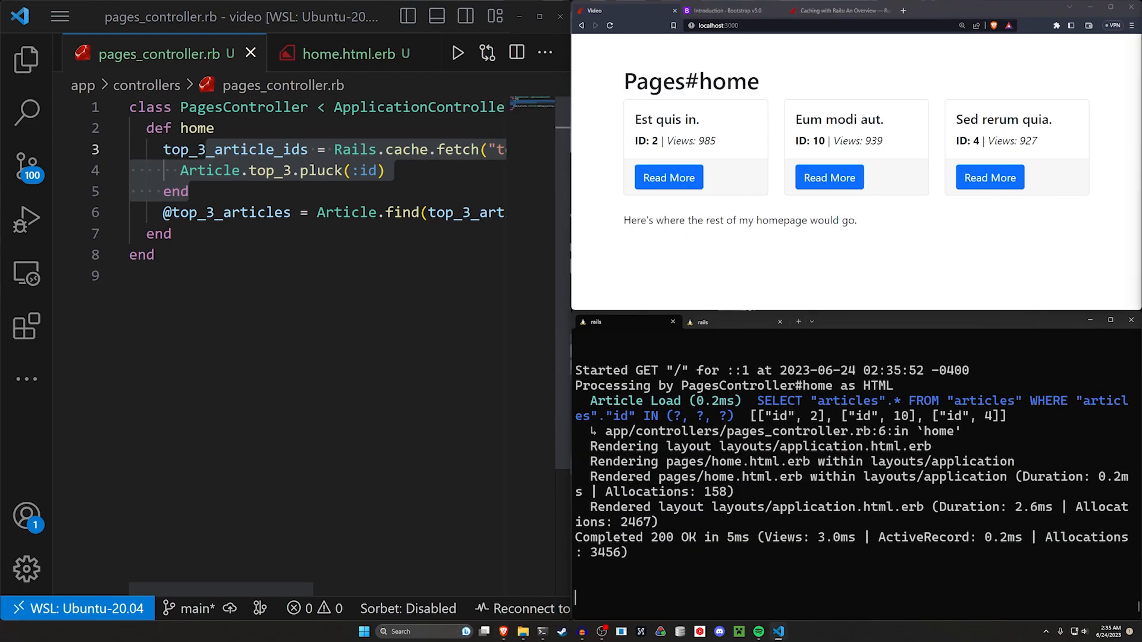
mouse_move(845, 238)
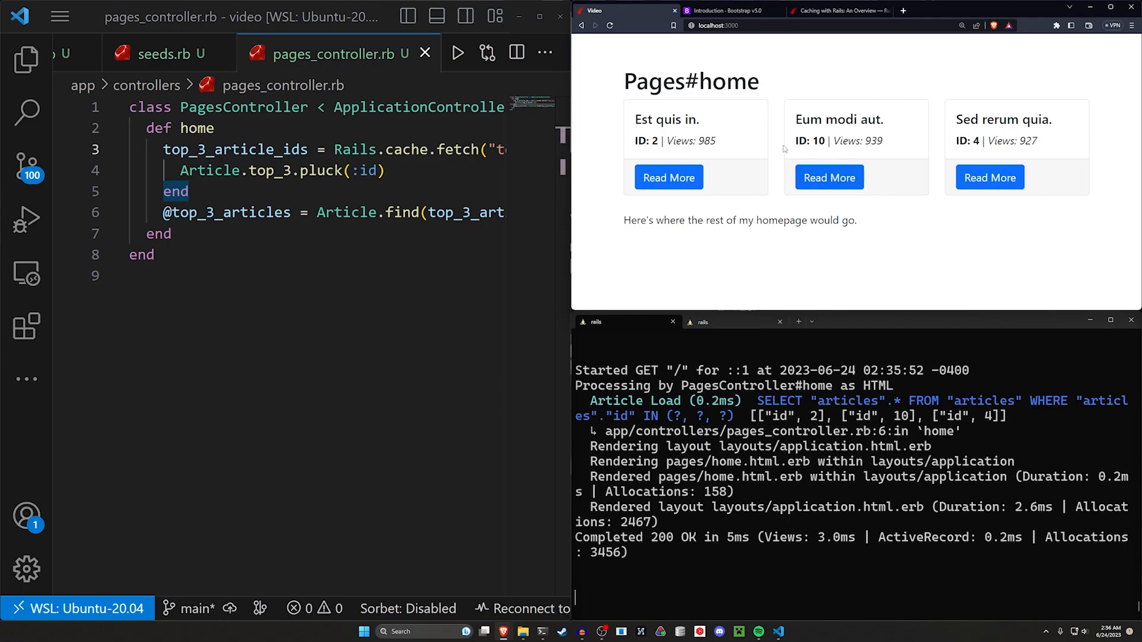
mouse_move(791, 152)
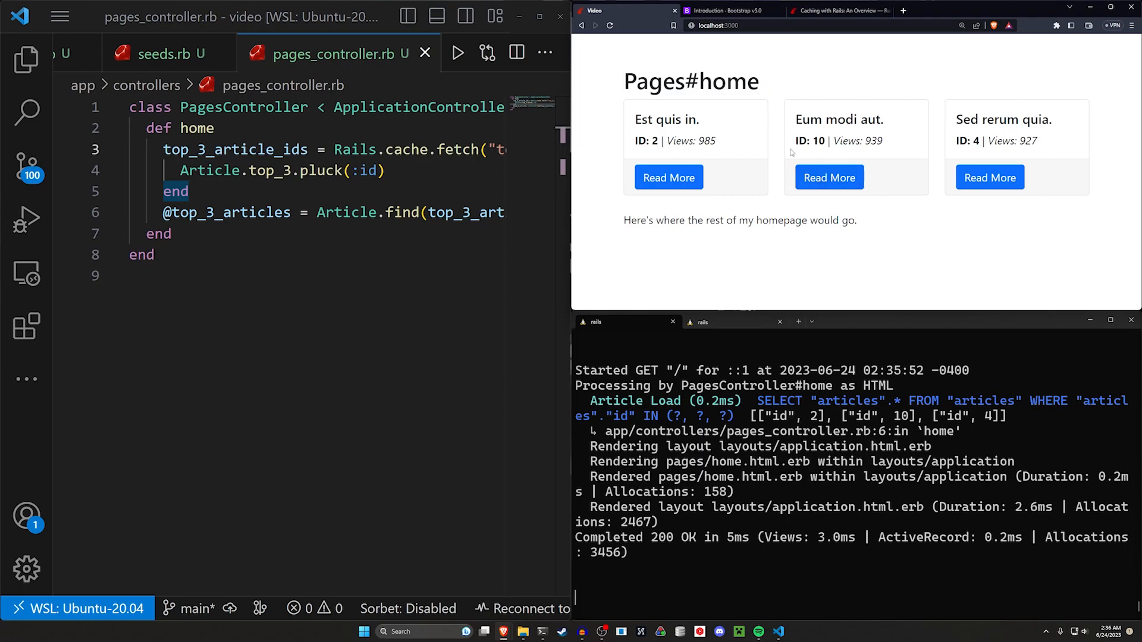
double_click(706, 140)
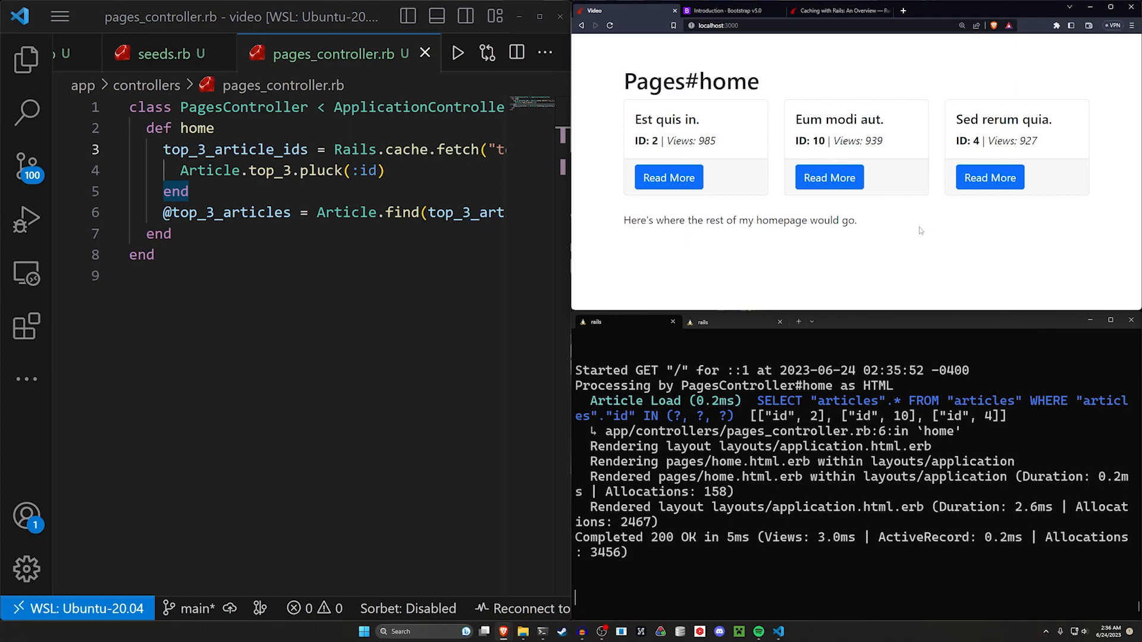
mouse_move(758, 214)
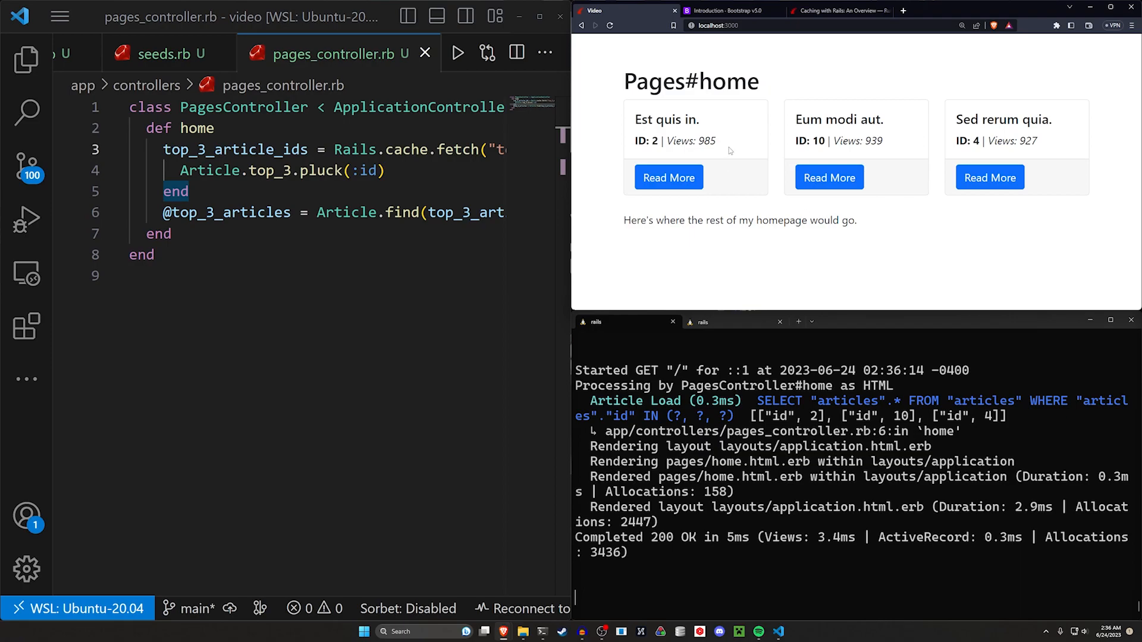
mouse_move(587, 178)
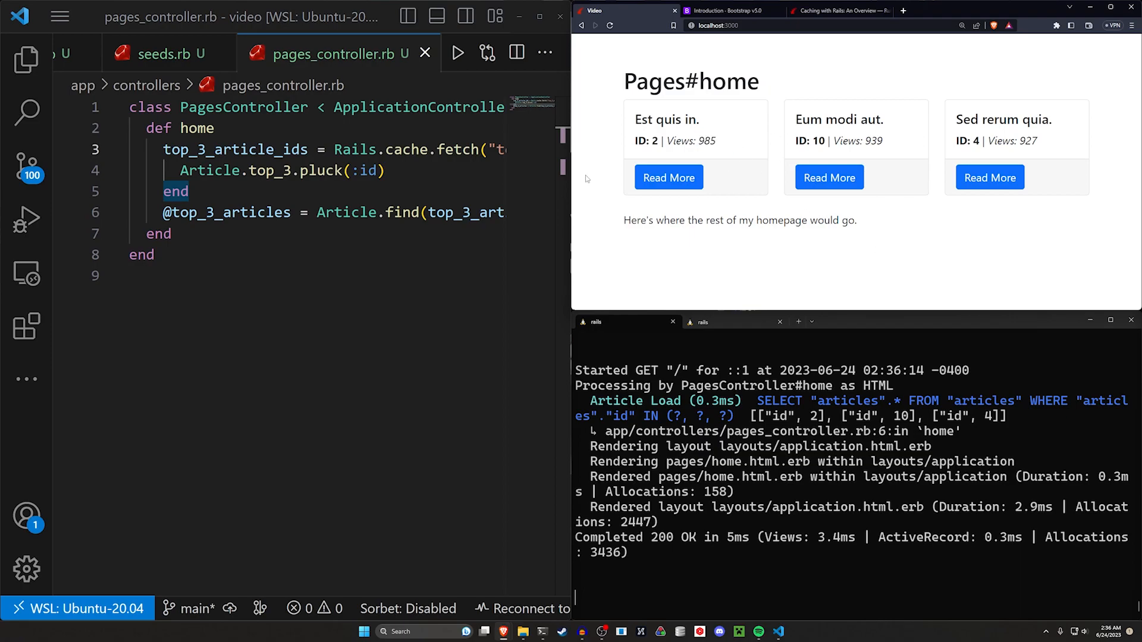
mouse_move(521, 253)
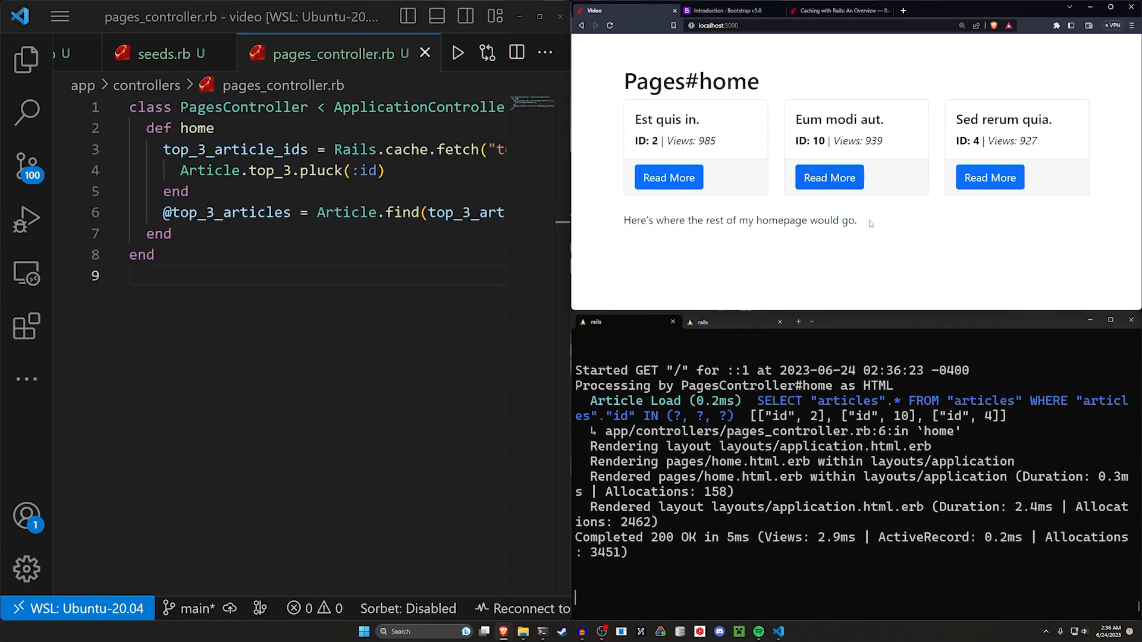
Step: Reload after cache expiry to see Placeat assumenda ab. first with 1879 views, then view the Rails caching guide
left_click(609, 25)
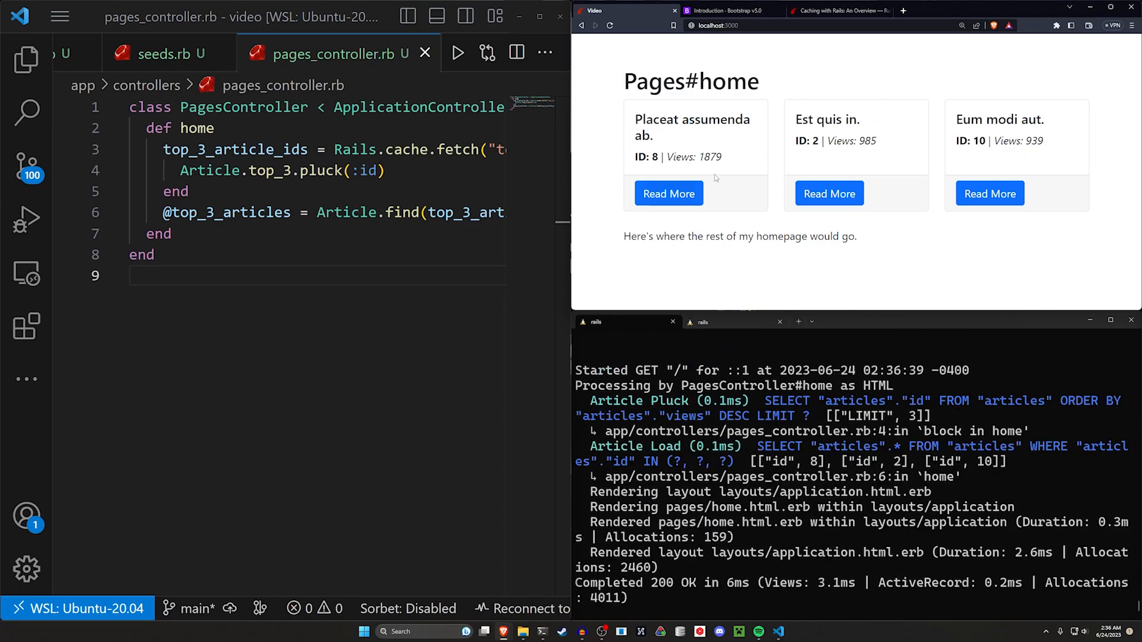
double_click(709, 157)
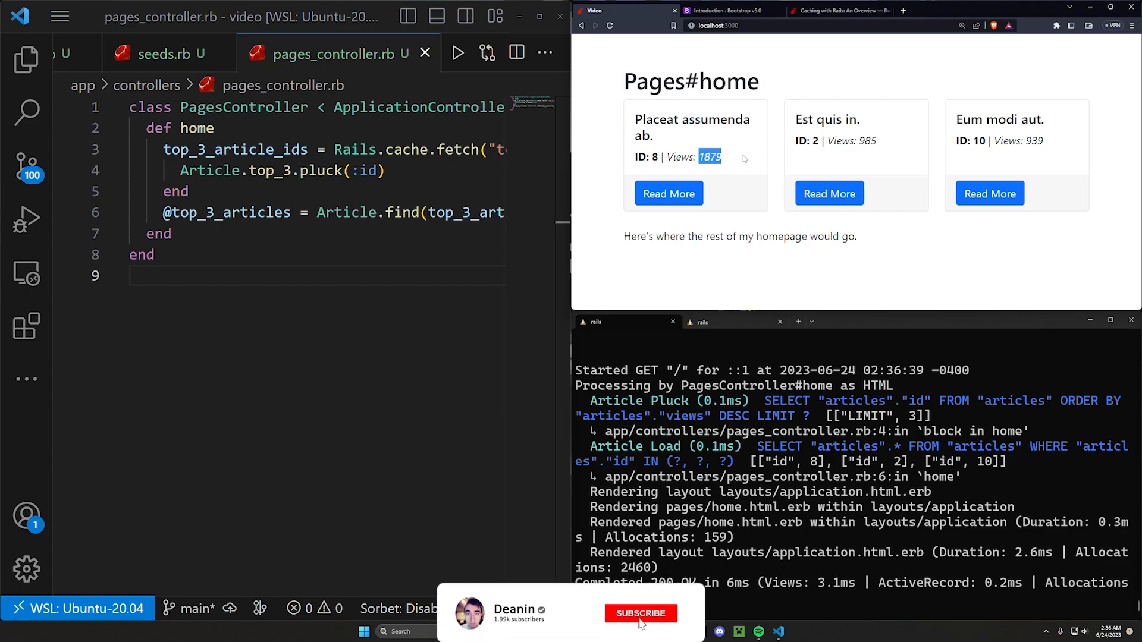
left_click(641, 613)
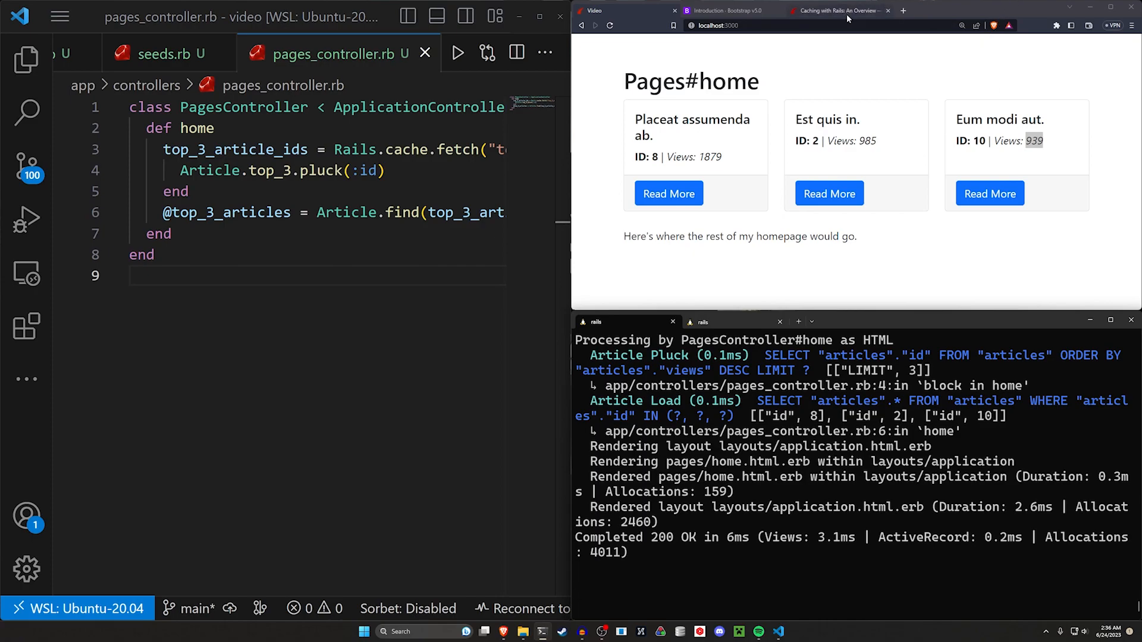
left_click(842, 11)
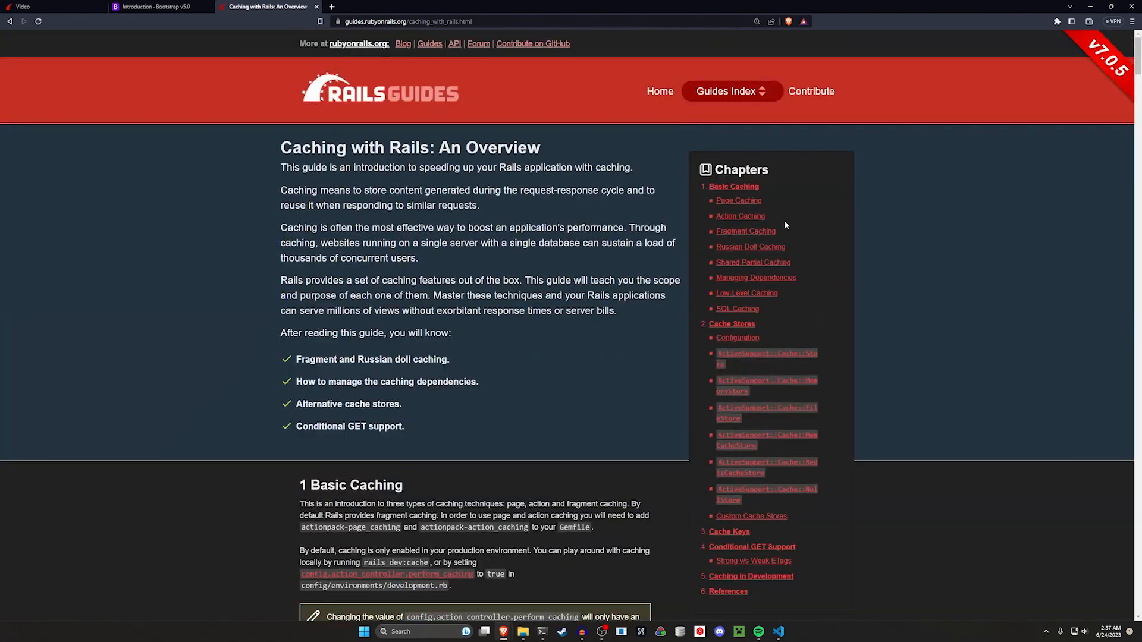
Step: Search the Caching with Rails guide for 'fragment' and read the fragment, Russian doll and shared partial caching sections
scroll("down", 3)
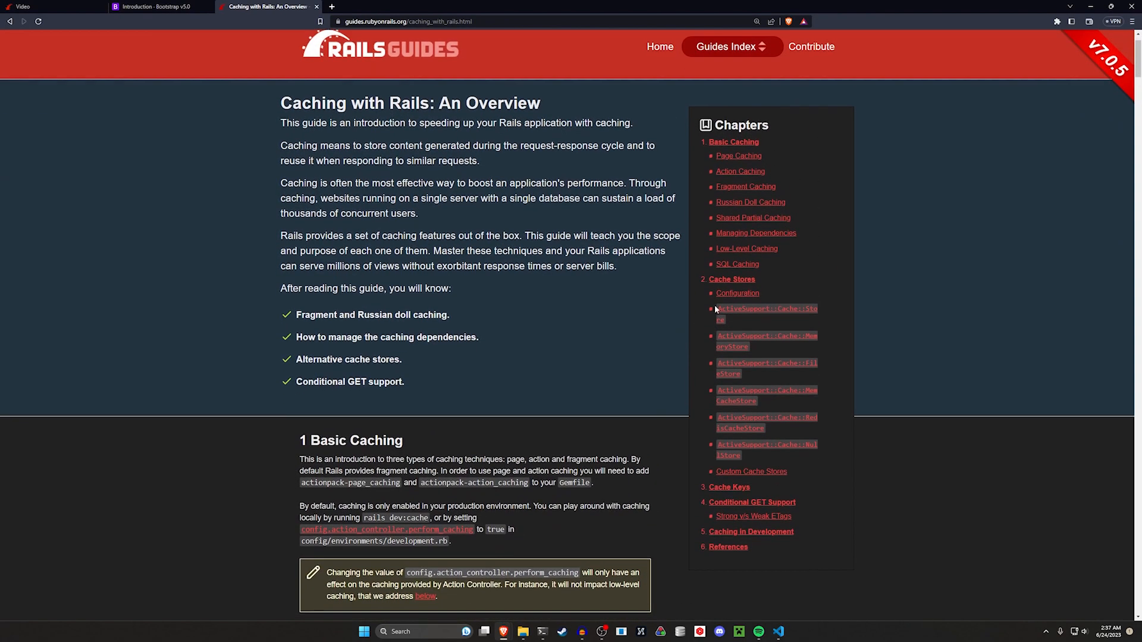
left_click(747, 249)
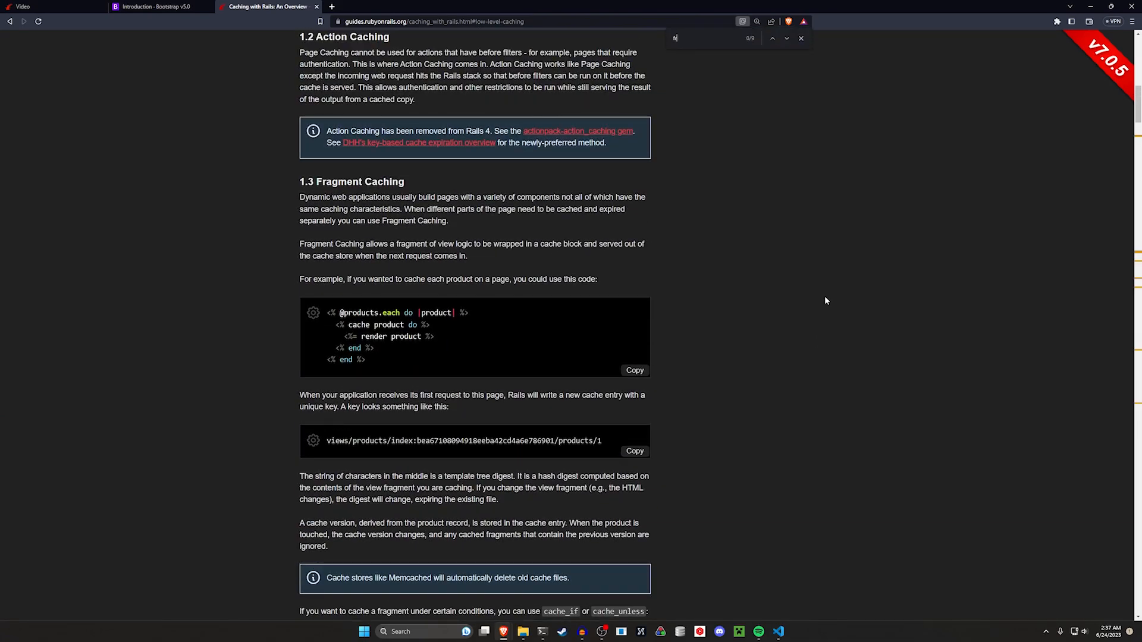
type("fragment")
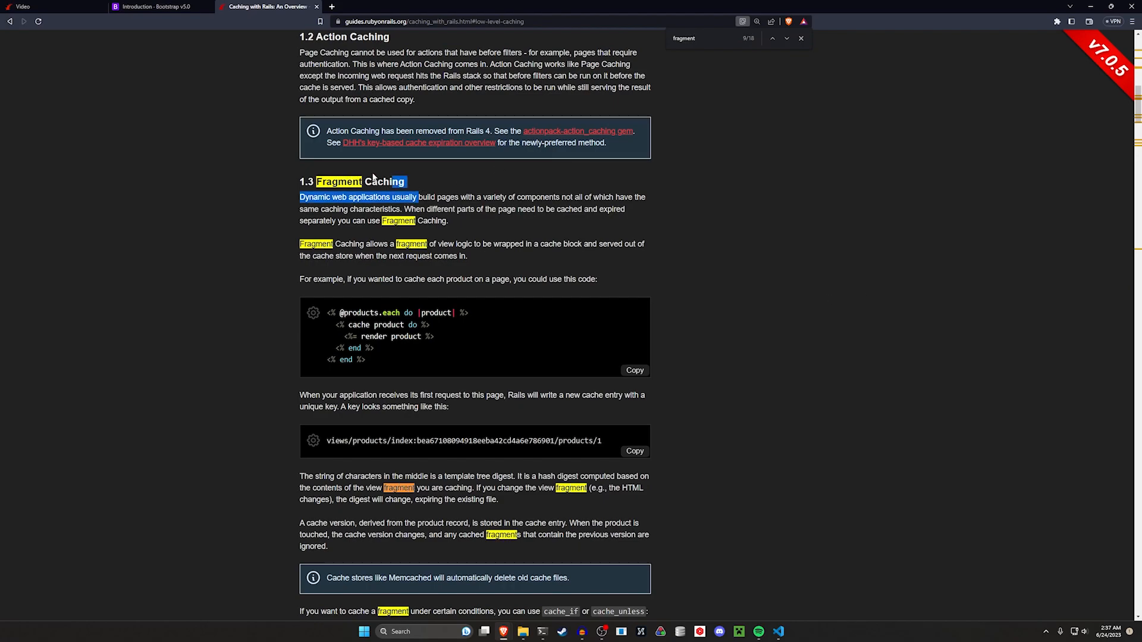
scroll("down", 3)
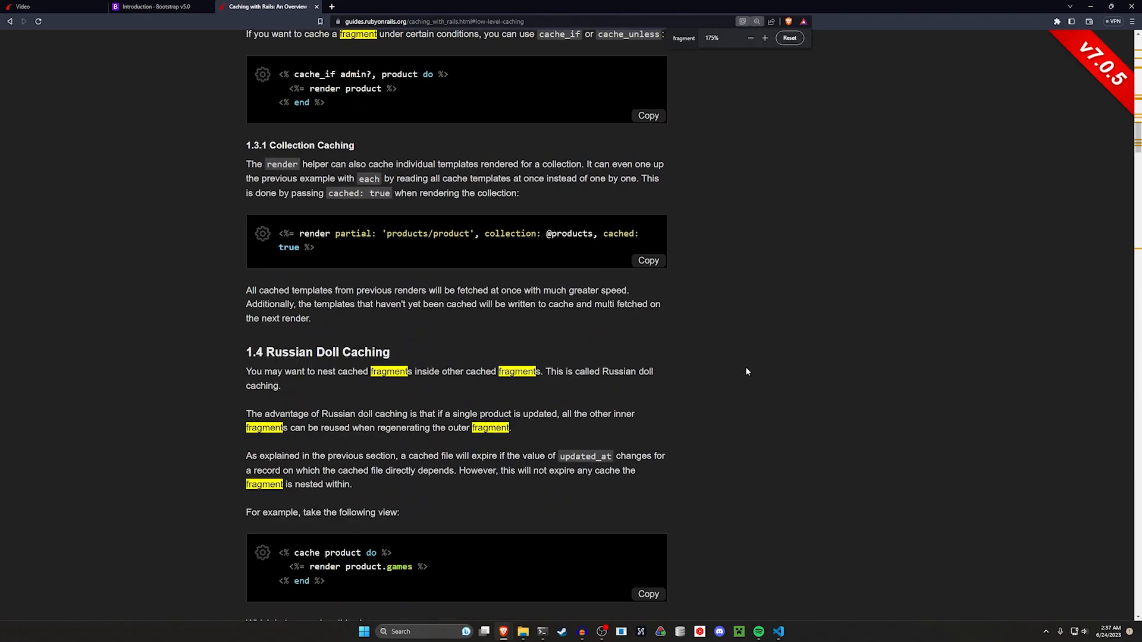
left_click(751, 38)
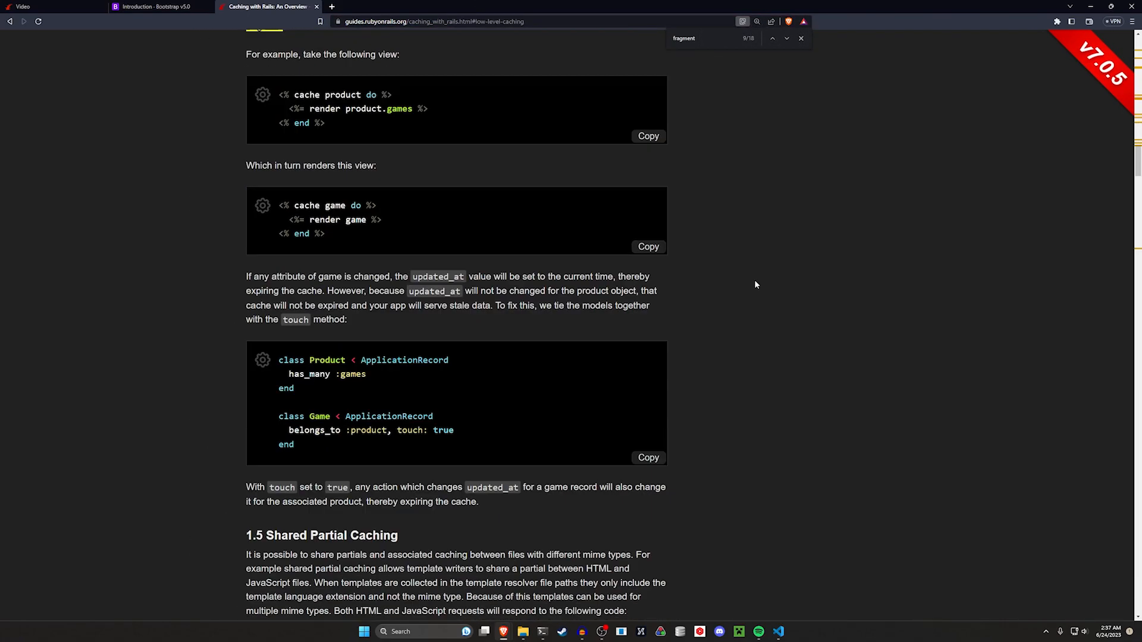
scroll("down", 3)
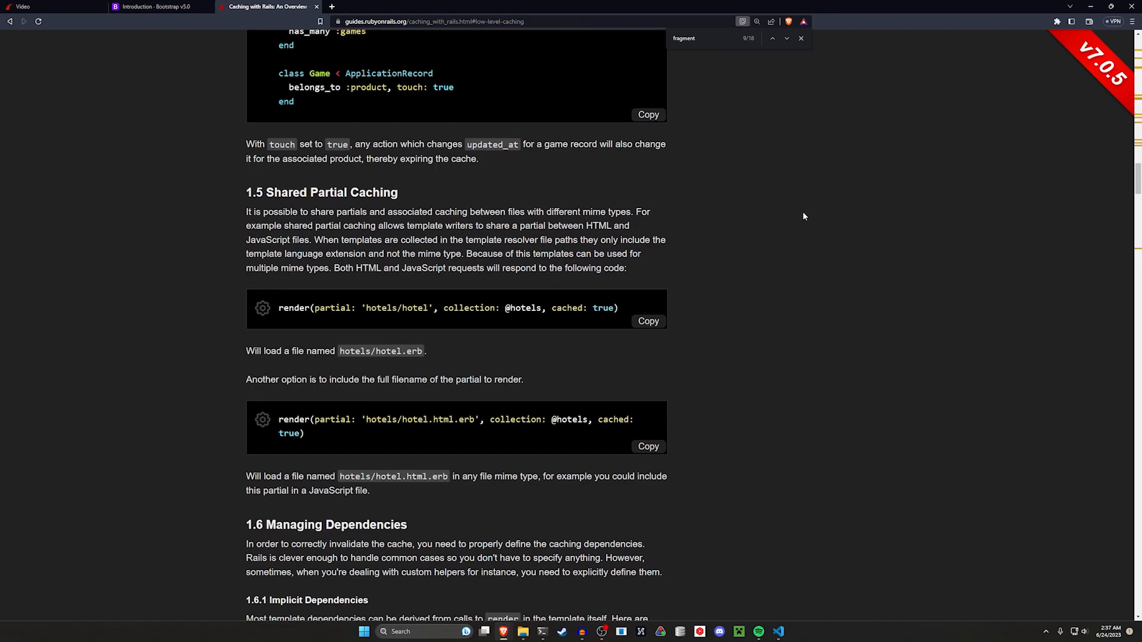